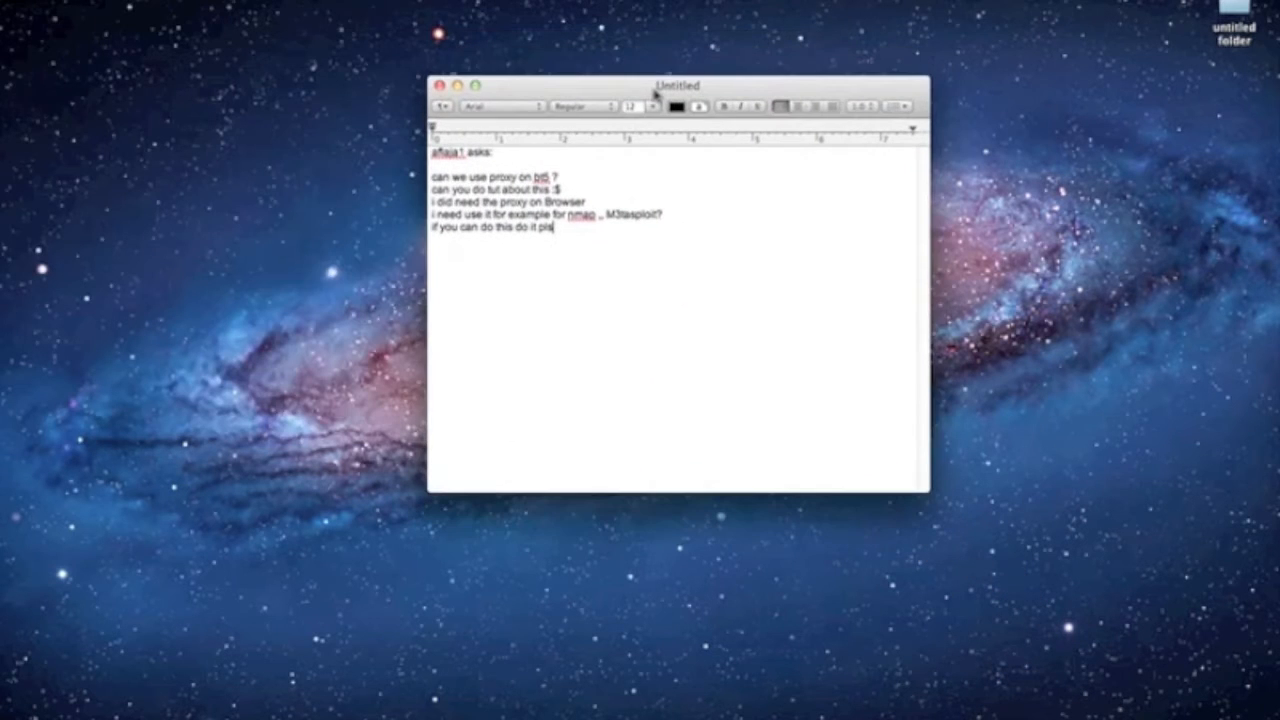
# Step: Close the TextEdit note with the BT5 nmap/Metasploit proxy question to reveal the desktop
pyautogui.moveTo(655, 85); pyautogui.dragTo(655, 100)
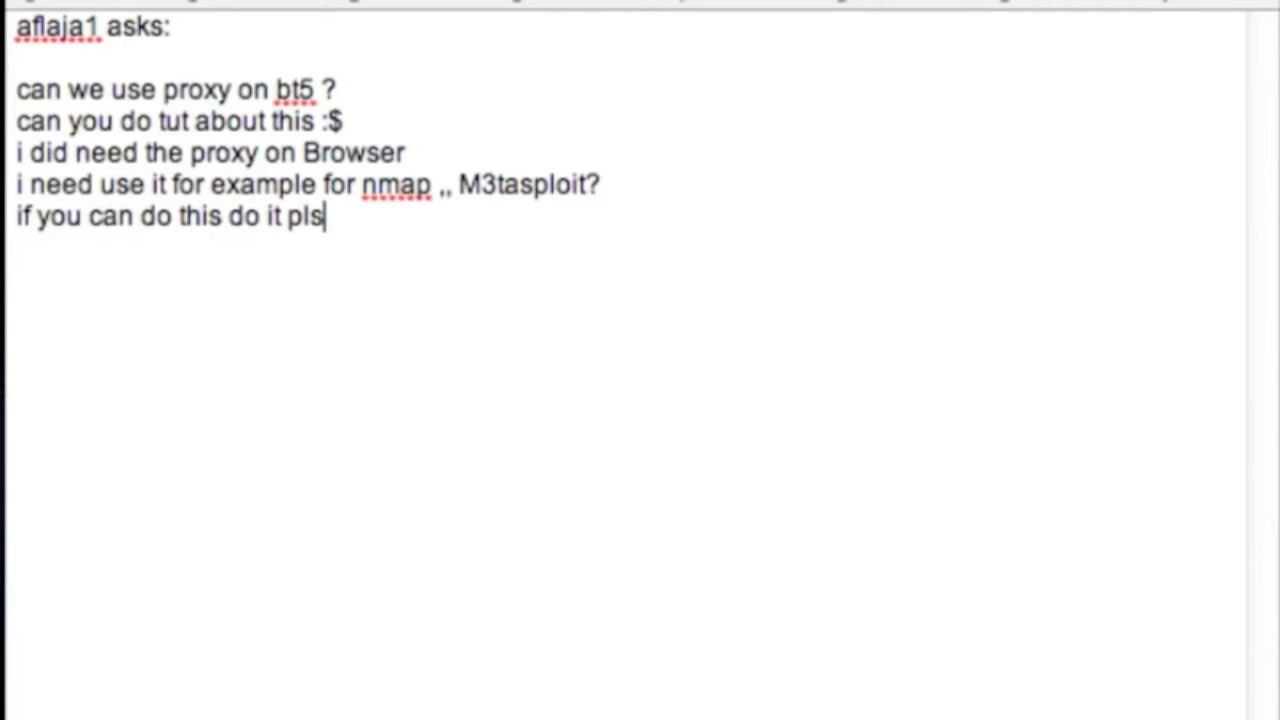
pyautogui.moveTo(20, 45)
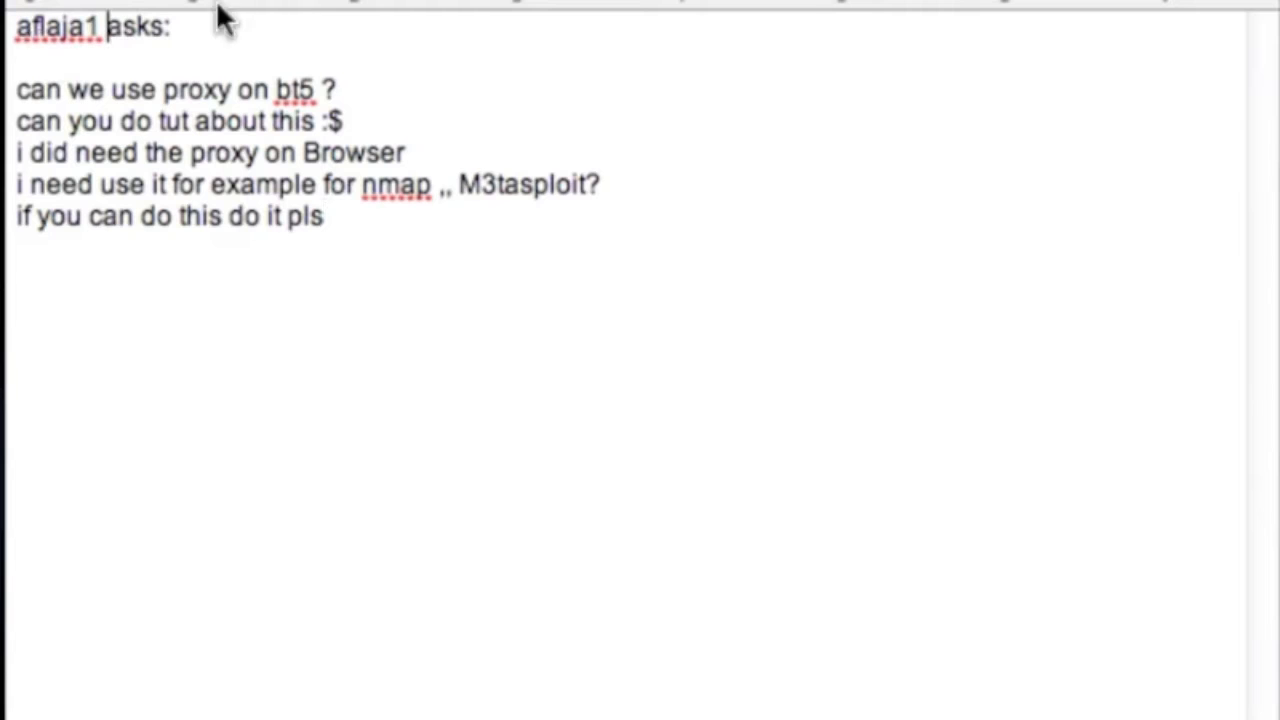
pyautogui.moveTo(178, 184)
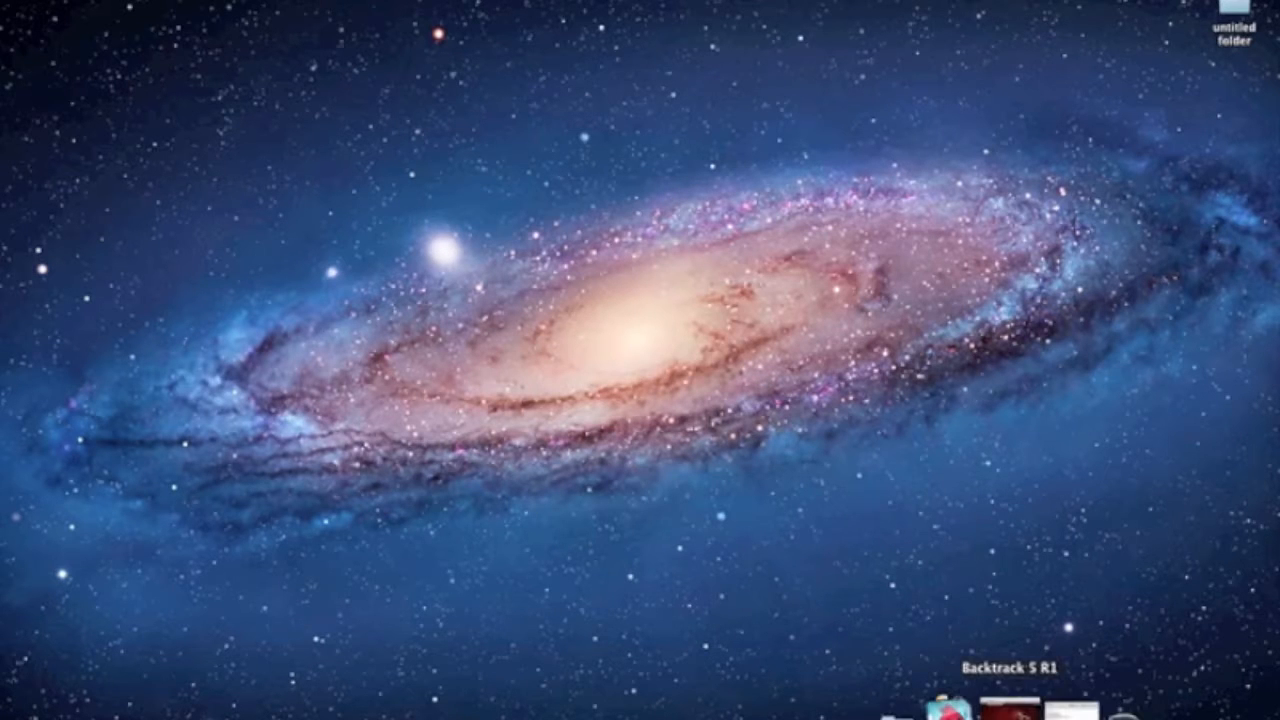
# Step: Switch to the BackTrack 5 R1 VM and list its Internet applications
pyautogui.click(940, 700)
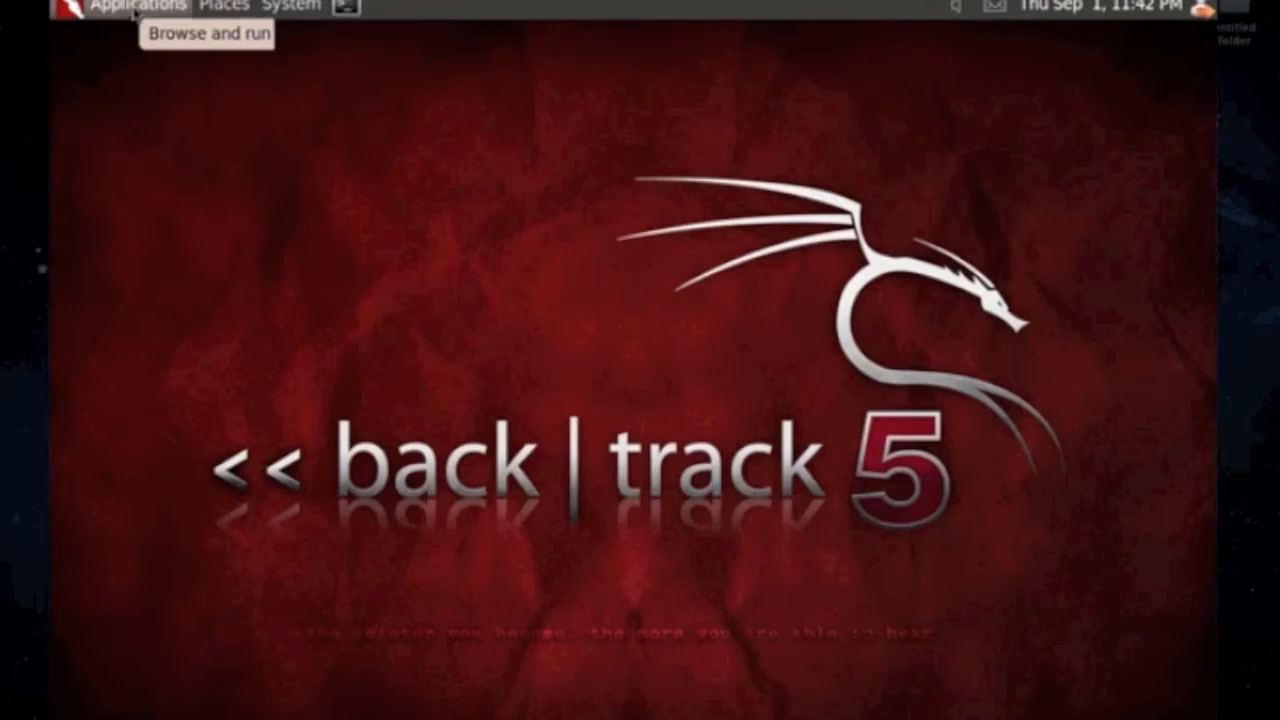
pyautogui.click(138, 8)
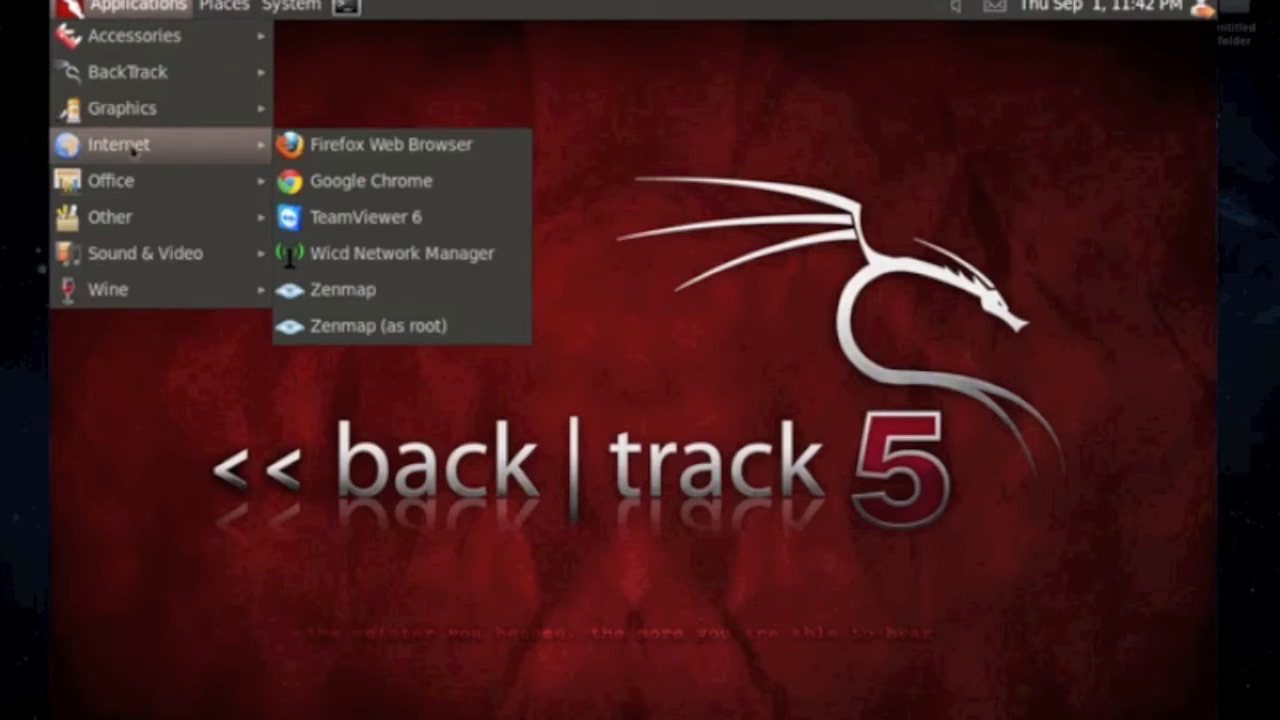
pyautogui.moveTo(390, 144)
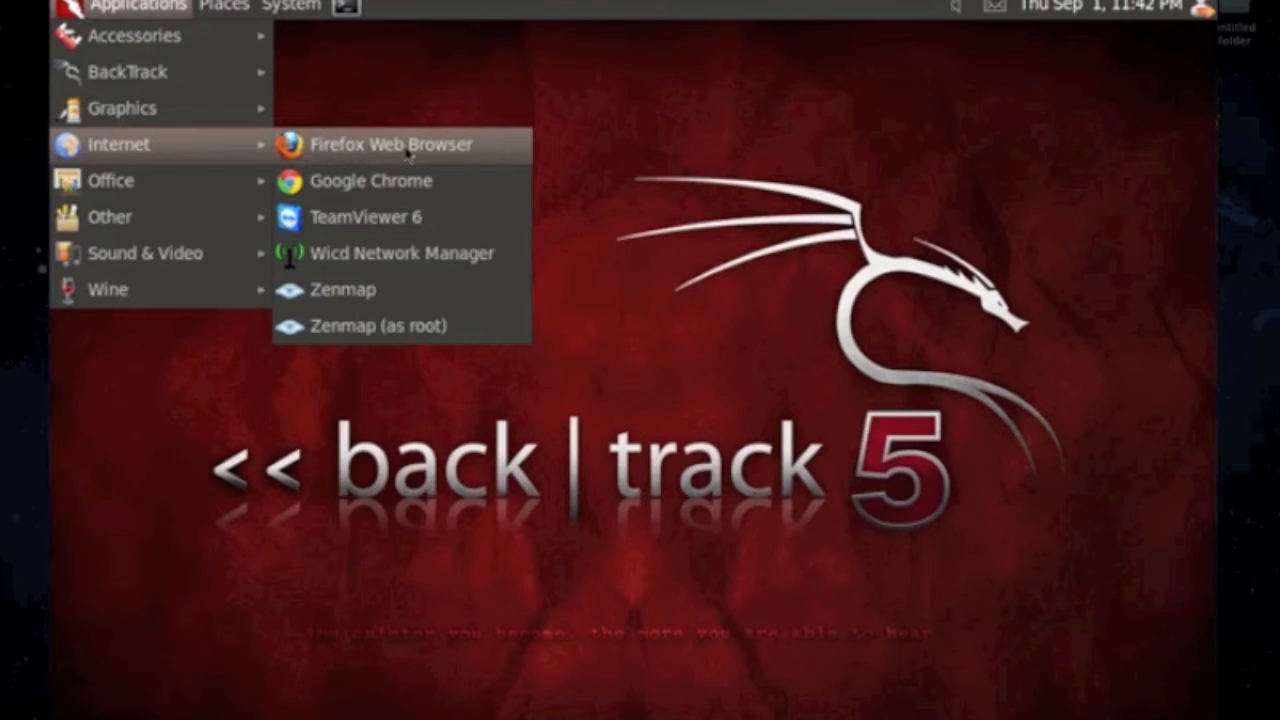
# Step: Launch Firefox on Google's SSL search page and right-click its 'Learn more' link
pyautogui.click(391, 144)
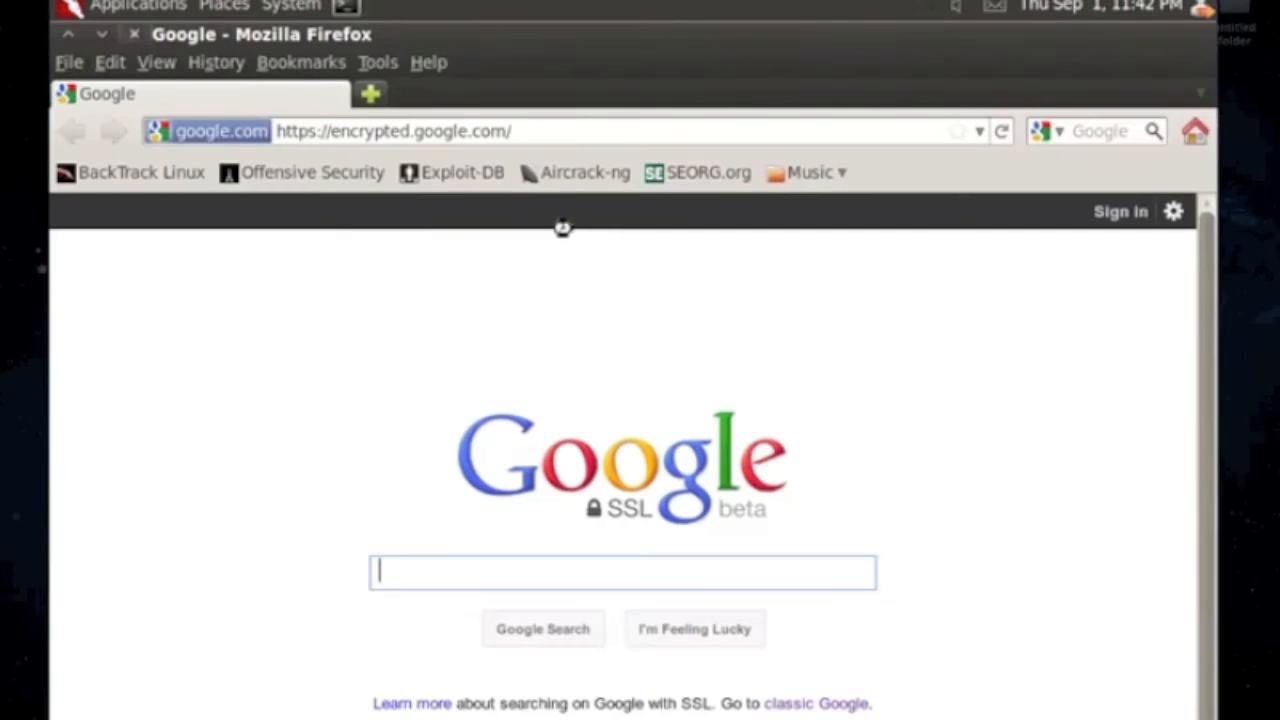
pyautogui.moveTo(510, 305)
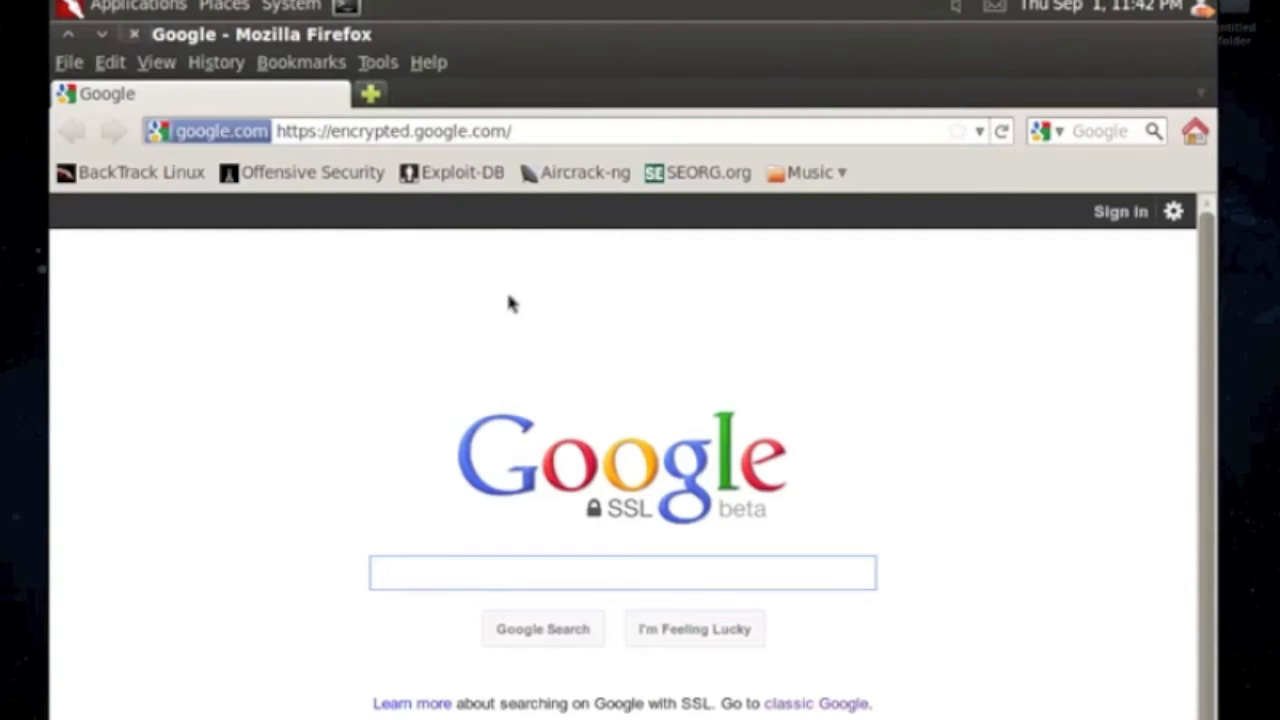
pyautogui.click(621, 572)
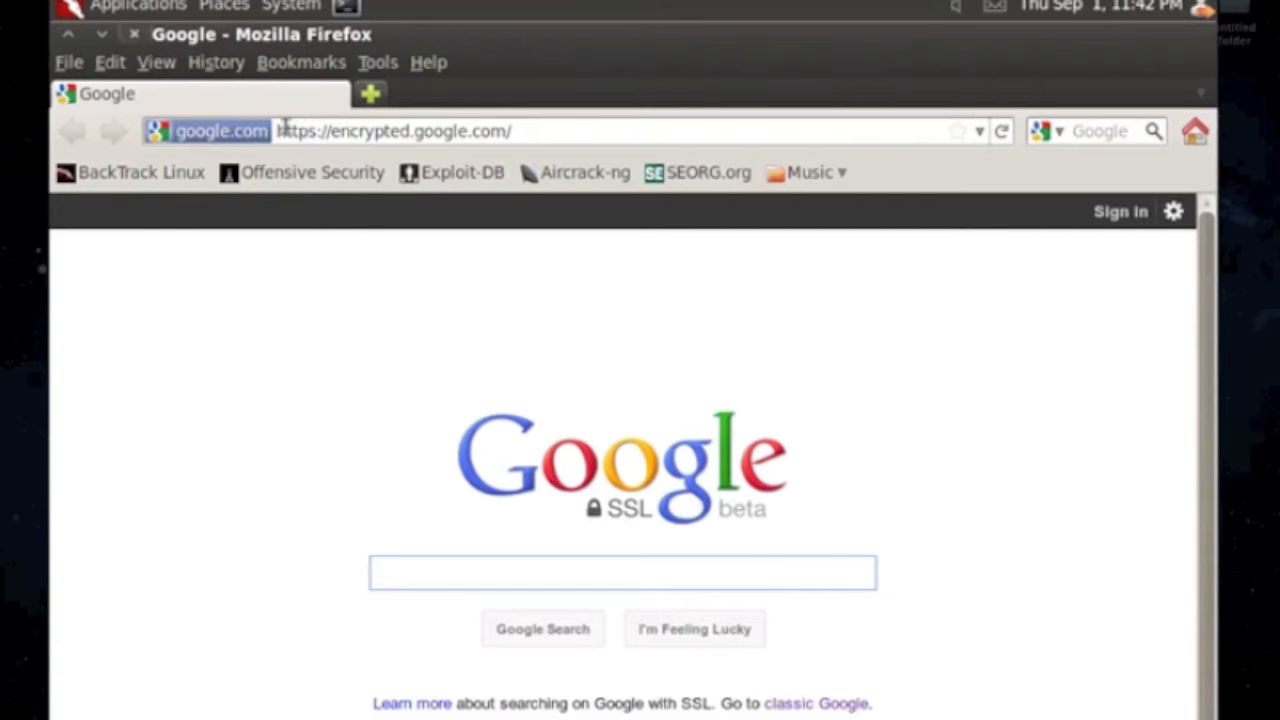
pyautogui.click(622, 572)
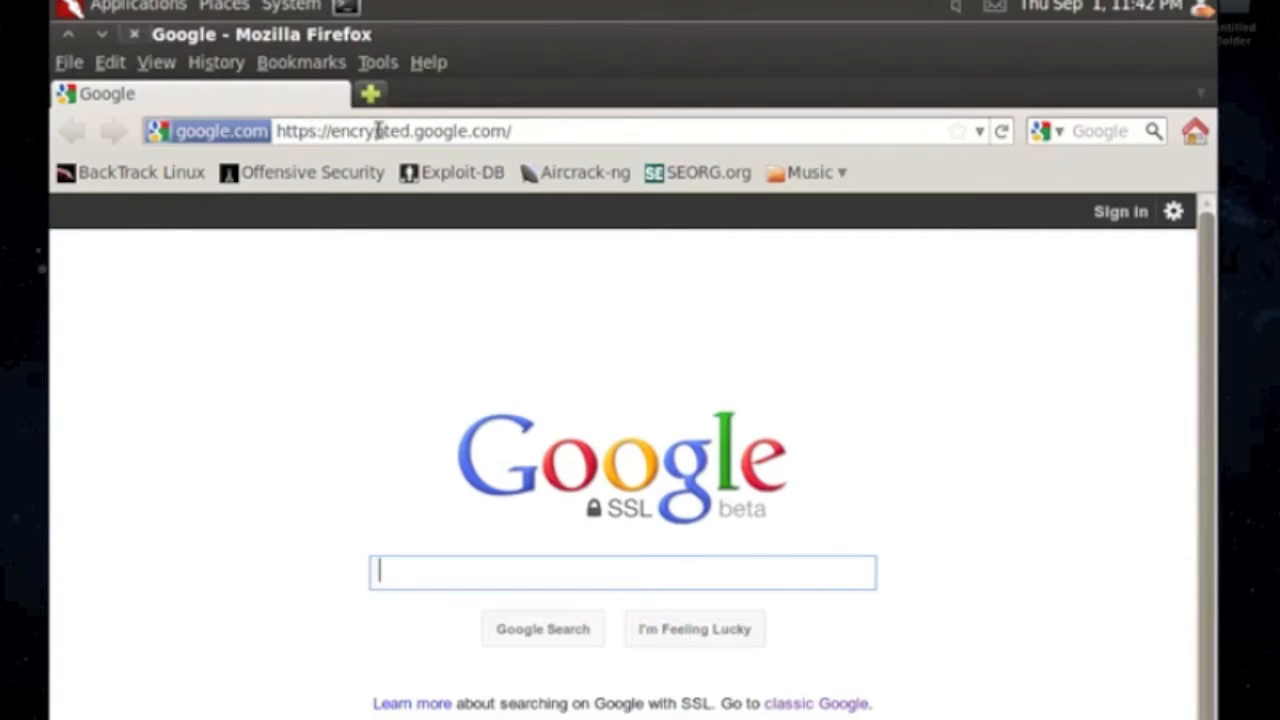
pyautogui.moveTo(362, 158)
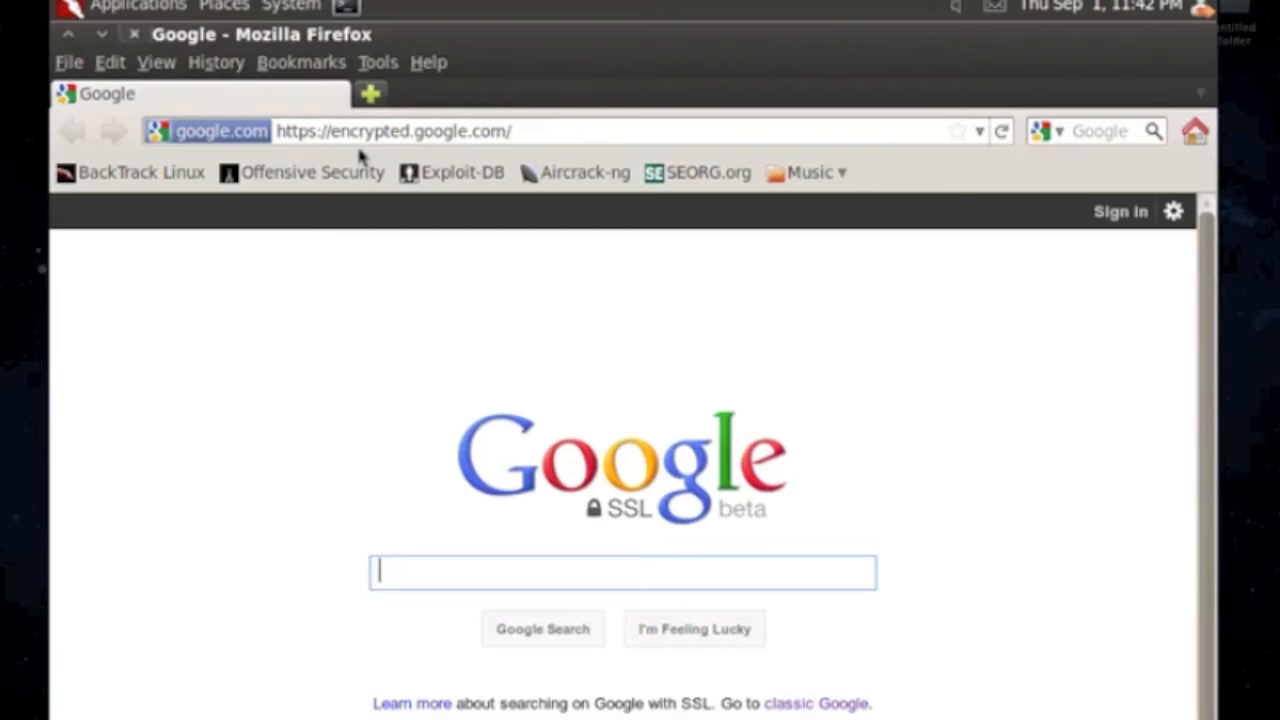
pyautogui.moveTo(545, 605)
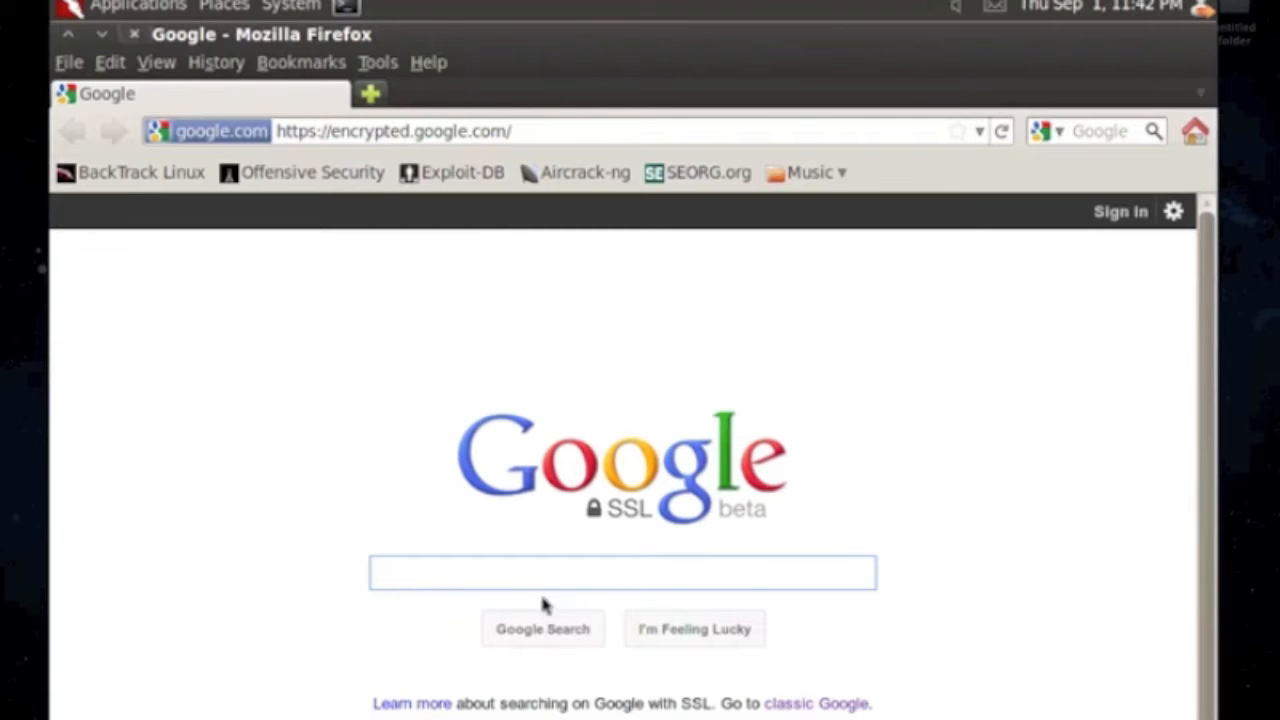
pyautogui.rightClick(411, 703)
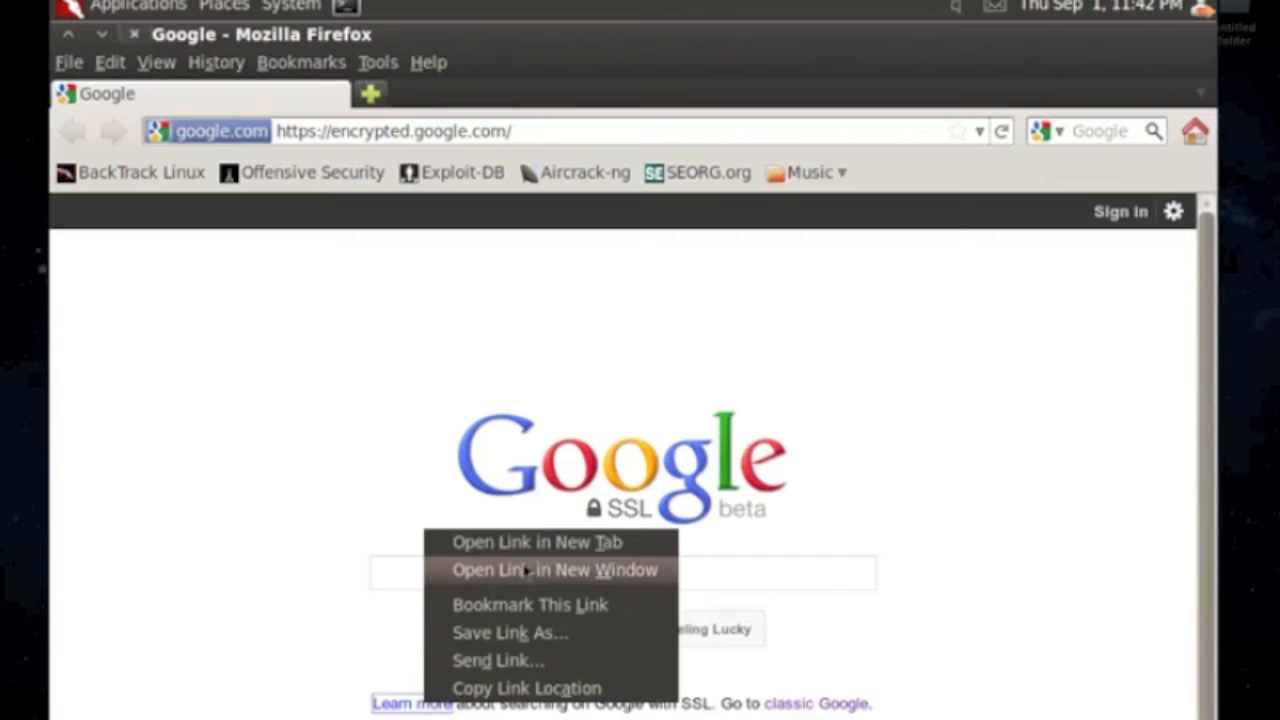
pyautogui.moveTo(420, 703)
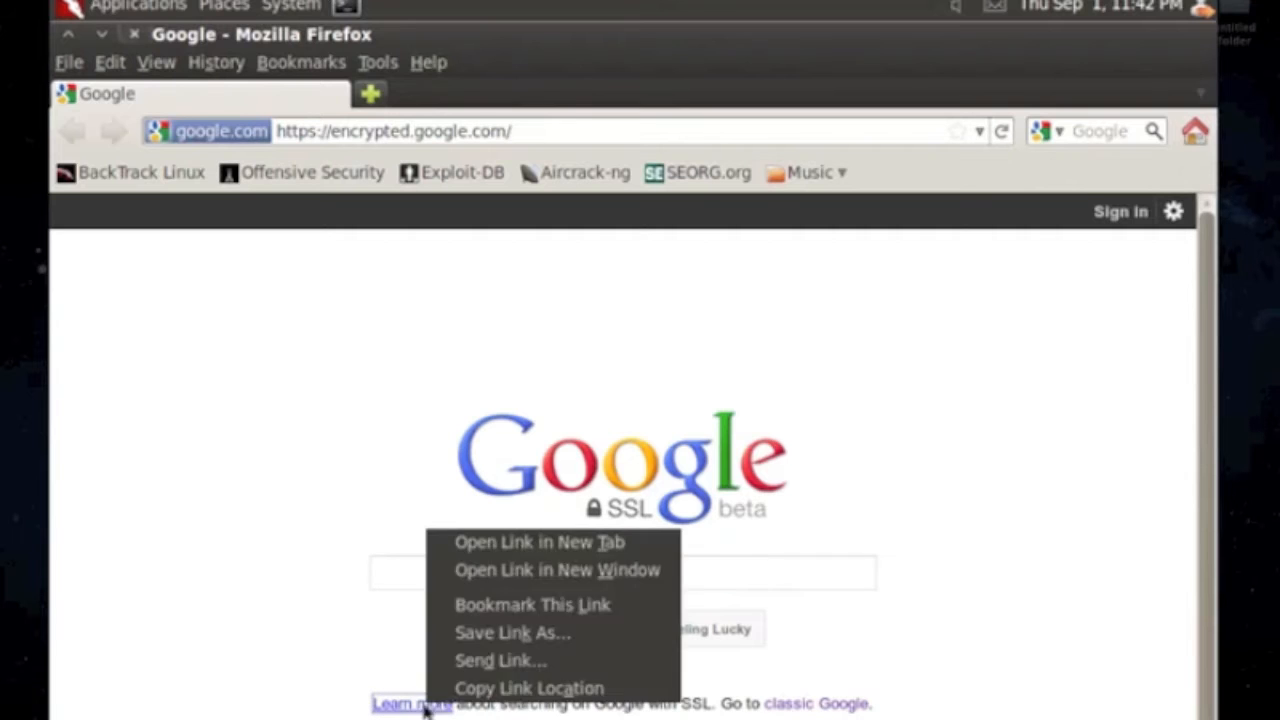
# Step: Open the SSL Search help article in a new tab and scroll through it
pyautogui.click(539, 542)
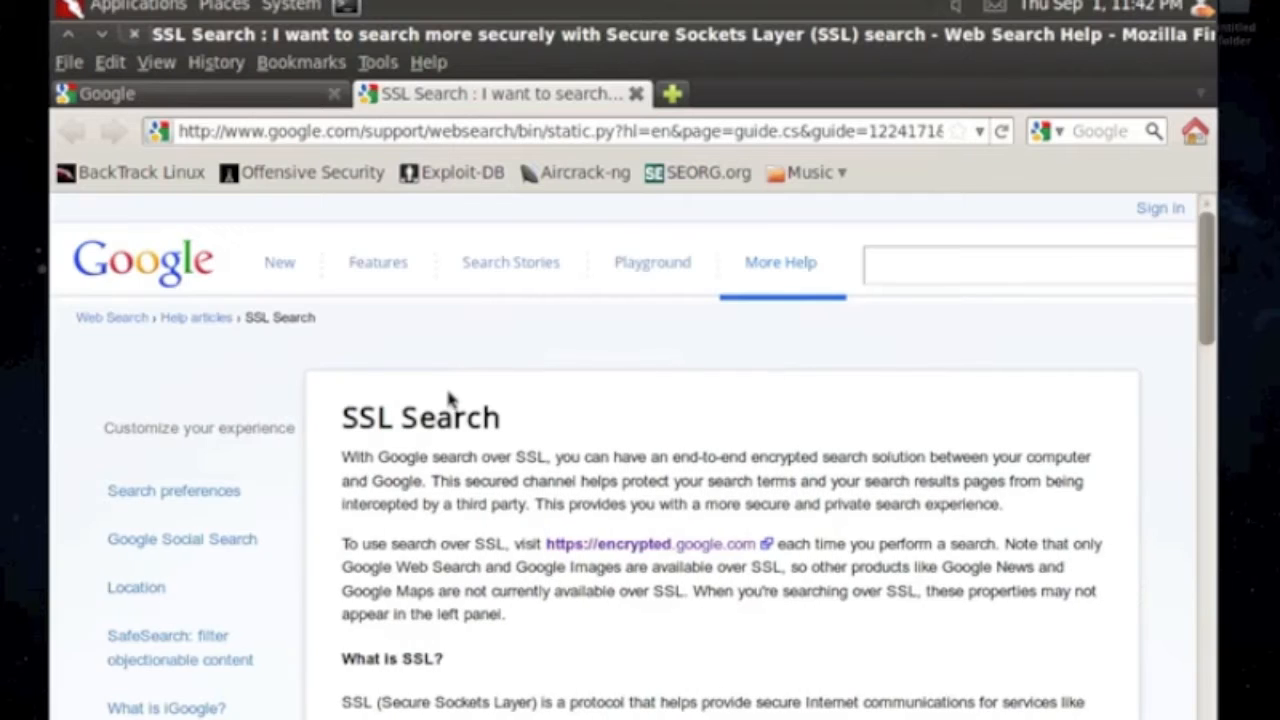
pyautogui.scroll(-3)
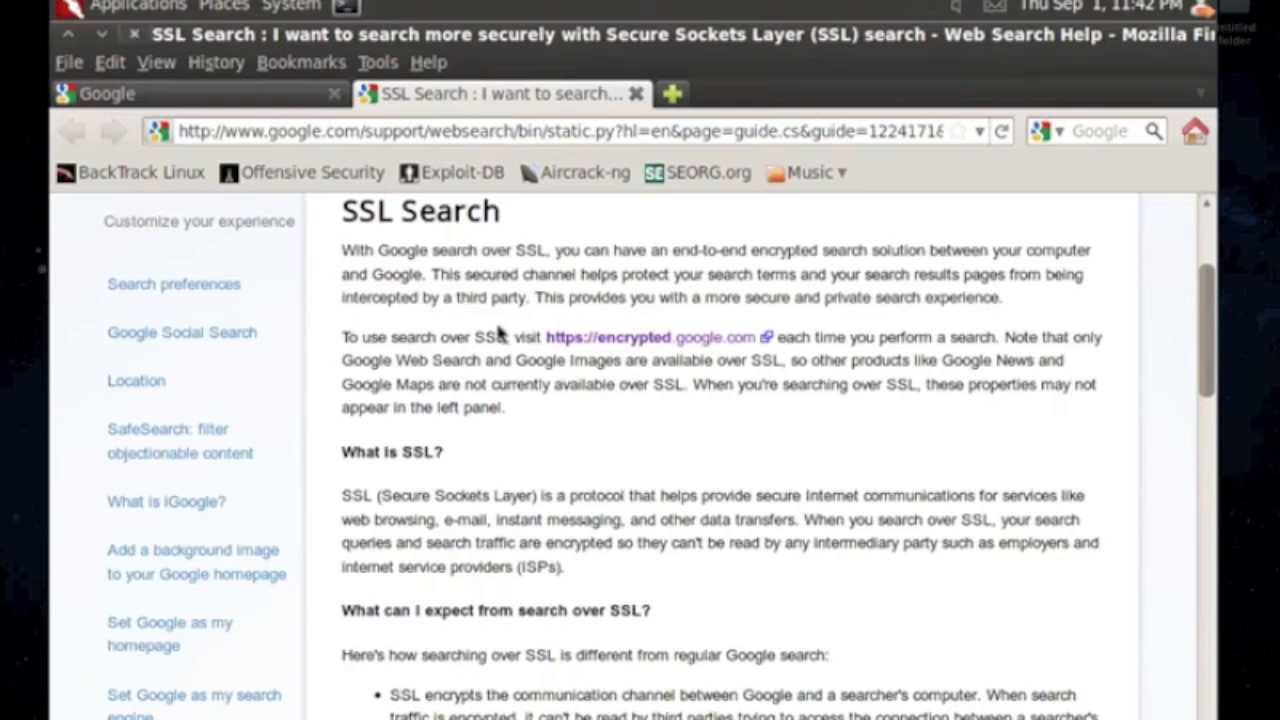
pyautogui.scroll(-3)
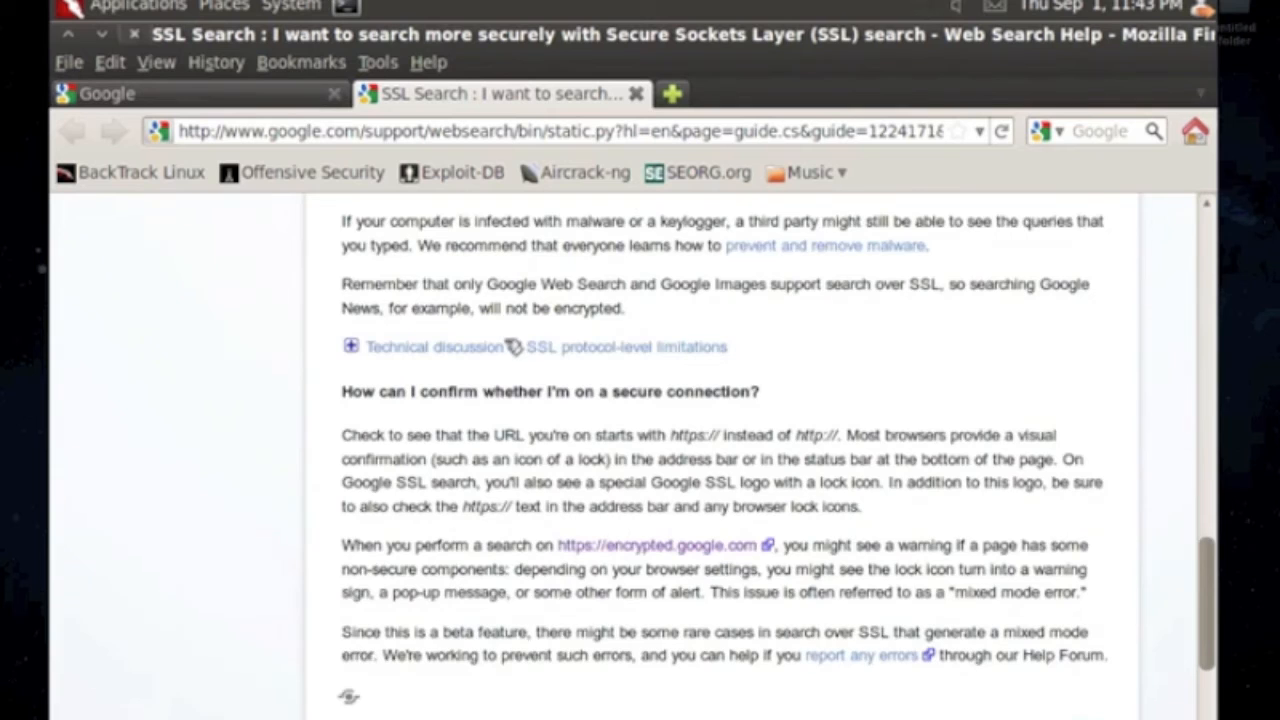
pyautogui.scroll(3)
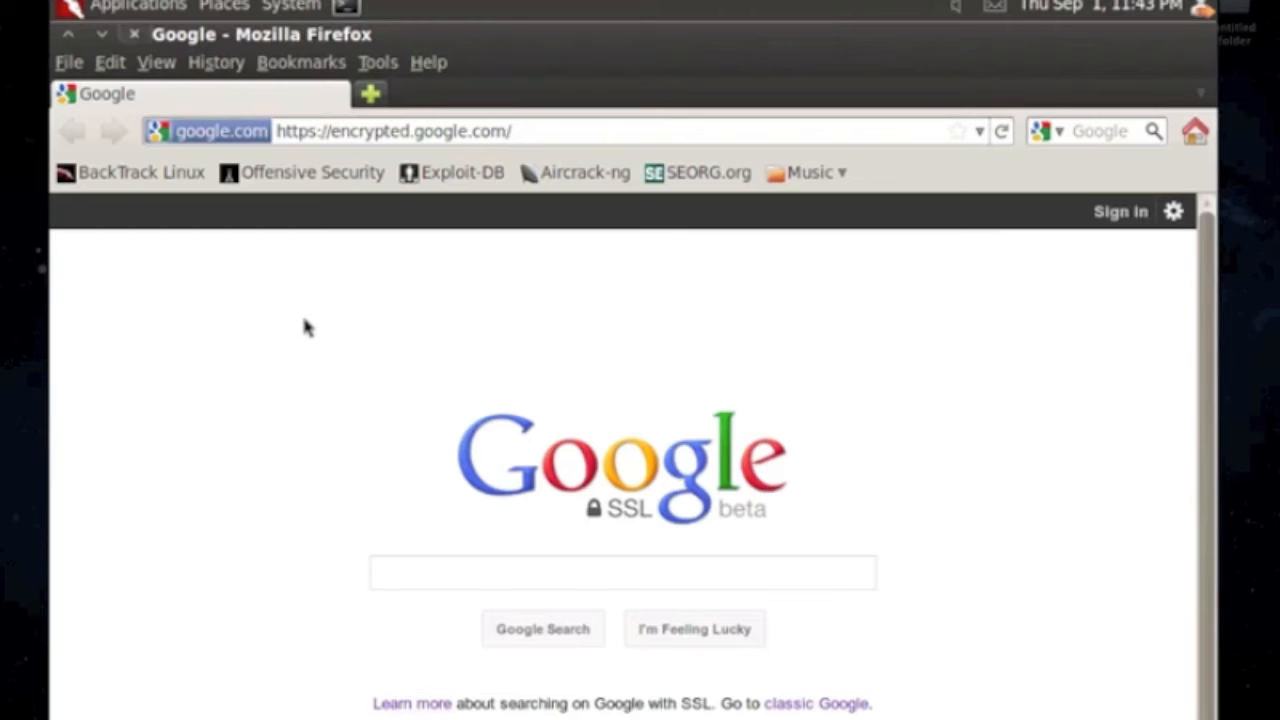
pyautogui.moveTo(309, 309)
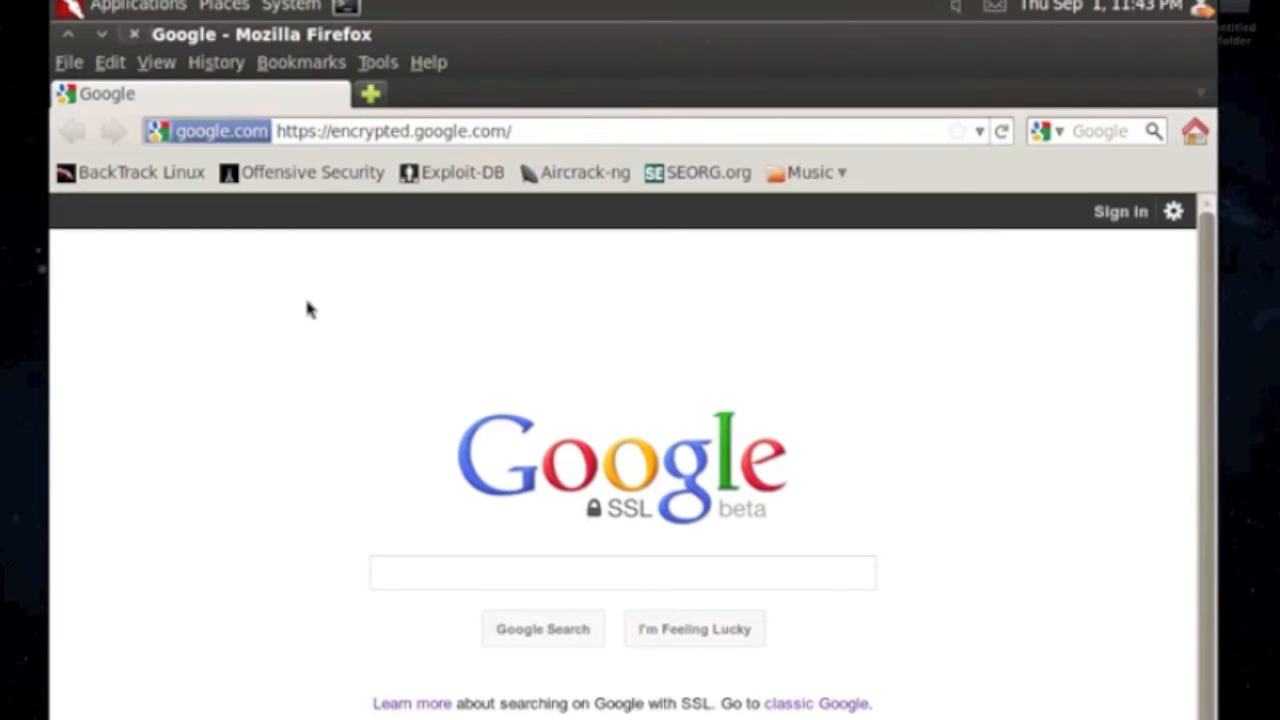
pyautogui.moveTo(420, 382)
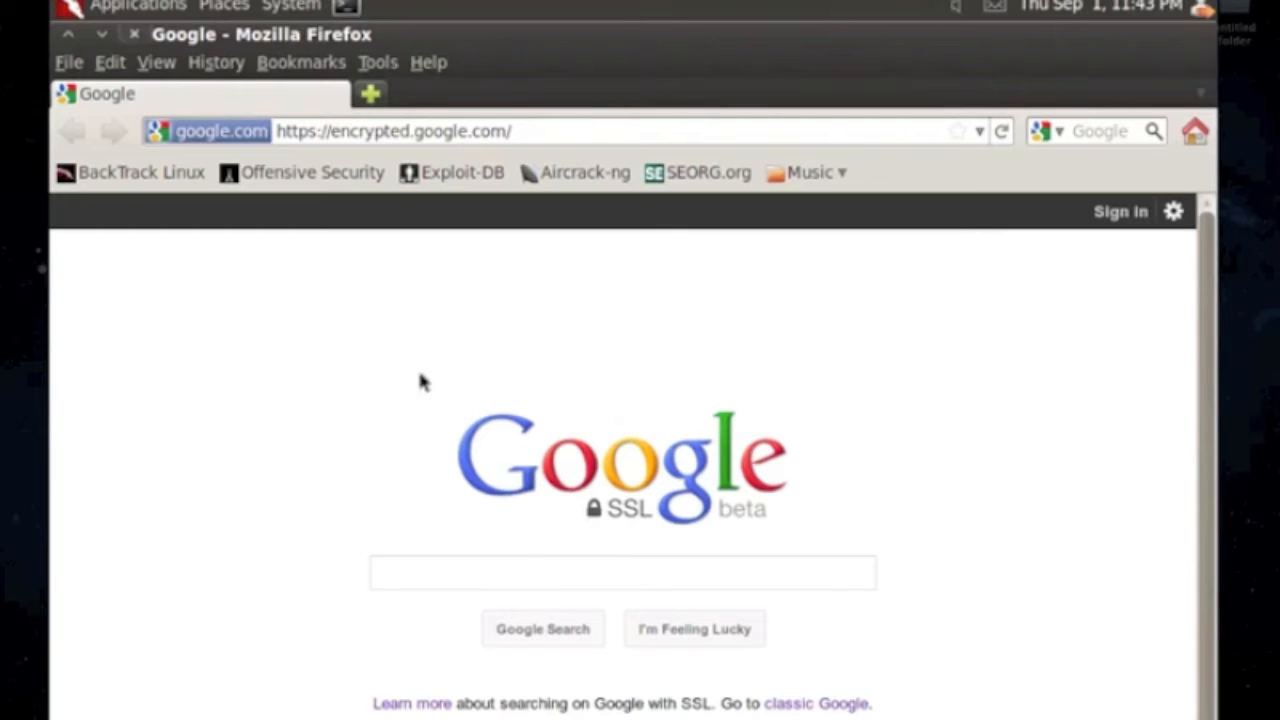
pyautogui.moveTo(483, 415)
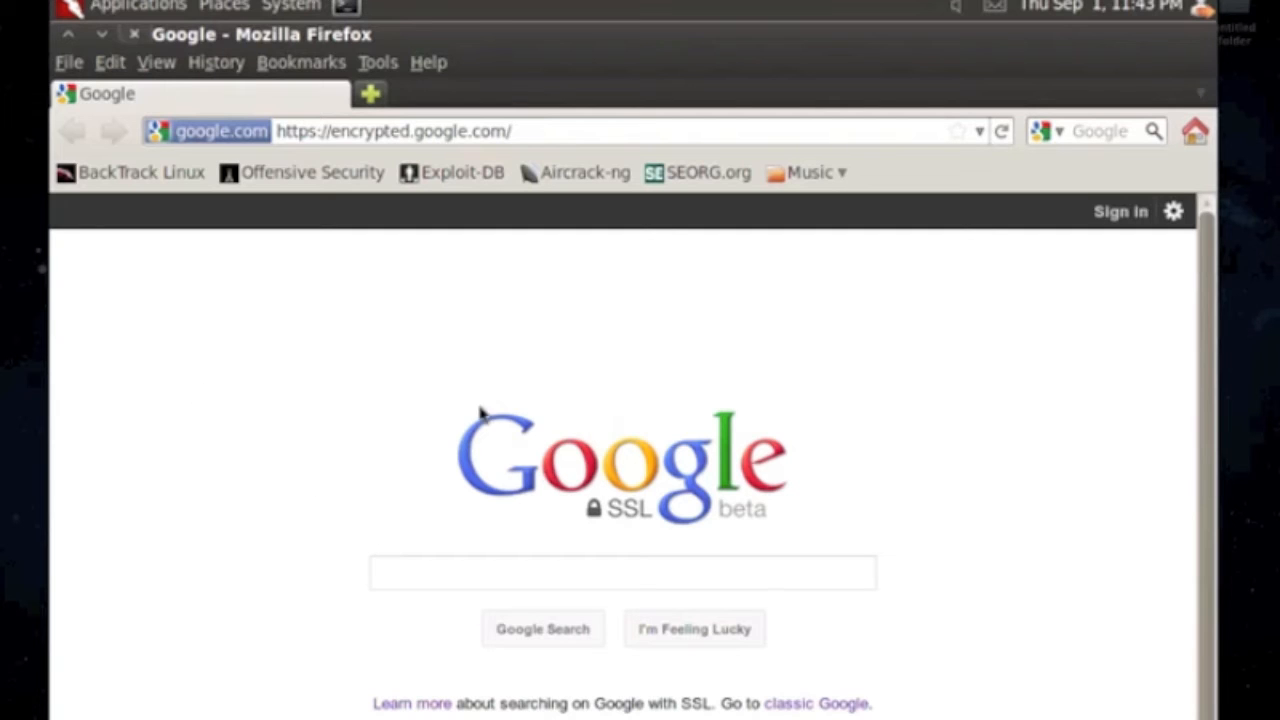
pyautogui.moveTo(685, 270)
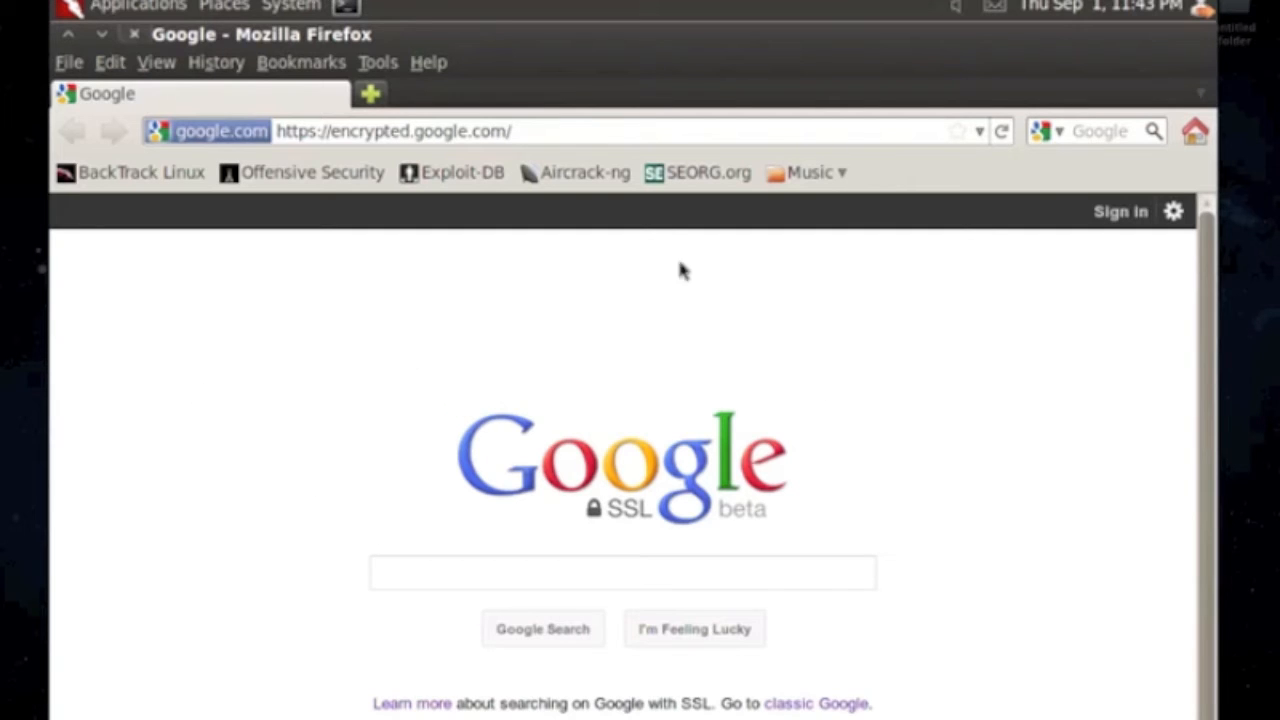
pyautogui.moveTo(419, 479)
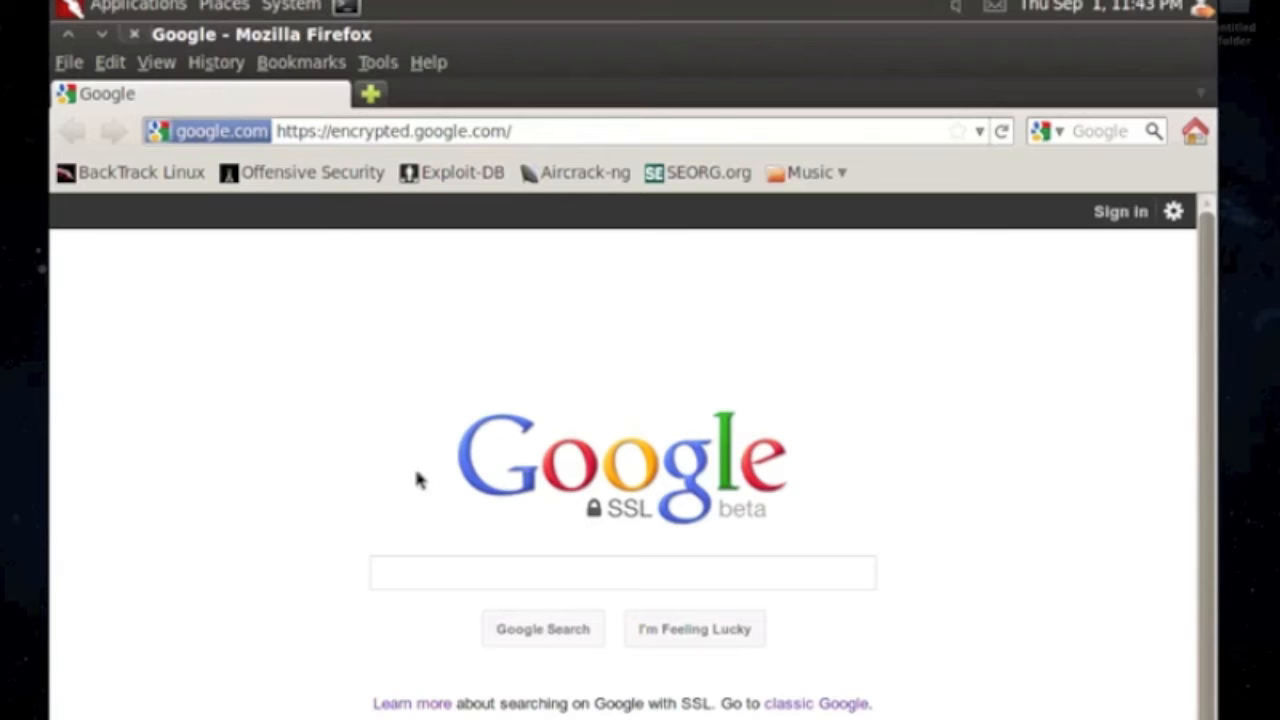
pyautogui.moveTo(360, 240)
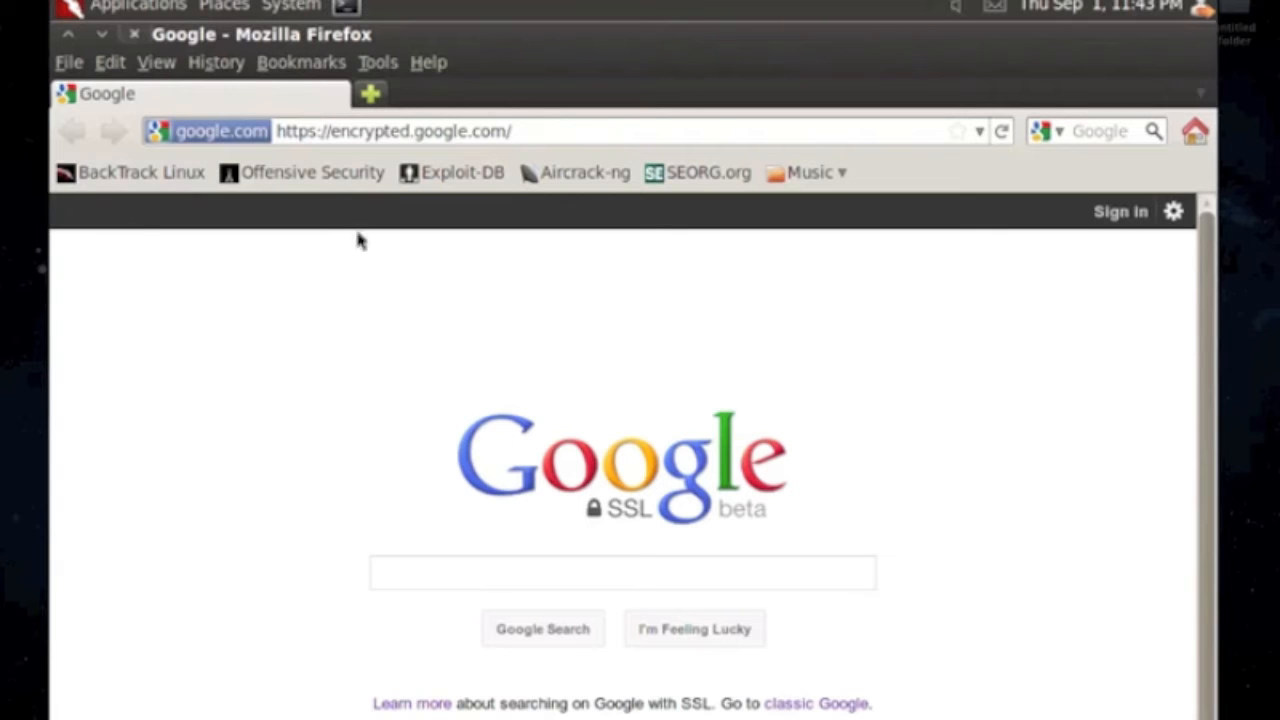
pyautogui.moveTo(318, 10)
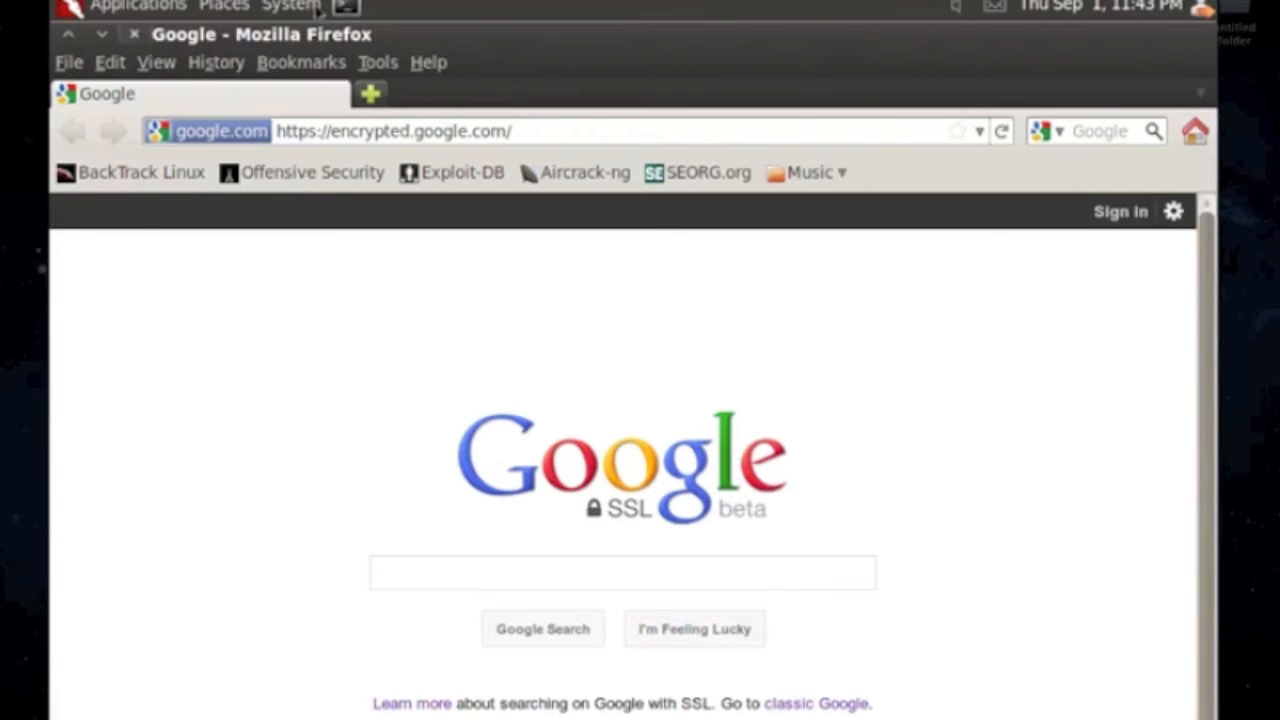
pyautogui.moveTo(240, 55)
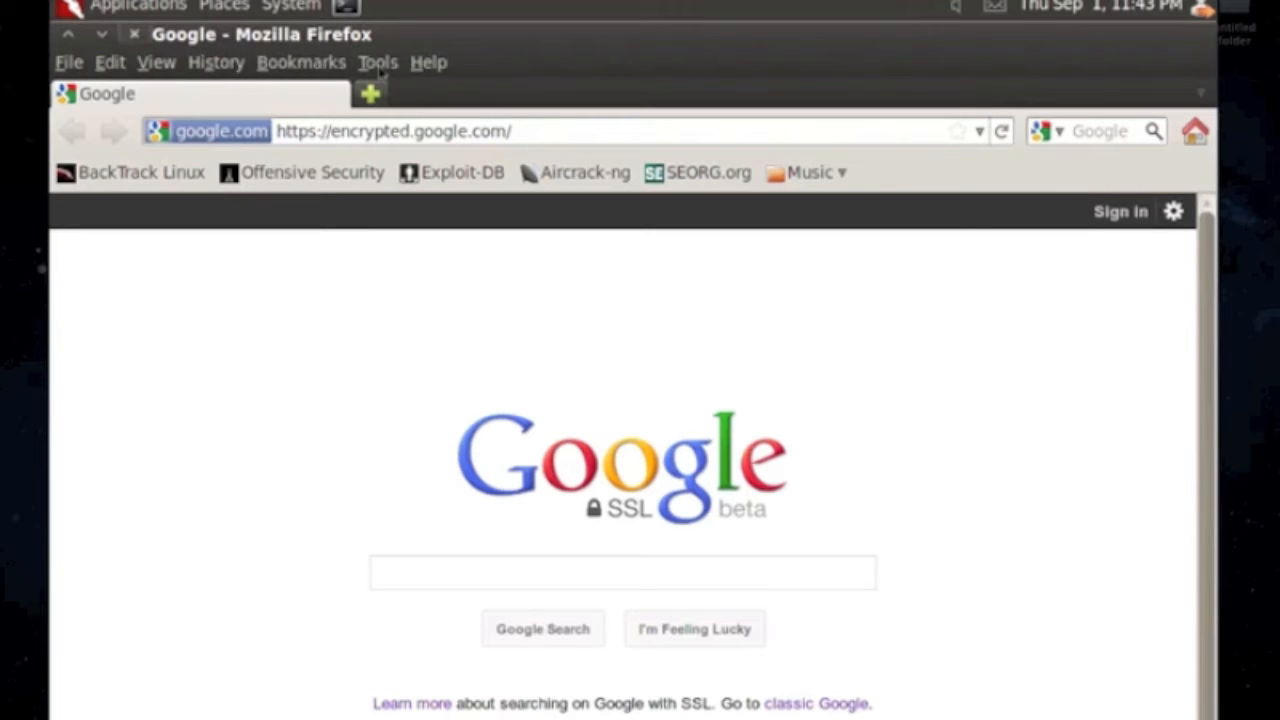
# Step: Load xroxy.com, open its reliability-sorted proxy list, then return to Proxy 4 Free
pyautogui.click(394, 131)
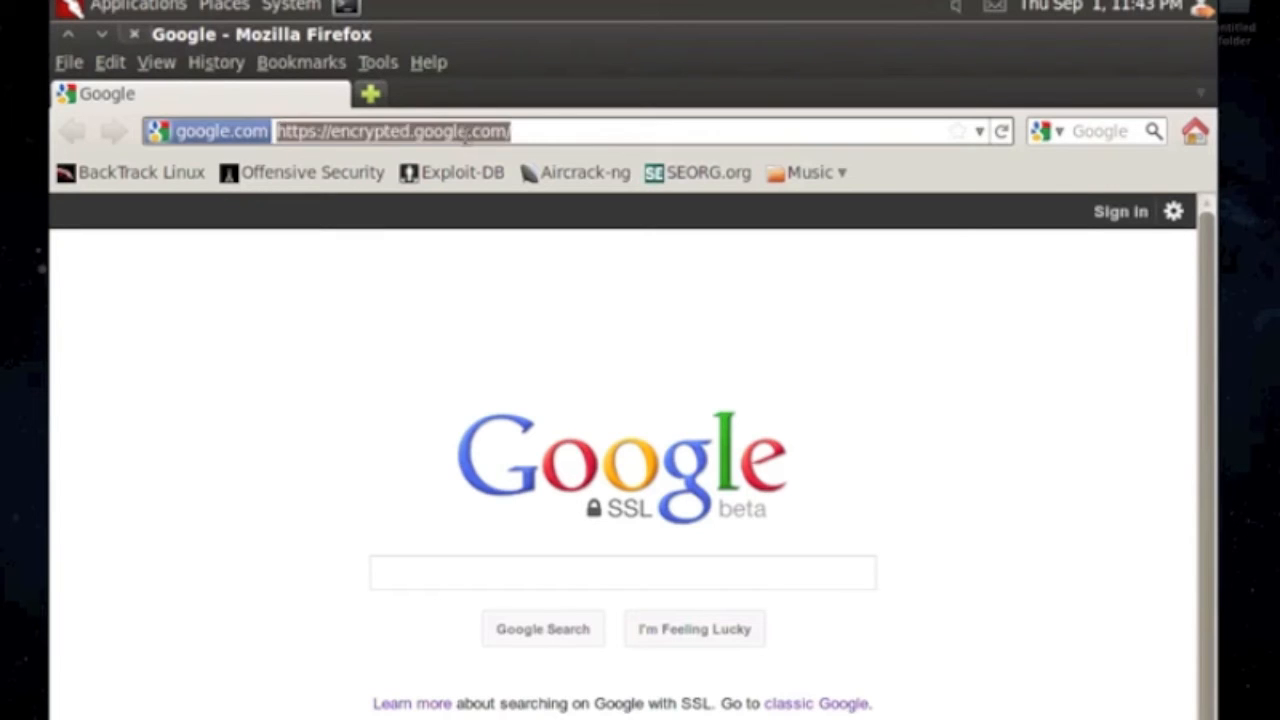
pyautogui.write('proxy4free.com/')
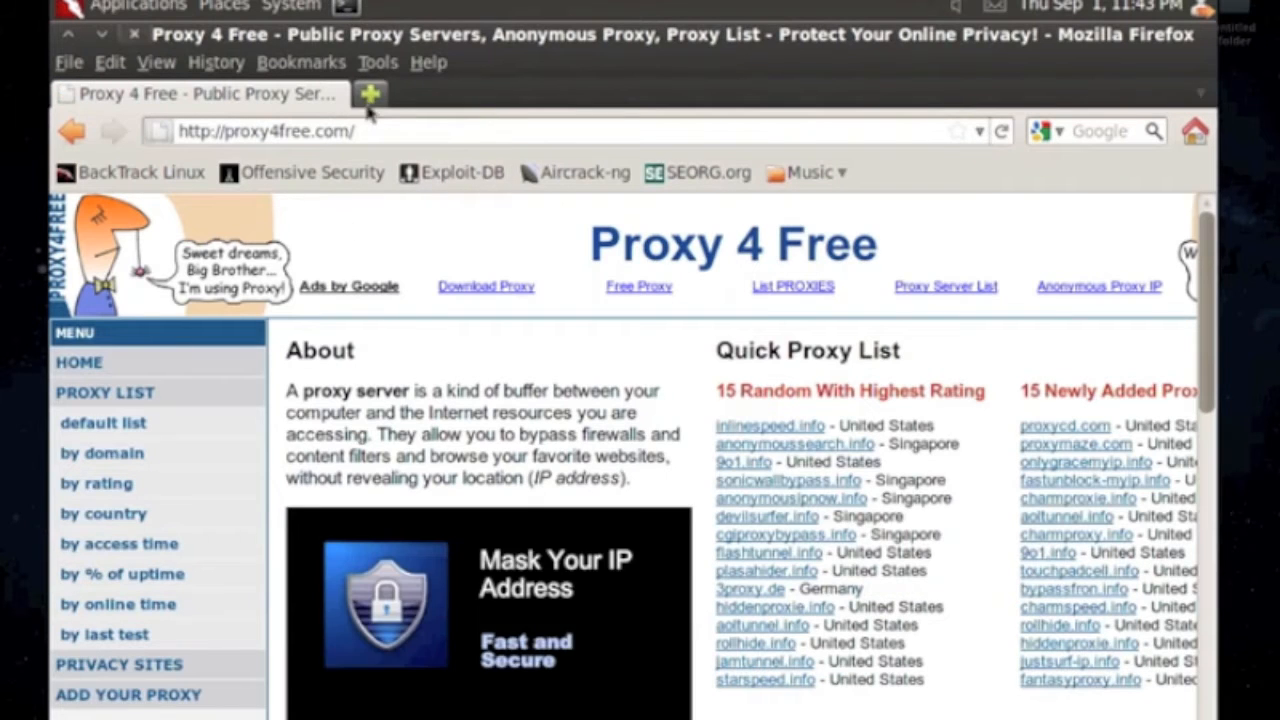
pyautogui.click(370, 94)
pyautogui.write('http://xroxy.com/')
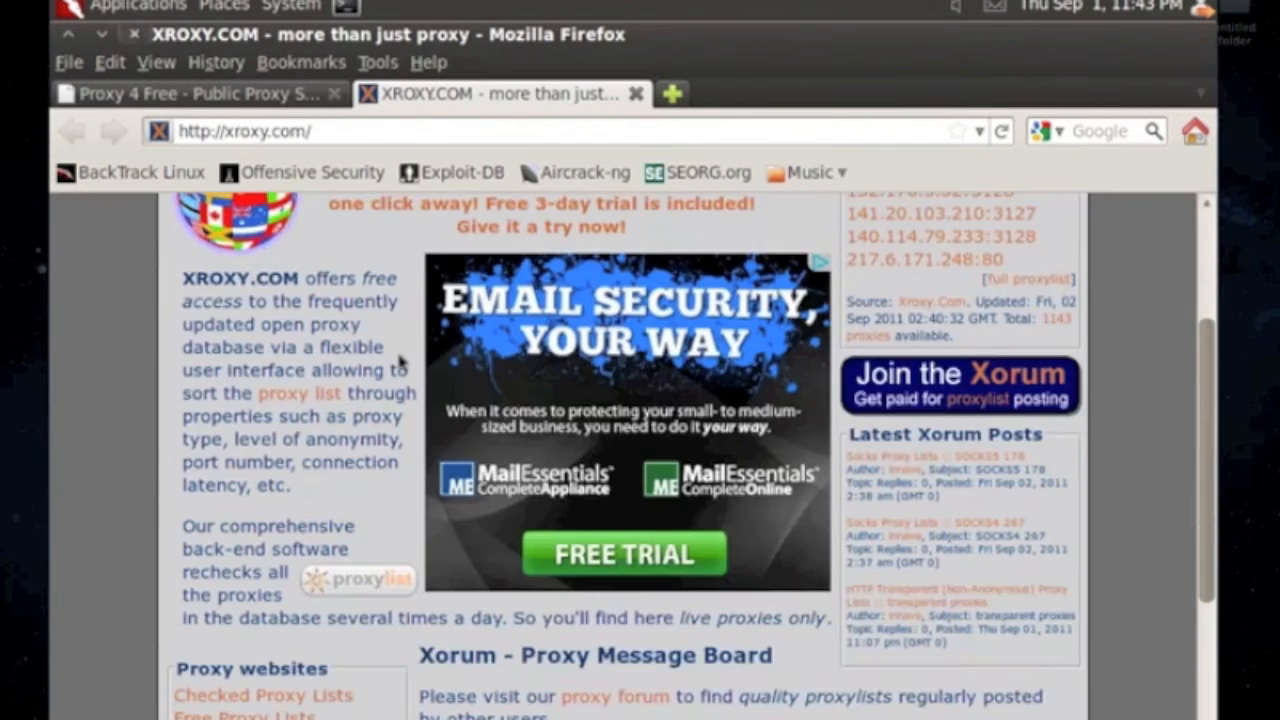
pyautogui.scroll(3)
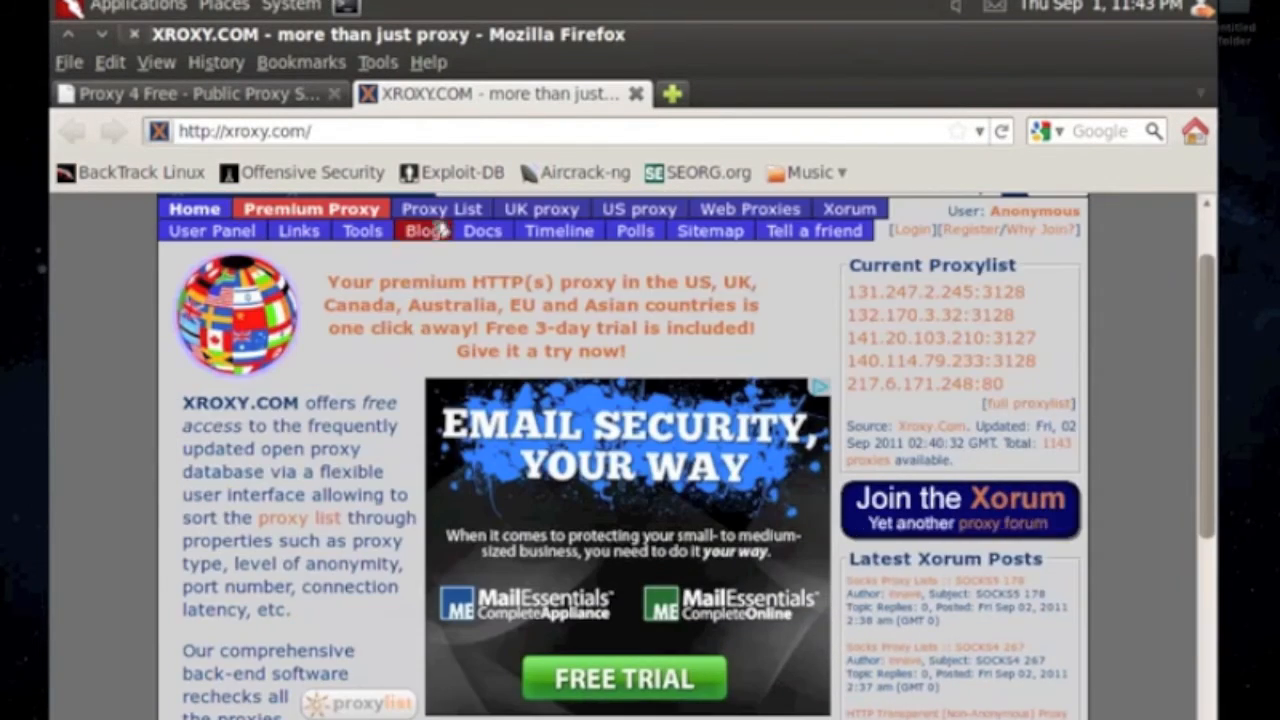
pyautogui.click(441, 208)
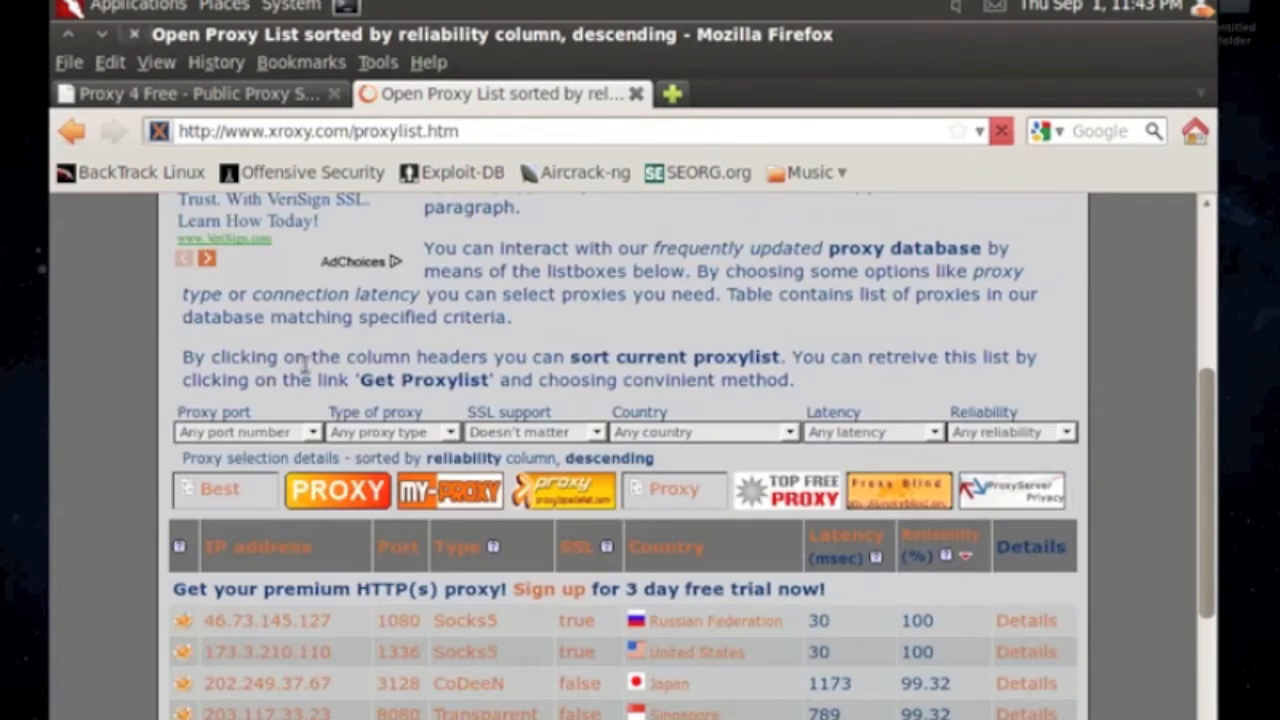
pyautogui.scroll(-3)
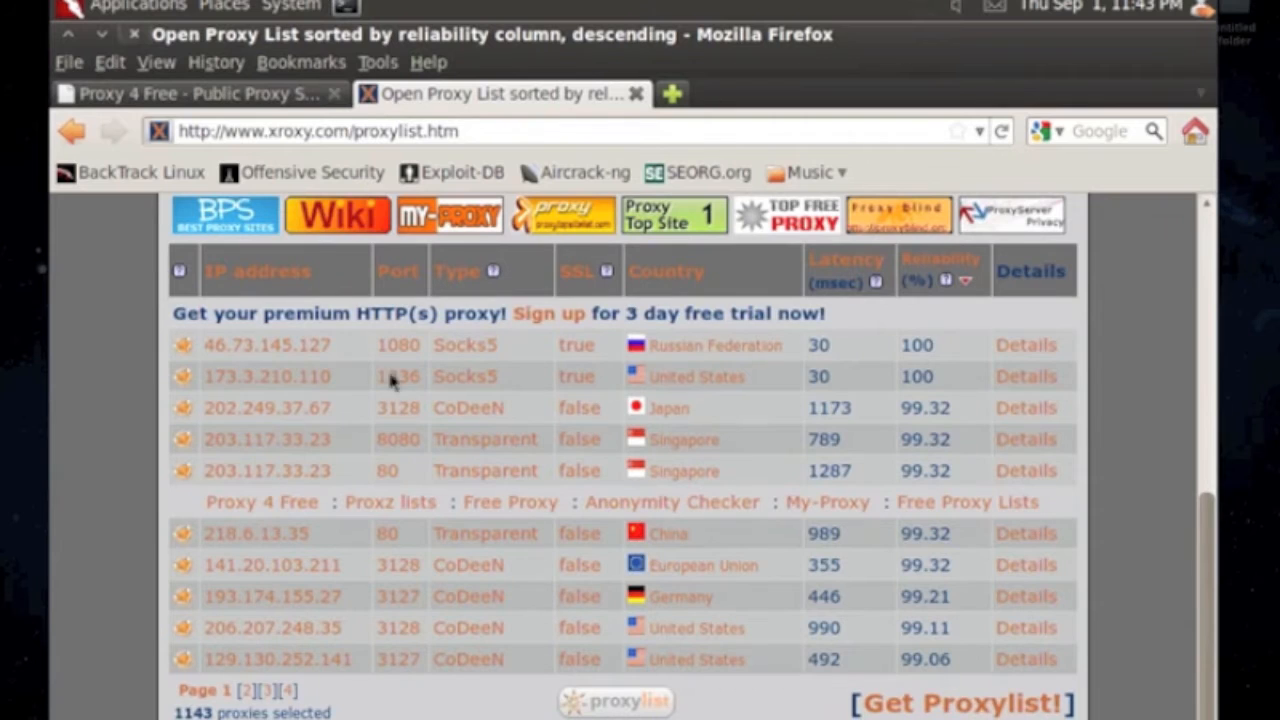
pyautogui.click(180, 93)
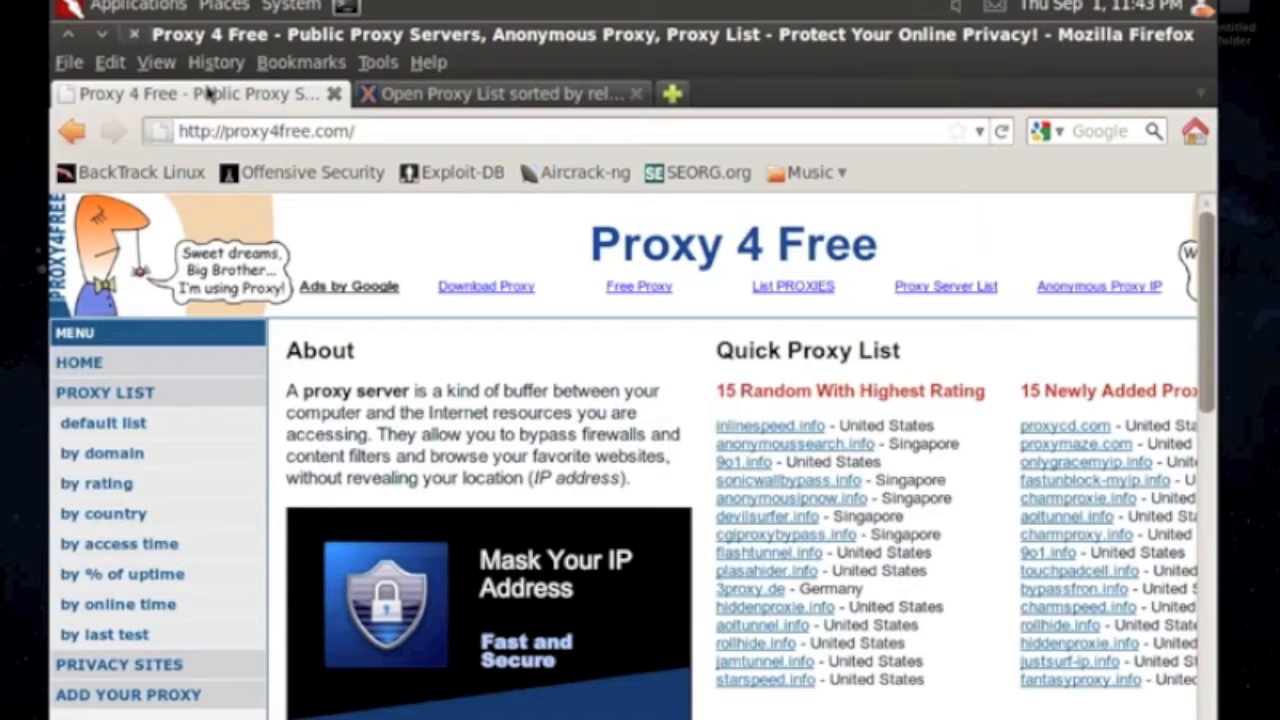
# Step: Select the German CoDeeN proxy IP 193.174.155.27 (port 3127) in xroxy's list
pyautogui.scroll(-3)
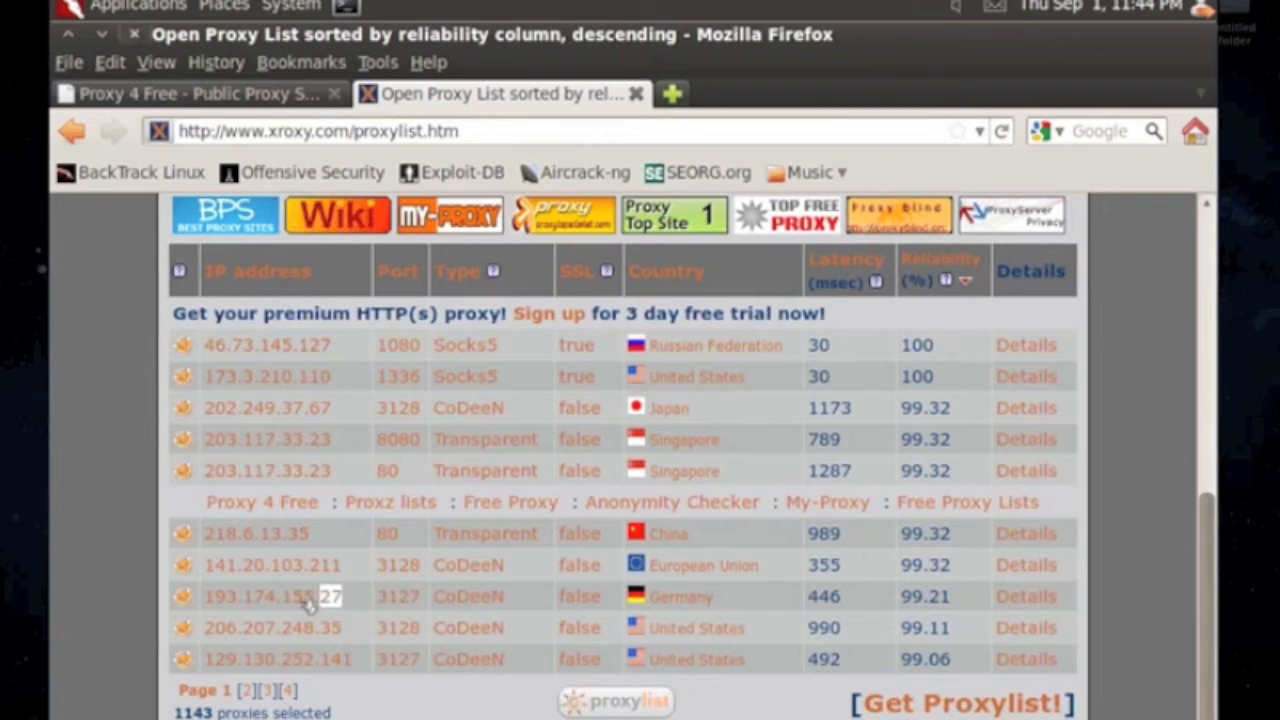
pyautogui.doubleClick(270, 596)
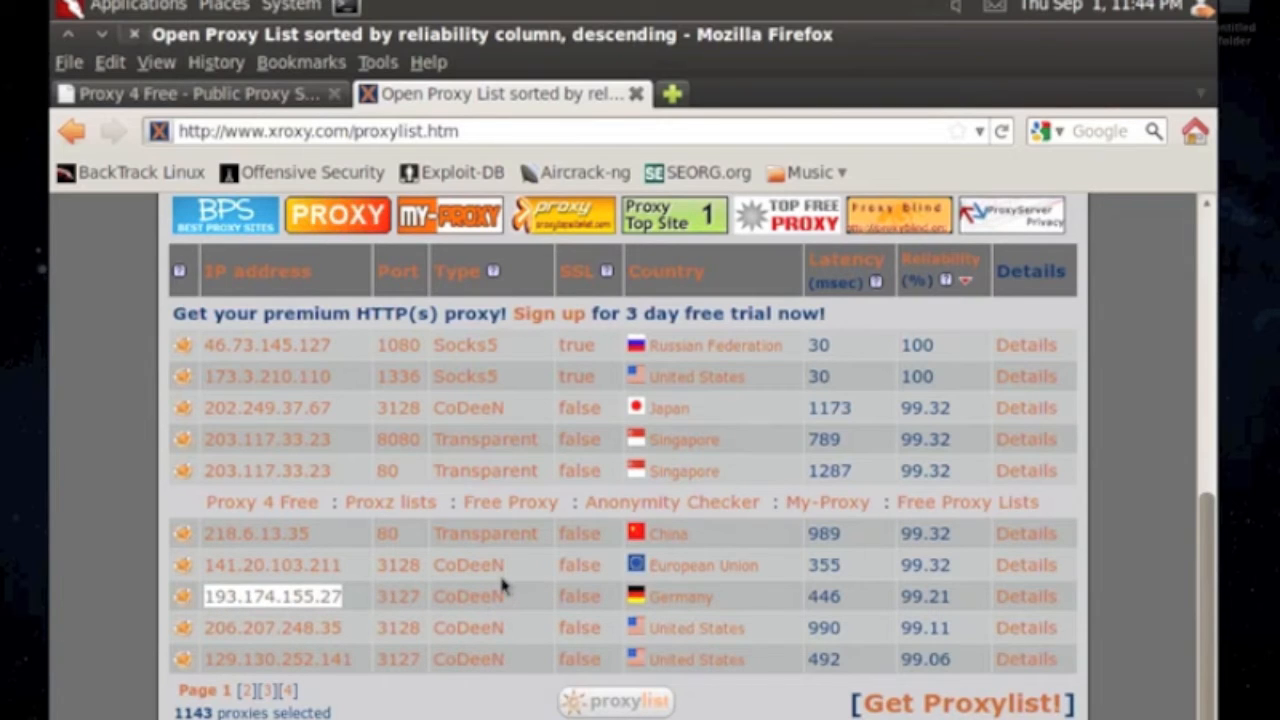
pyautogui.moveTo(407, 548)
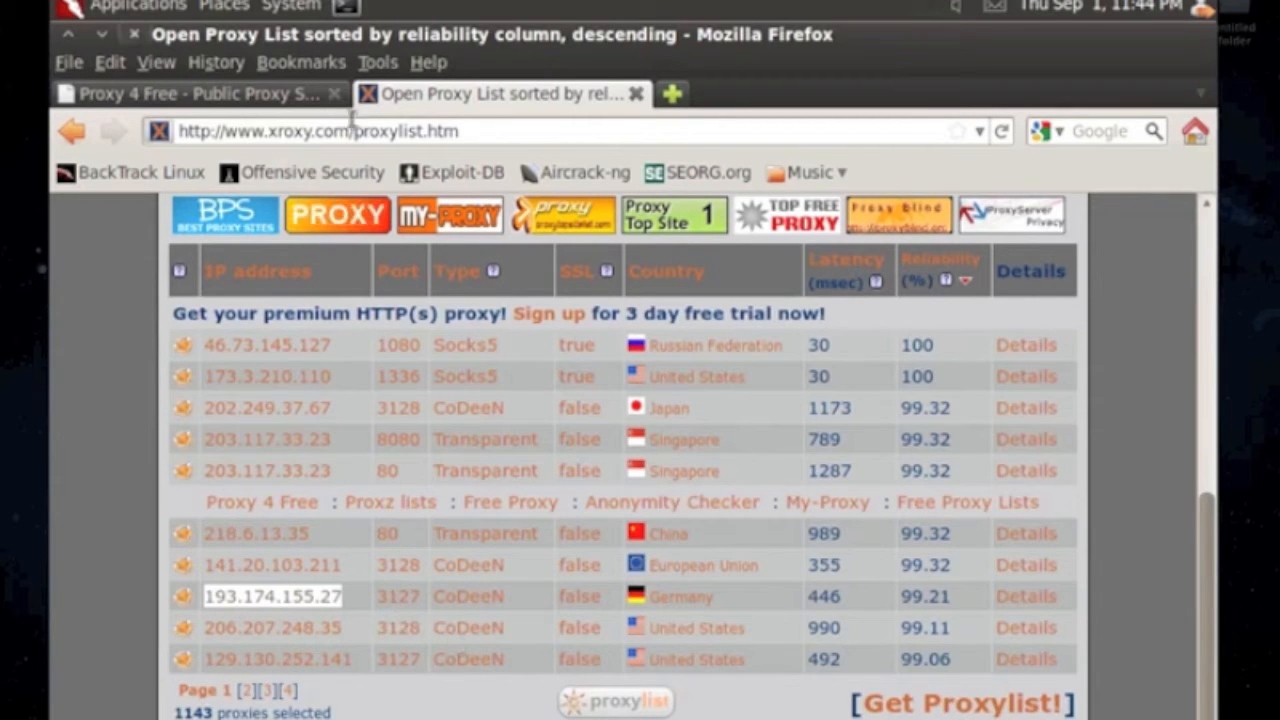
# Step: Set a manual proxy 193.174.155.27 on port 3127 for all protocols in Network preferences
pyautogui.click(110, 62)
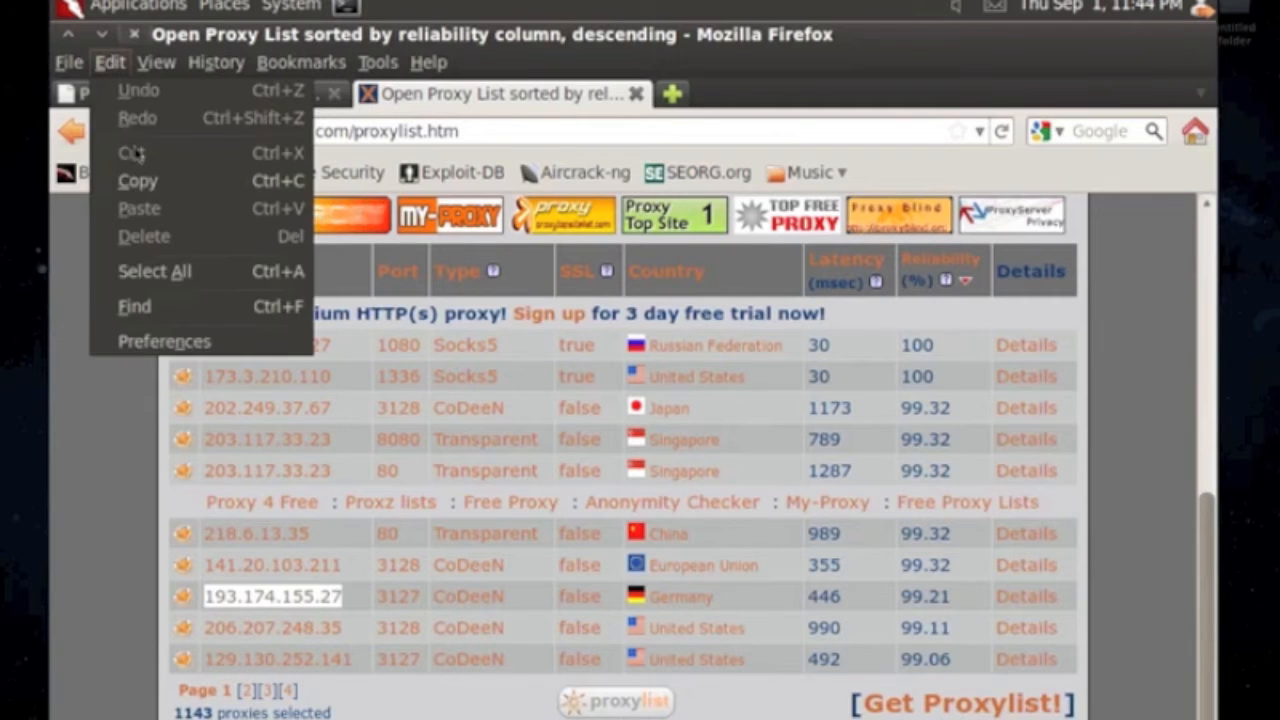
pyautogui.click(164, 341)
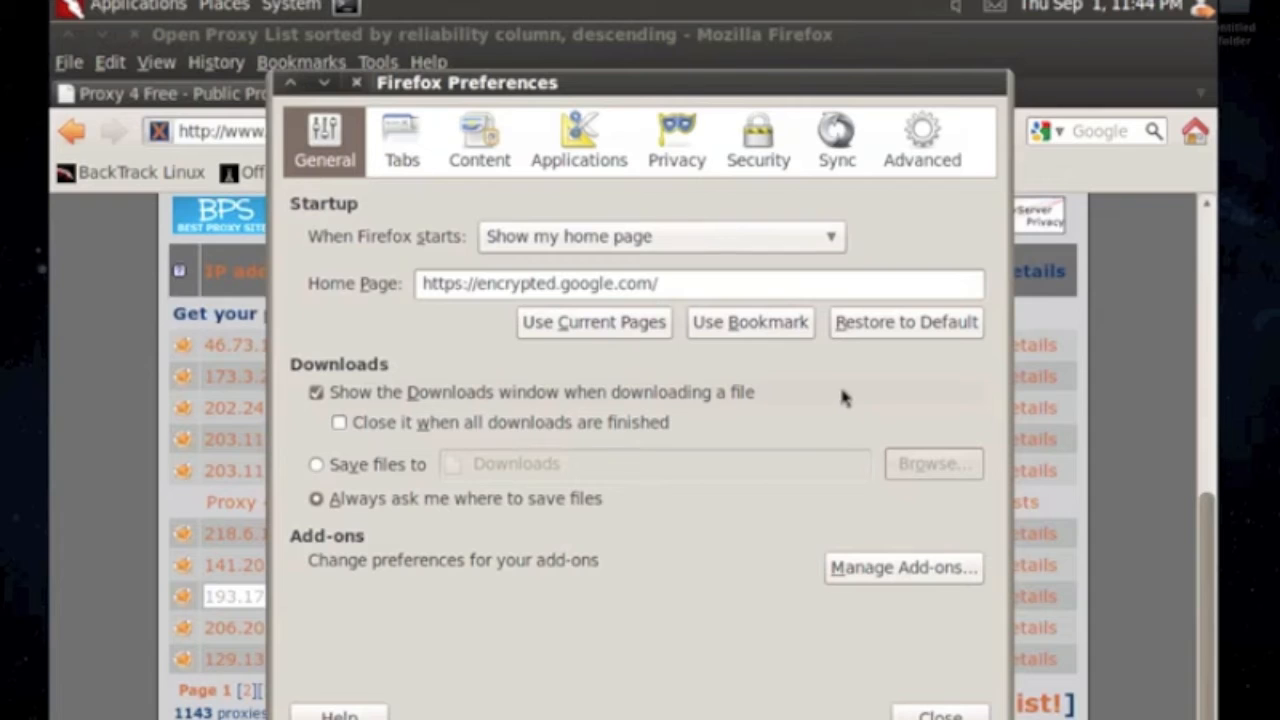
pyautogui.moveTo(830, 378)
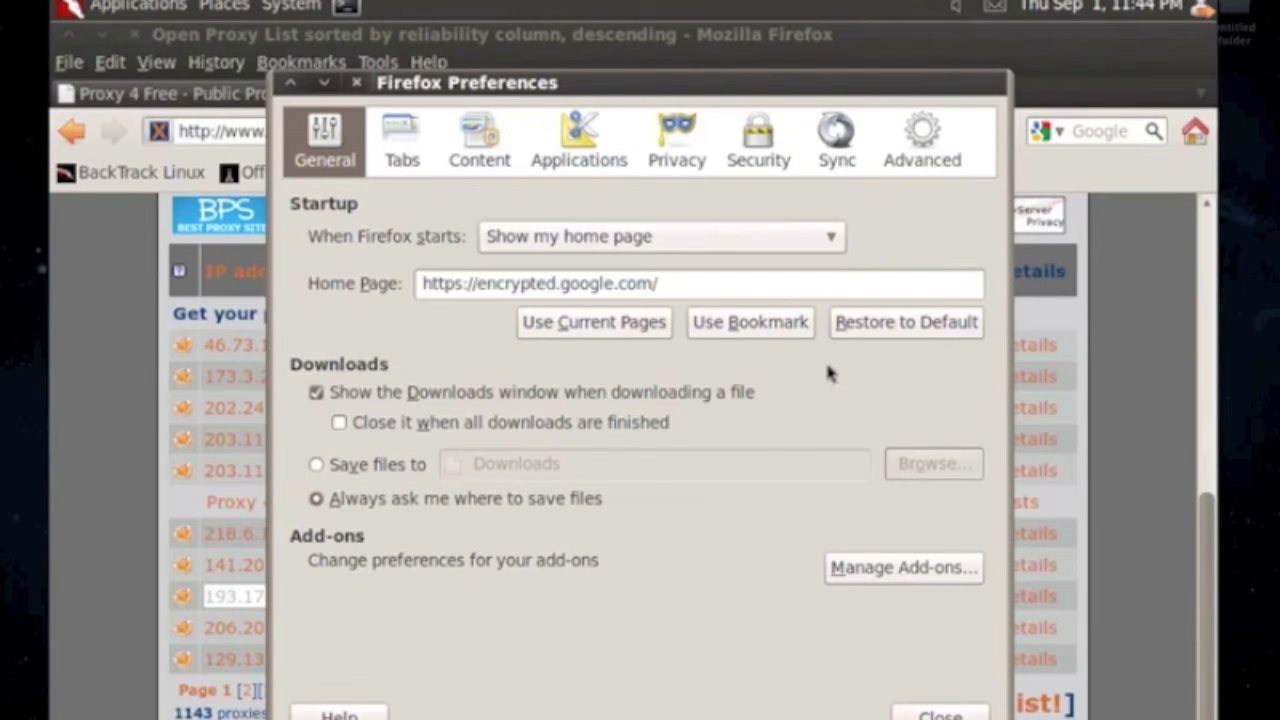
pyautogui.moveTo(828, 378)
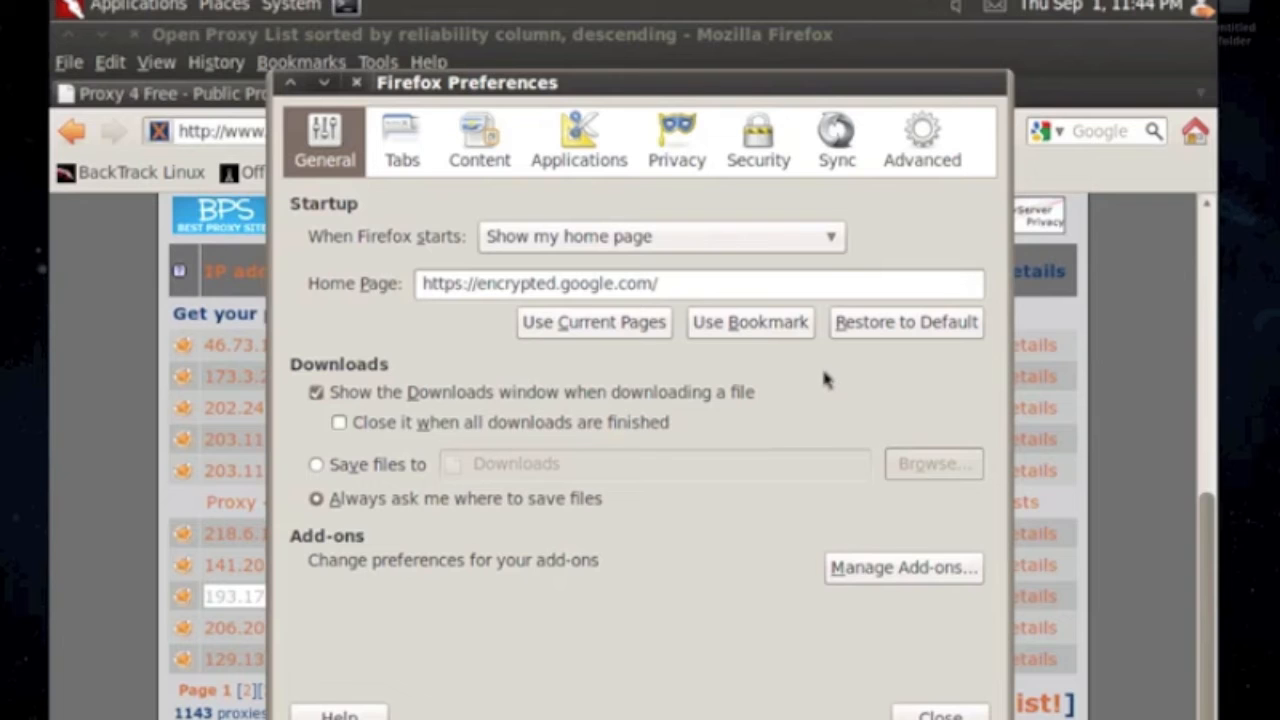
pyautogui.moveTo(935, 160)
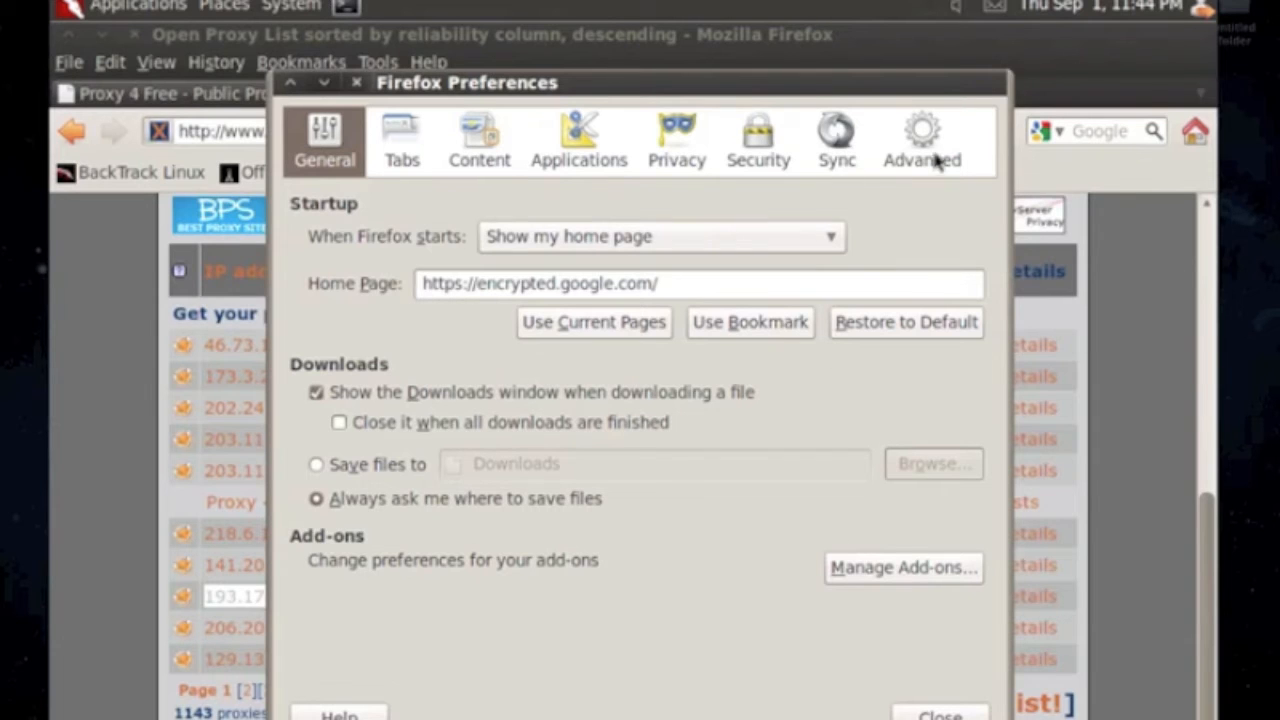
pyautogui.click(921, 140)
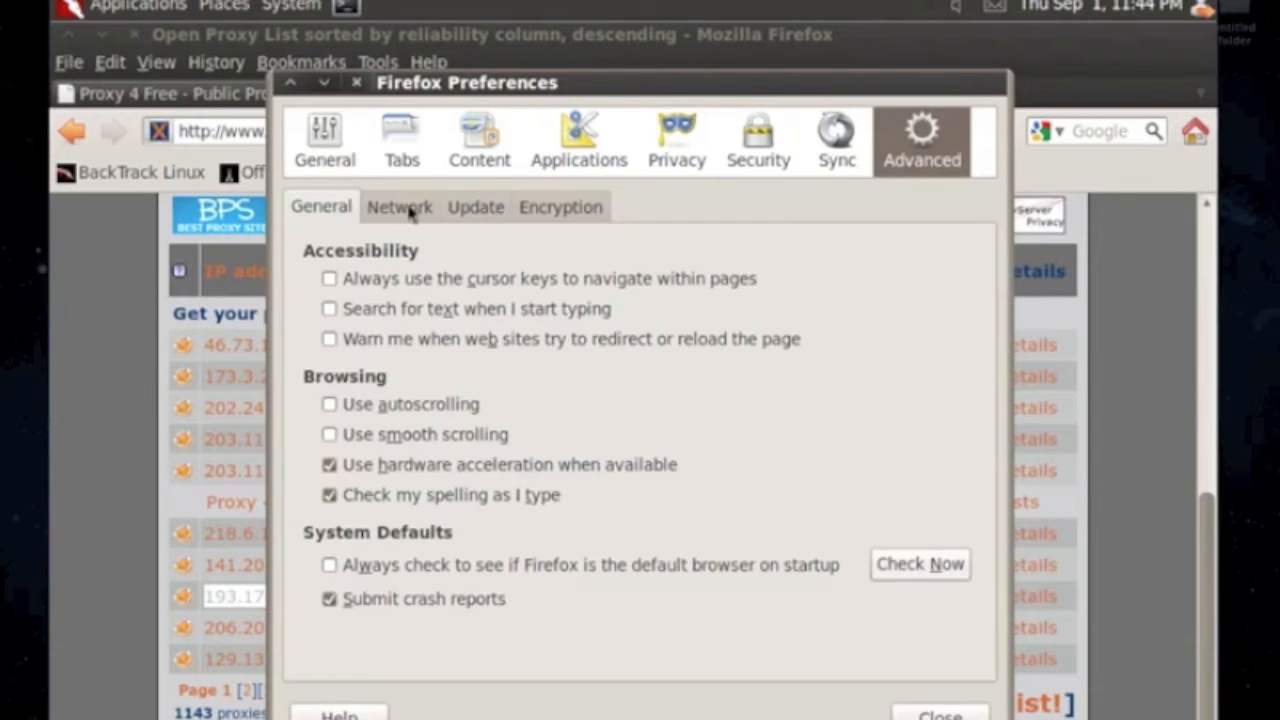
pyautogui.click(400, 207)
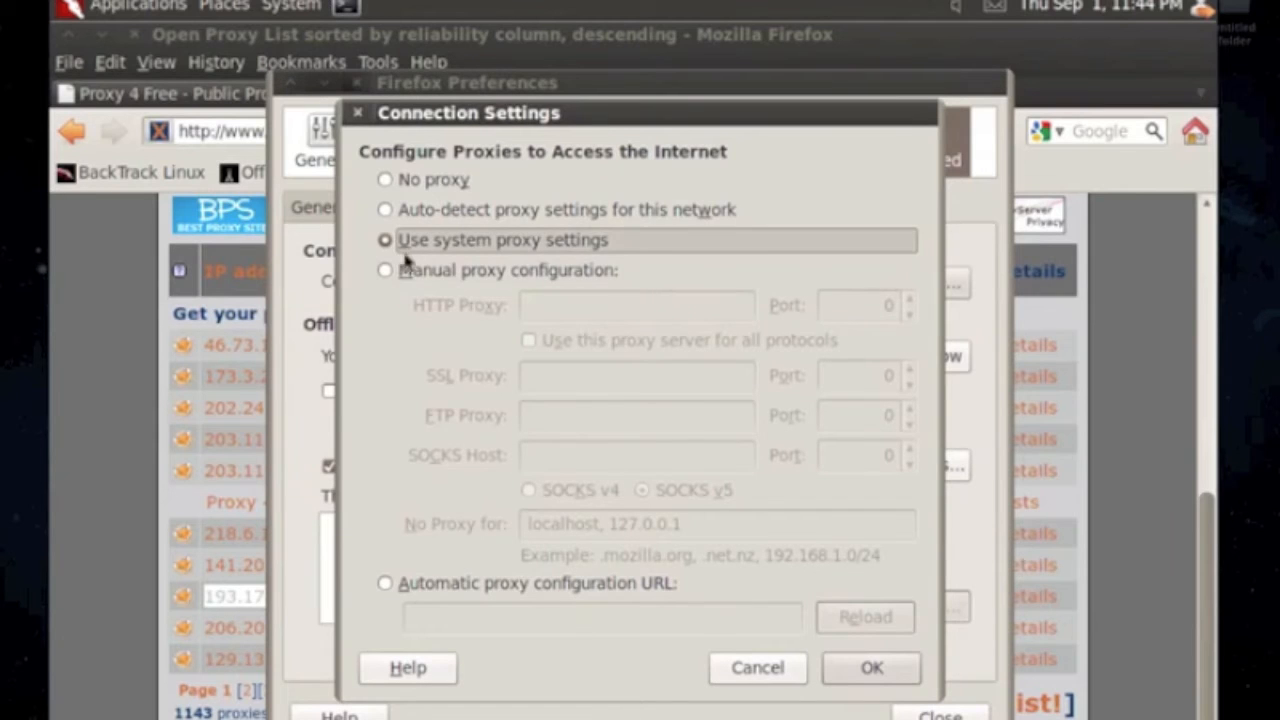
pyautogui.click(384, 270)
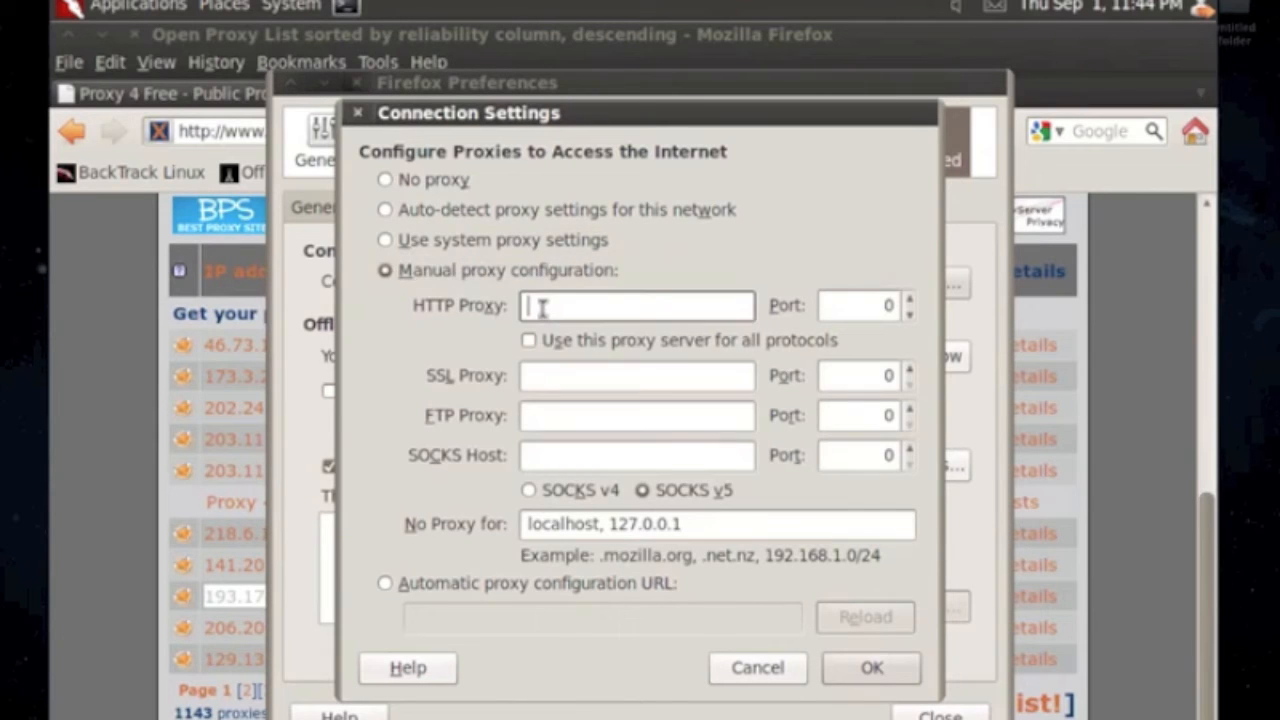
pyautogui.write('193.174.155.27')
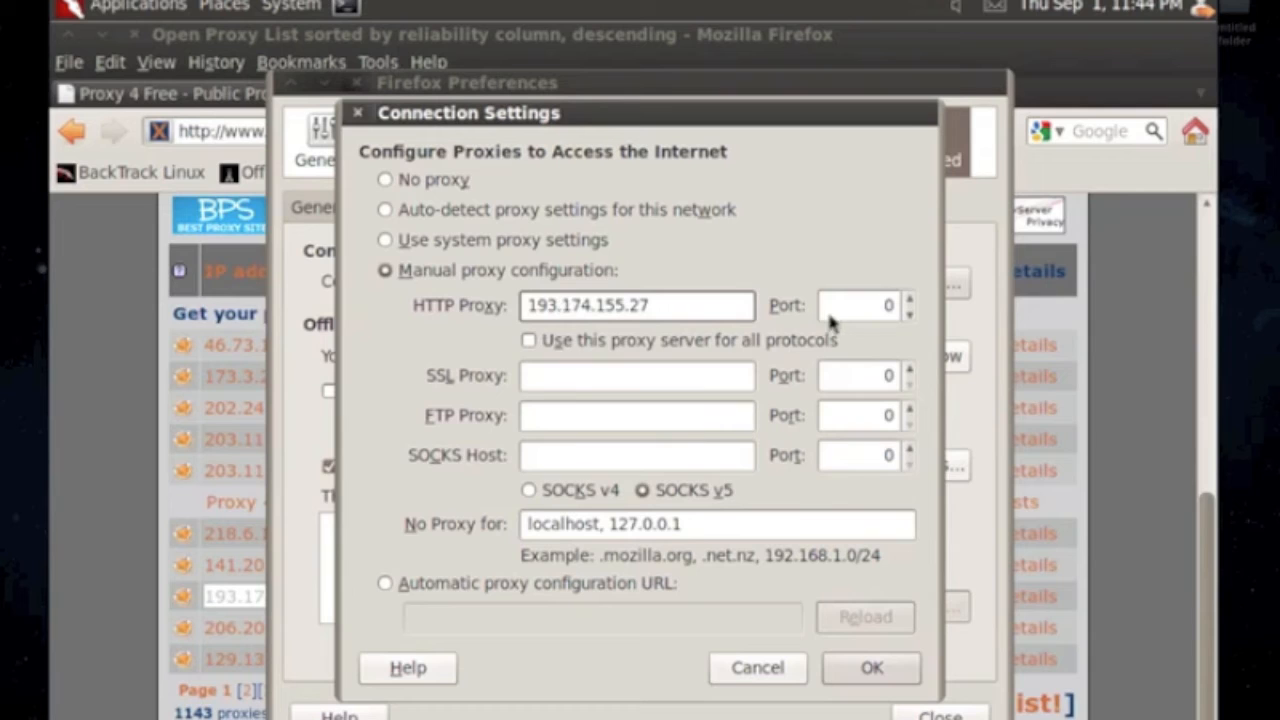
pyautogui.write('31')
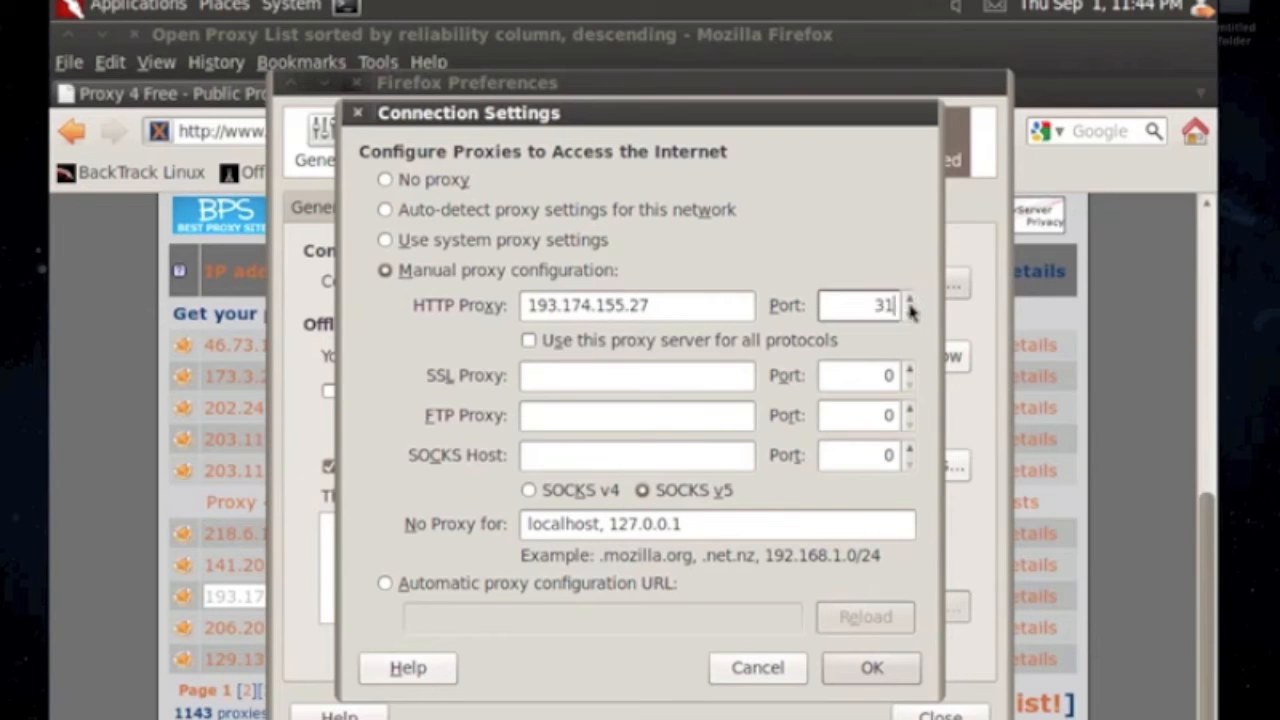
pyautogui.write('27')
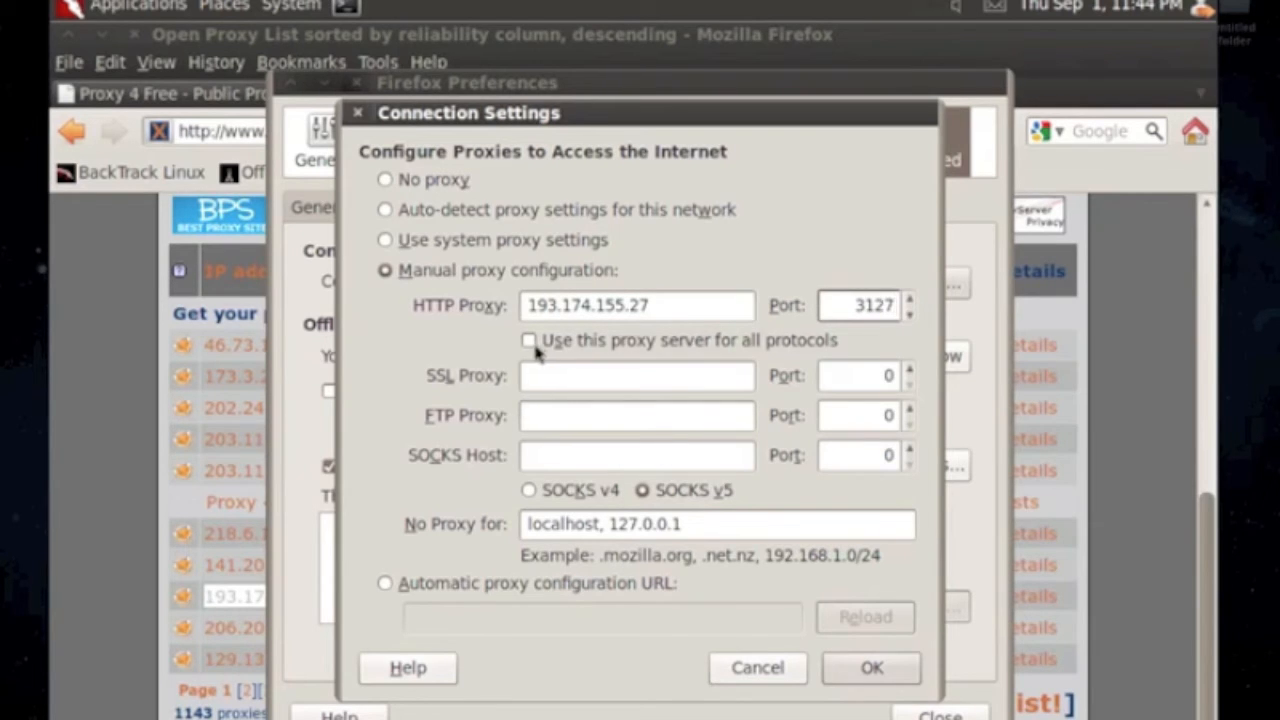
pyautogui.click(529, 340)
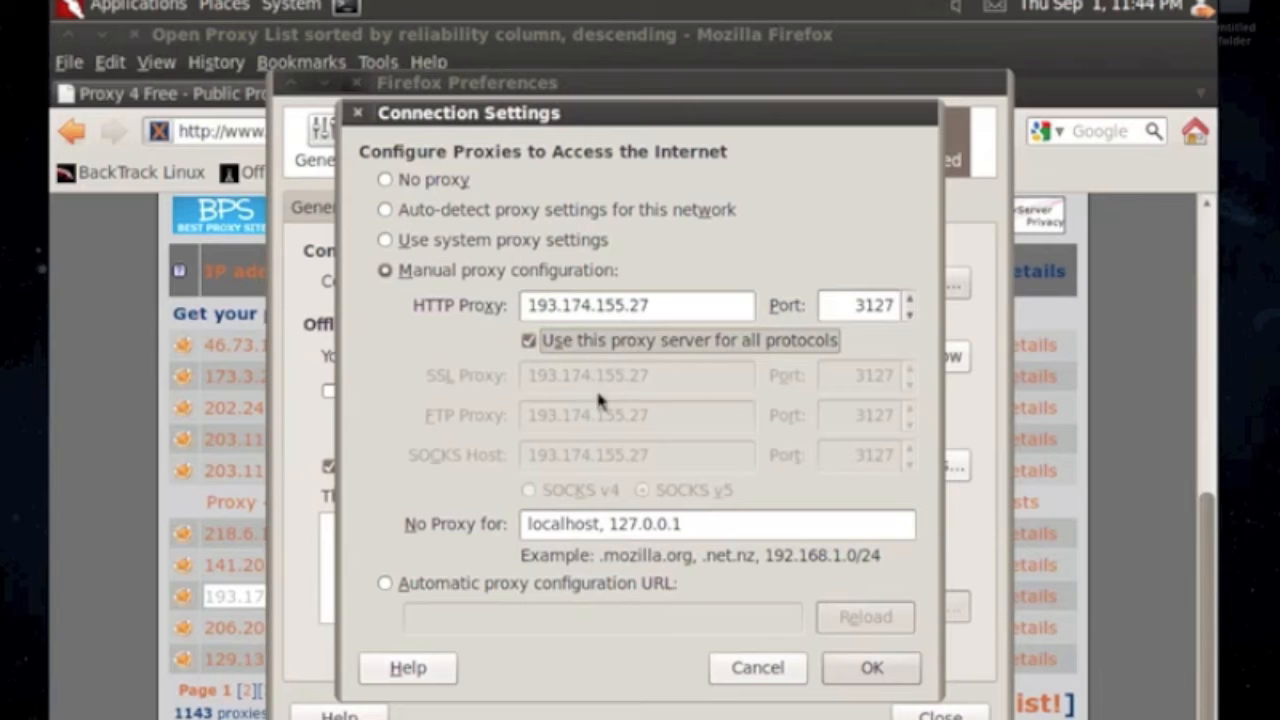
pyautogui.click(870, 667)
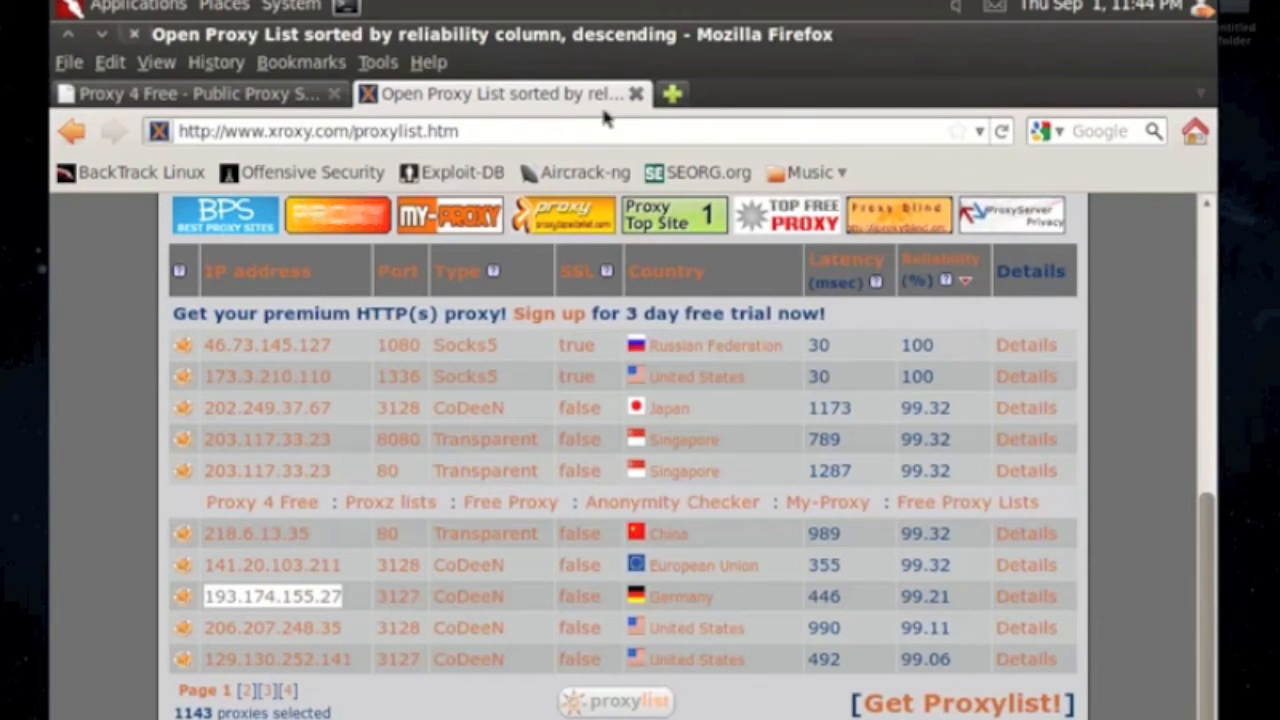
# Step: Load google.com in a new tab, passing the CoDeeN welcome notice
pyautogui.click(672, 93)
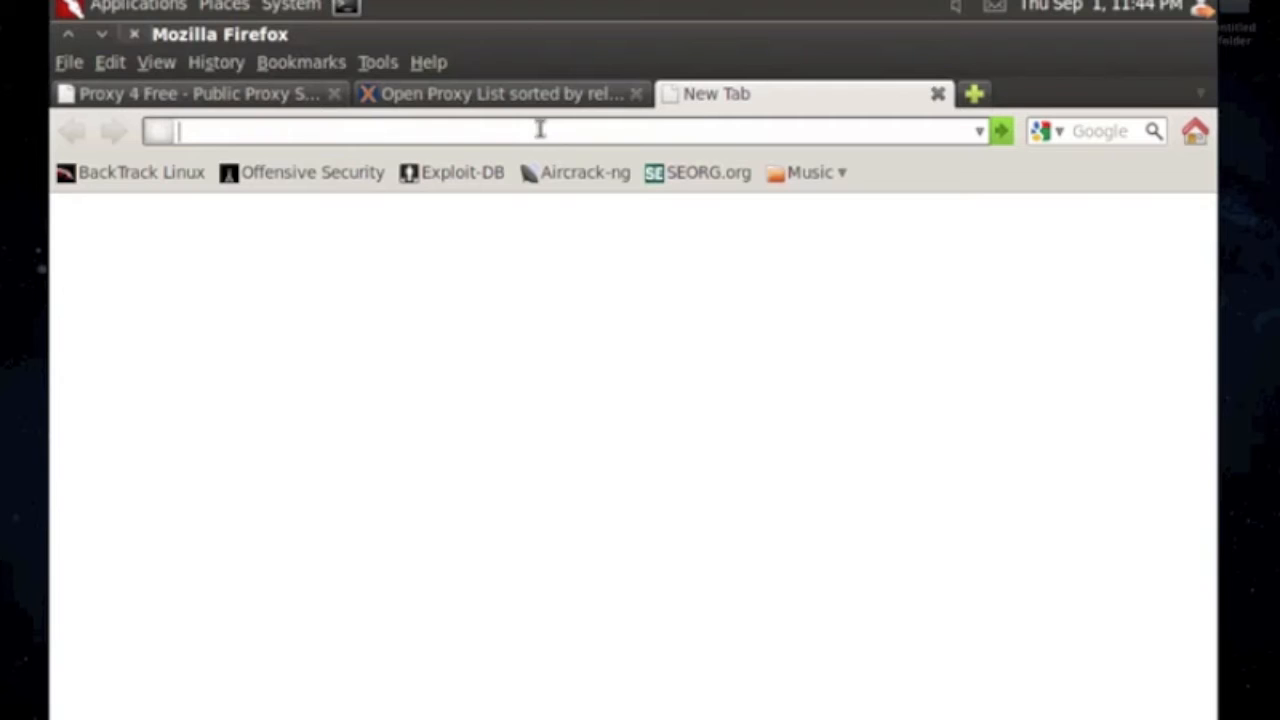
pyautogui.write('google.com/')
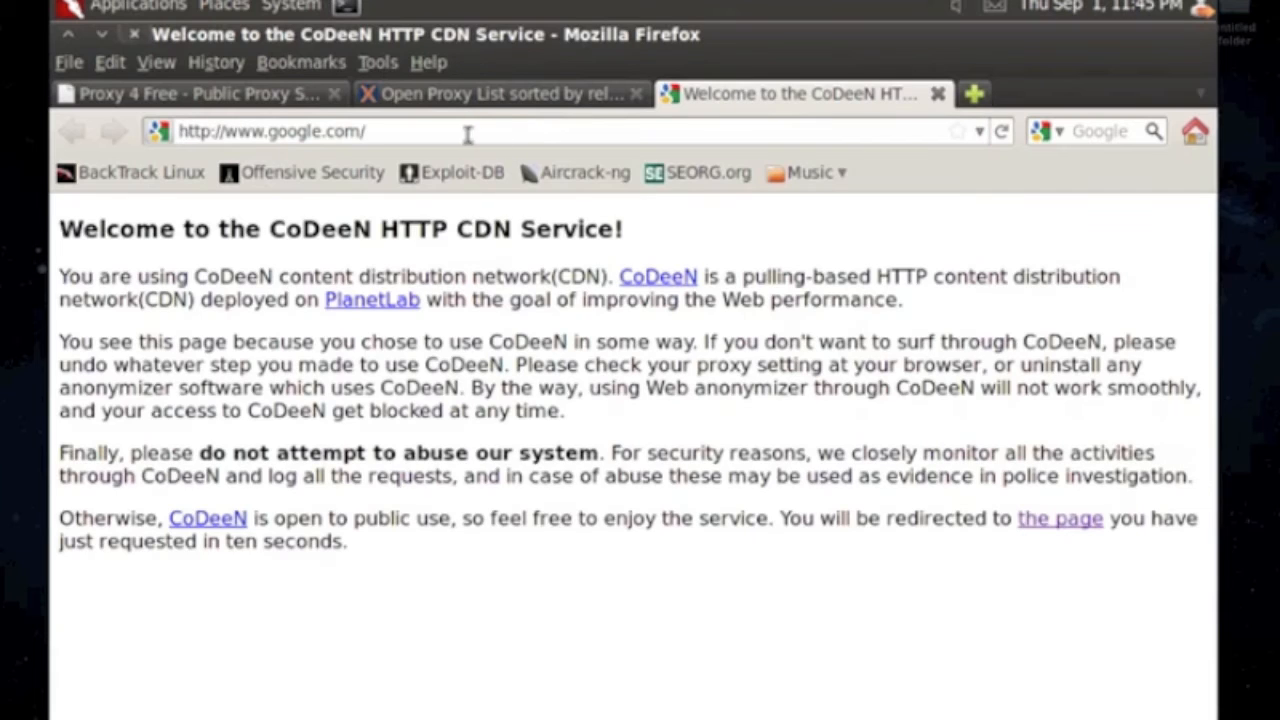
pyautogui.moveTo(685, 365)
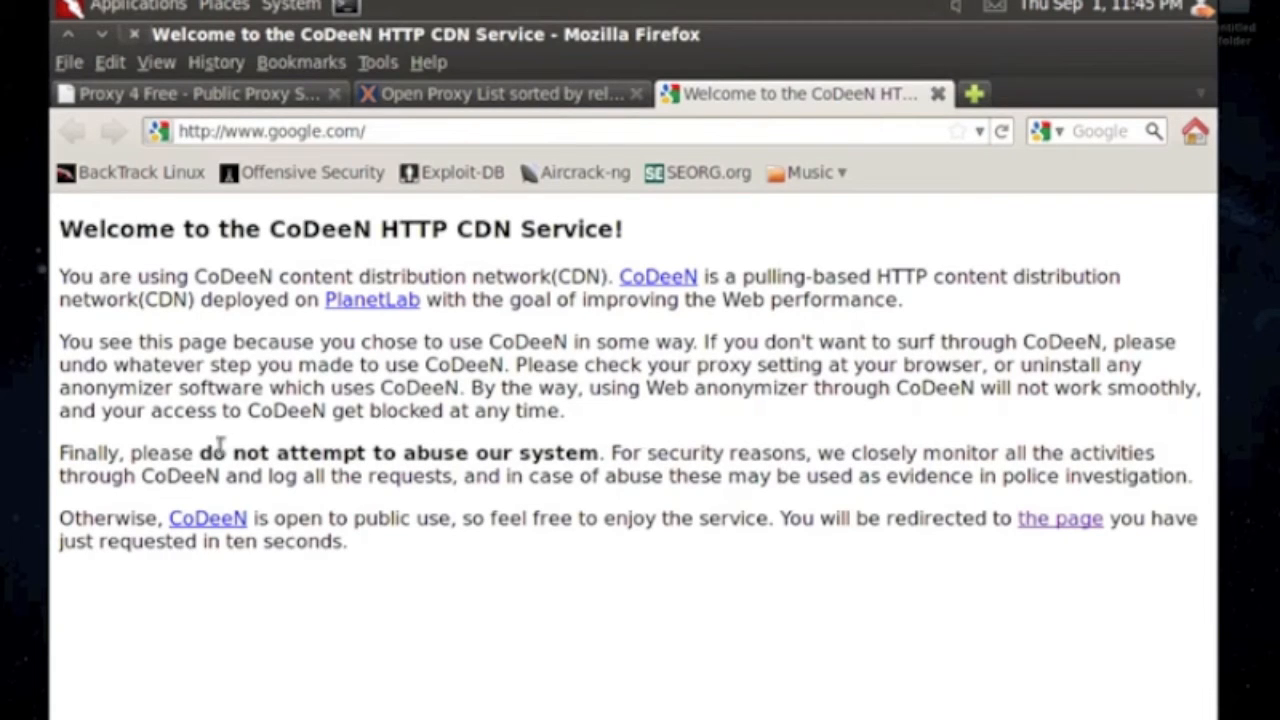
pyautogui.moveTo(645, 425)
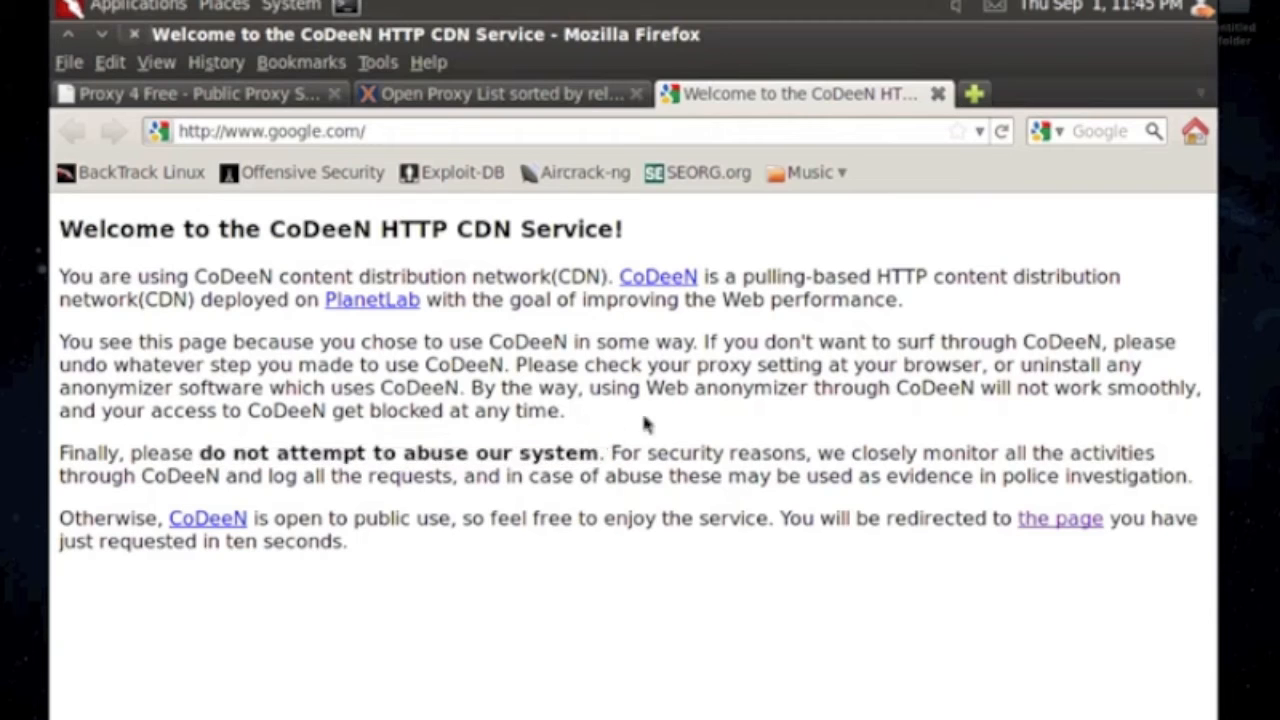
pyautogui.moveTo(727, 538)
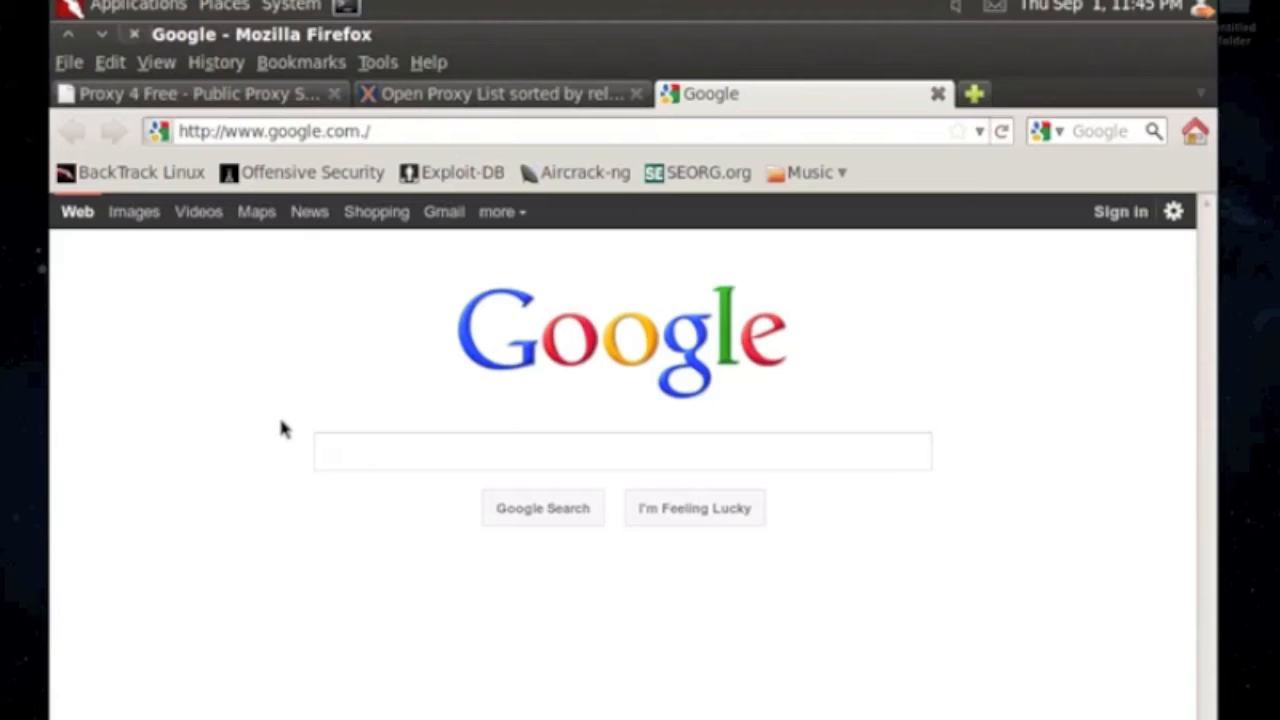
pyautogui.click(620, 452)
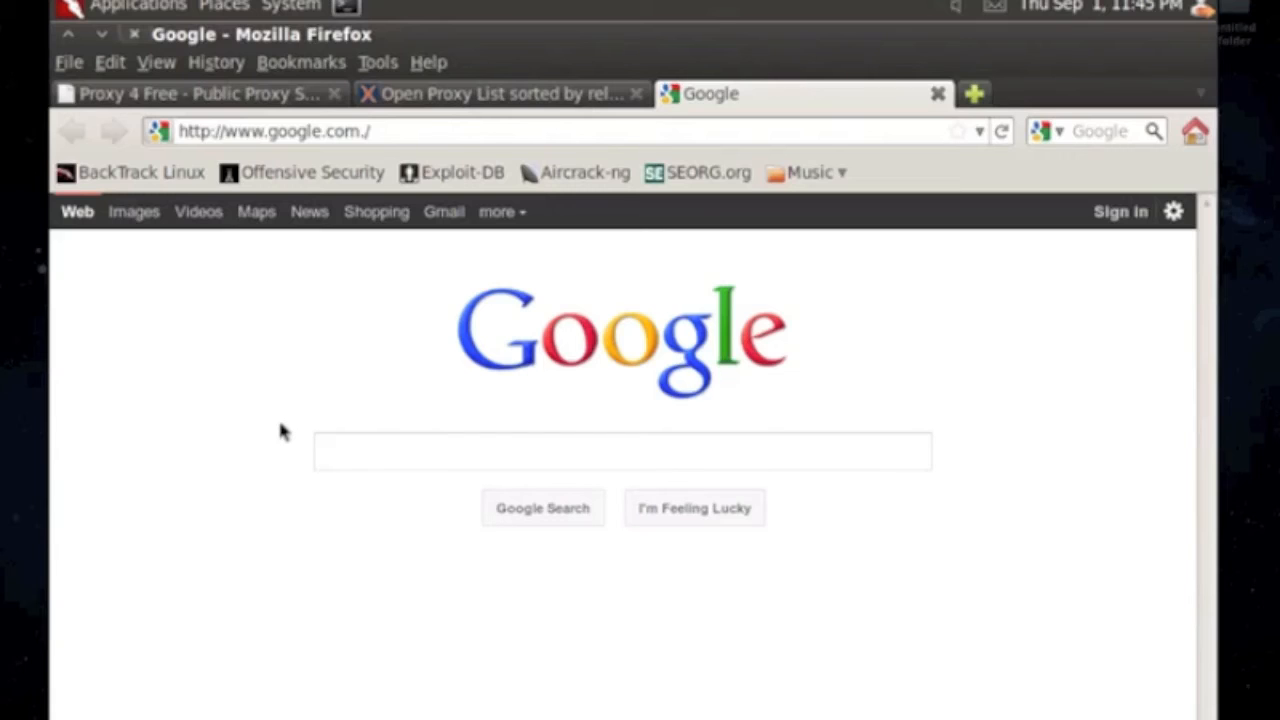
pyautogui.click(622, 452)
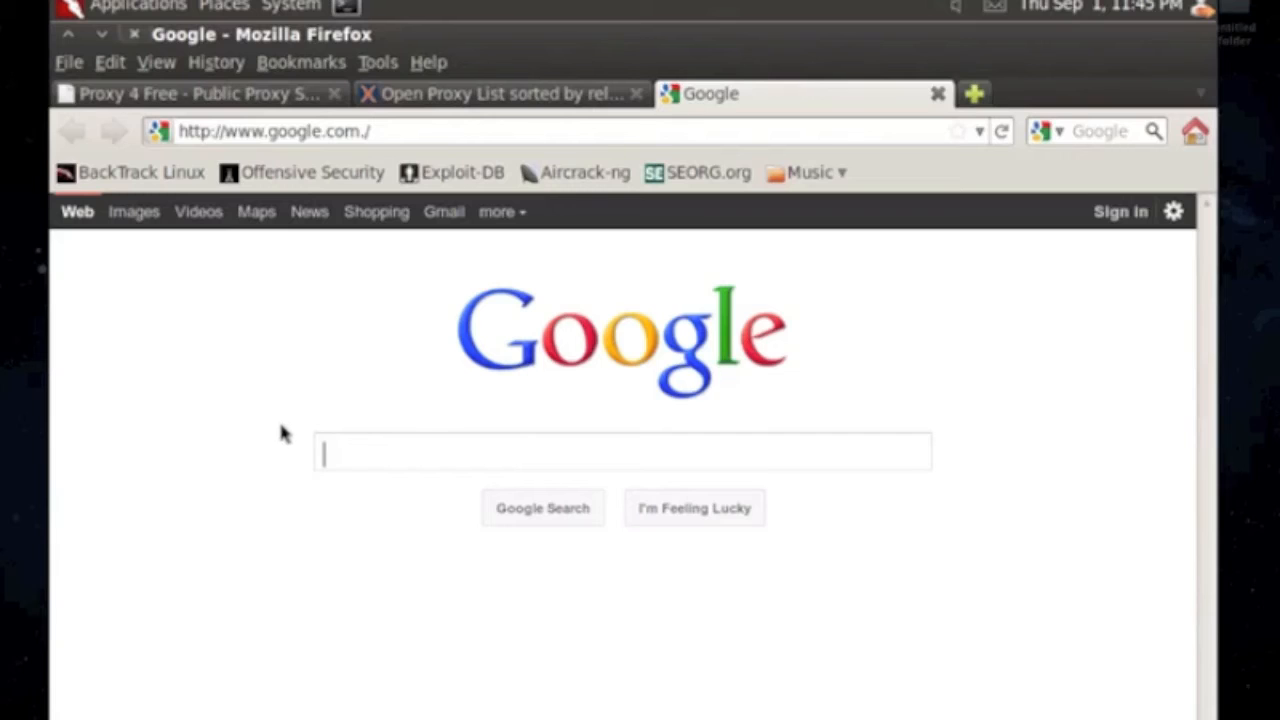
pyautogui.moveTo(290, 248)
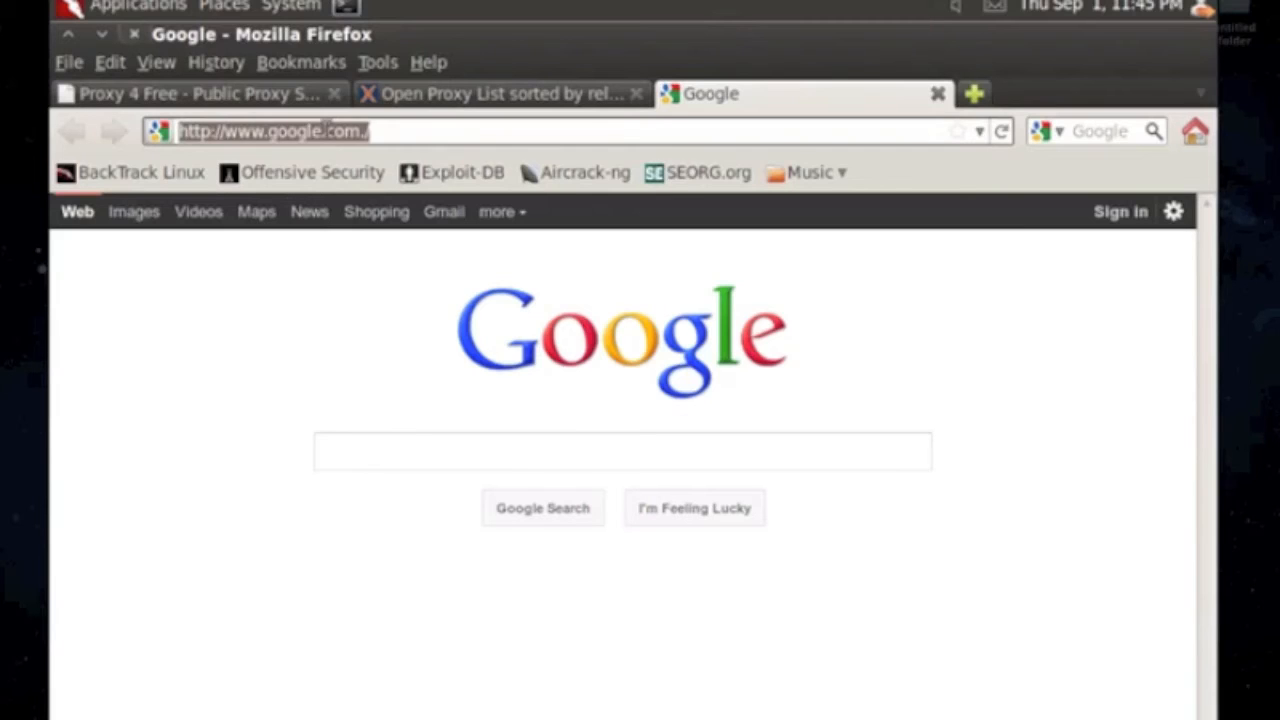
pyautogui.write('ip')
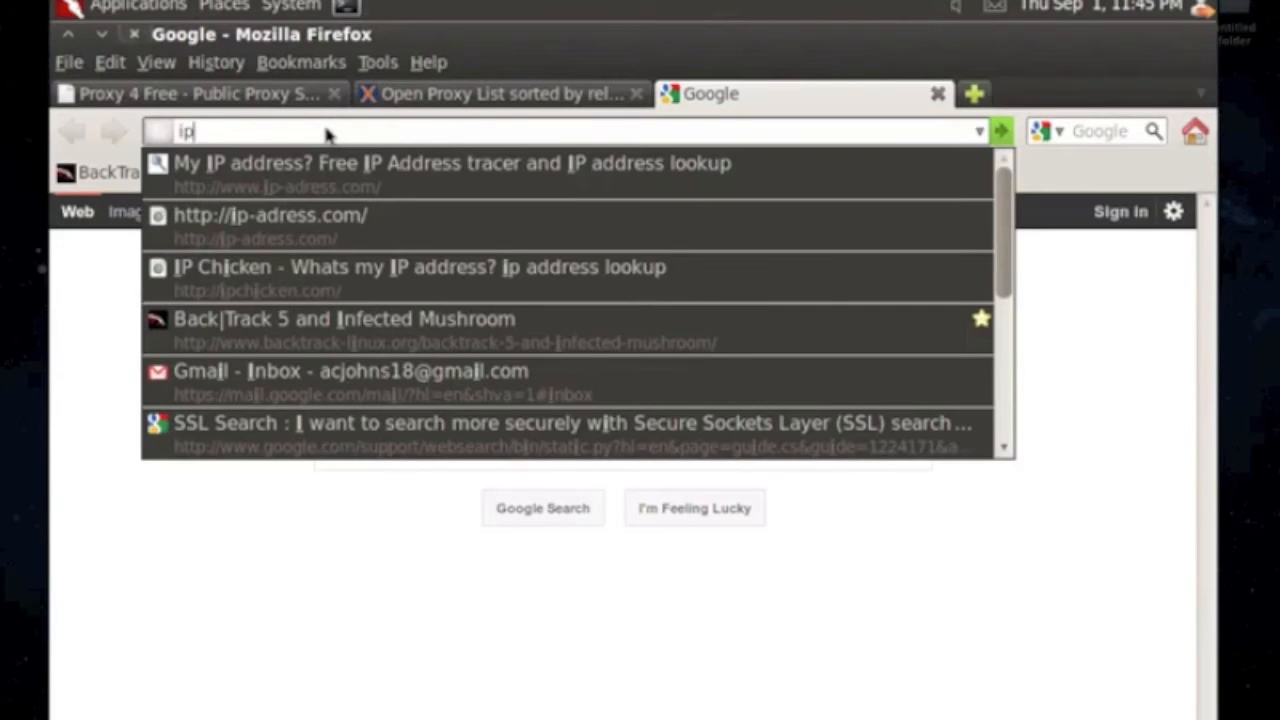
pyautogui.click(420, 266)
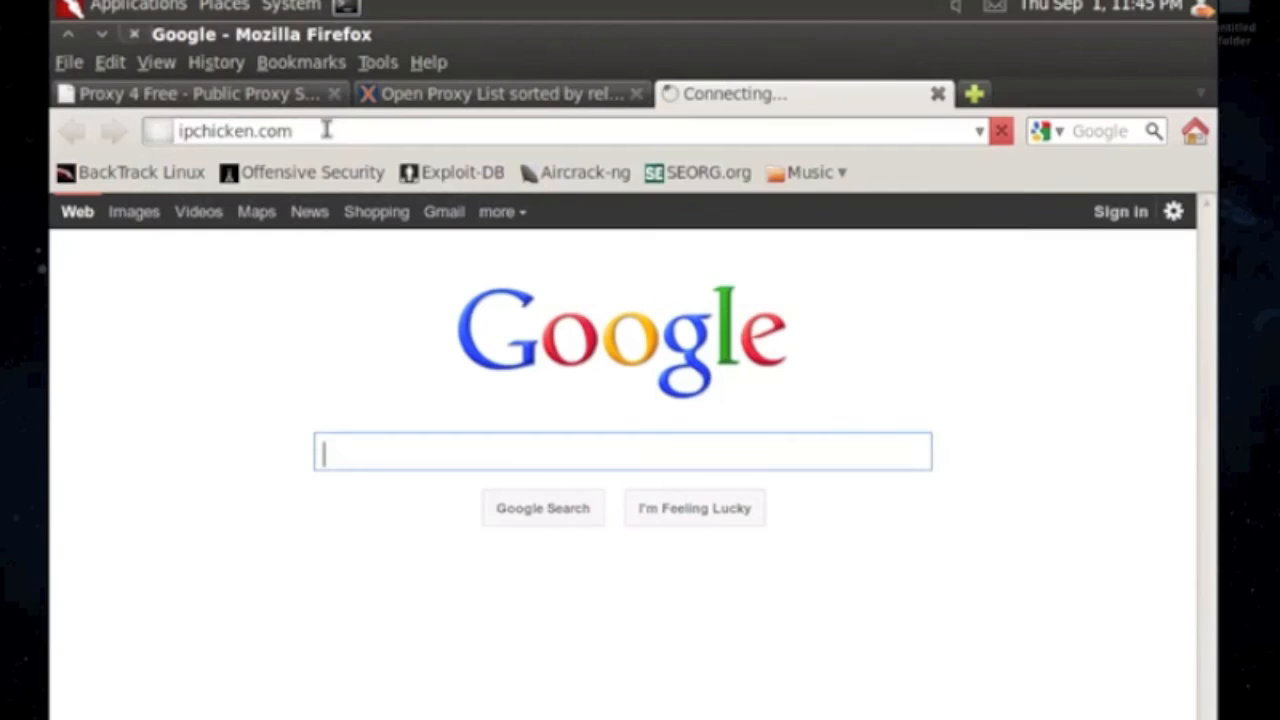
pyautogui.press('Return')
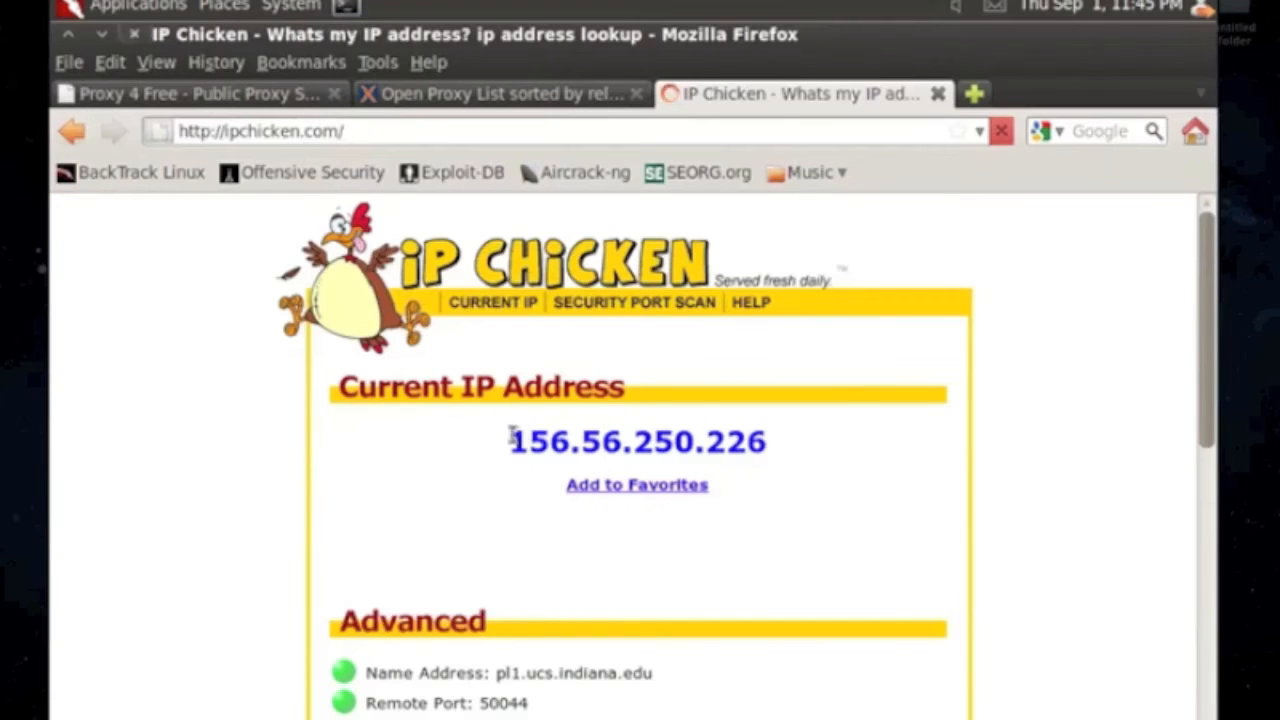
pyautogui.scroll(-3)
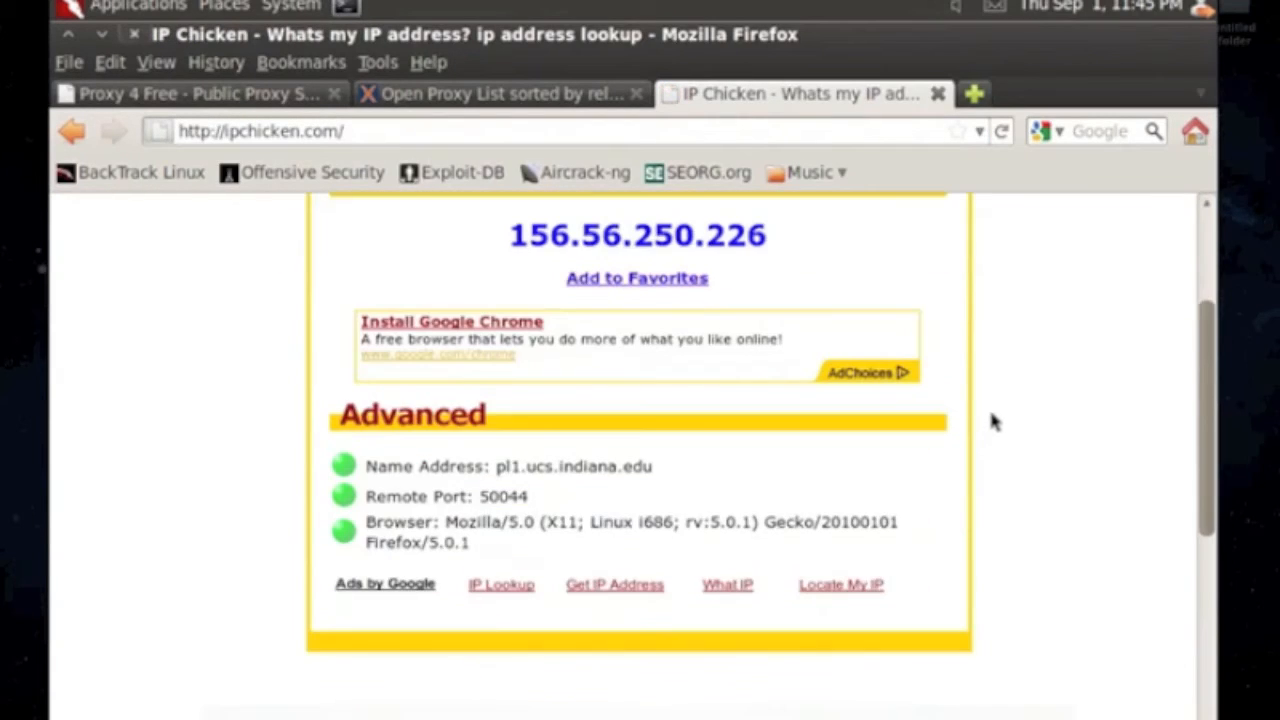
pyautogui.moveTo(278, 465)
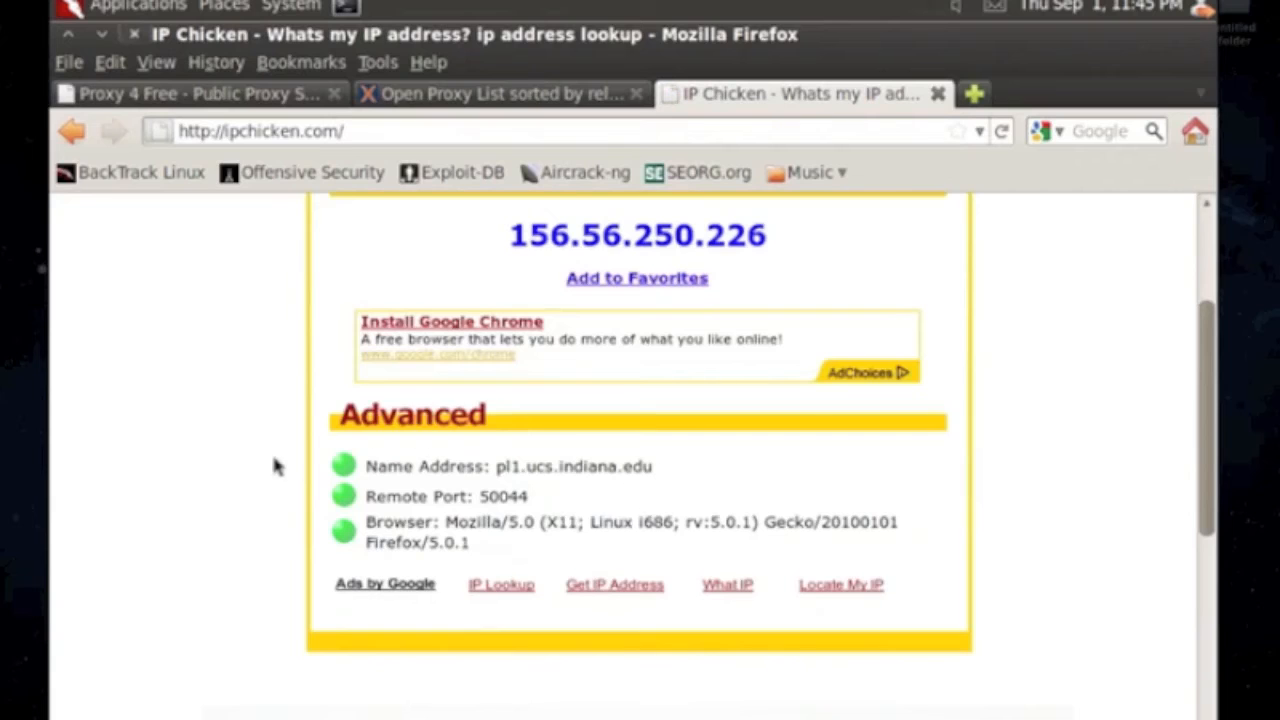
pyautogui.doubleClick(570, 466)
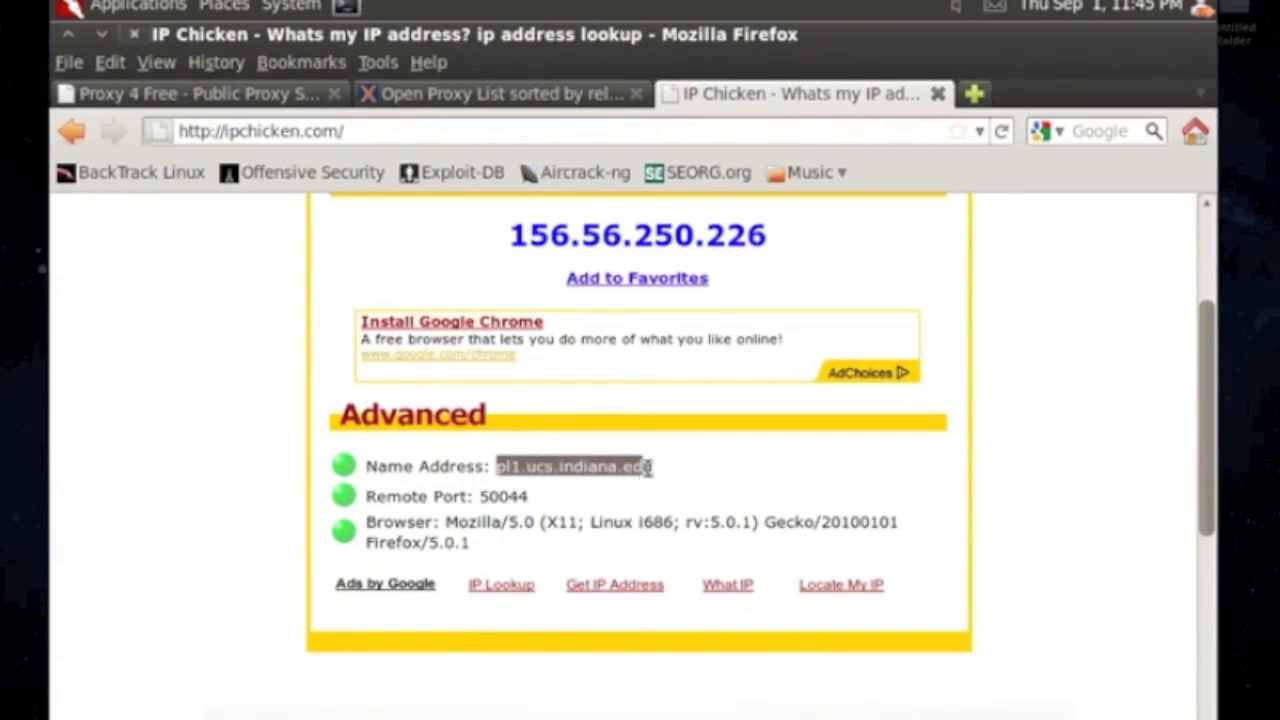
pyautogui.scroll(3)
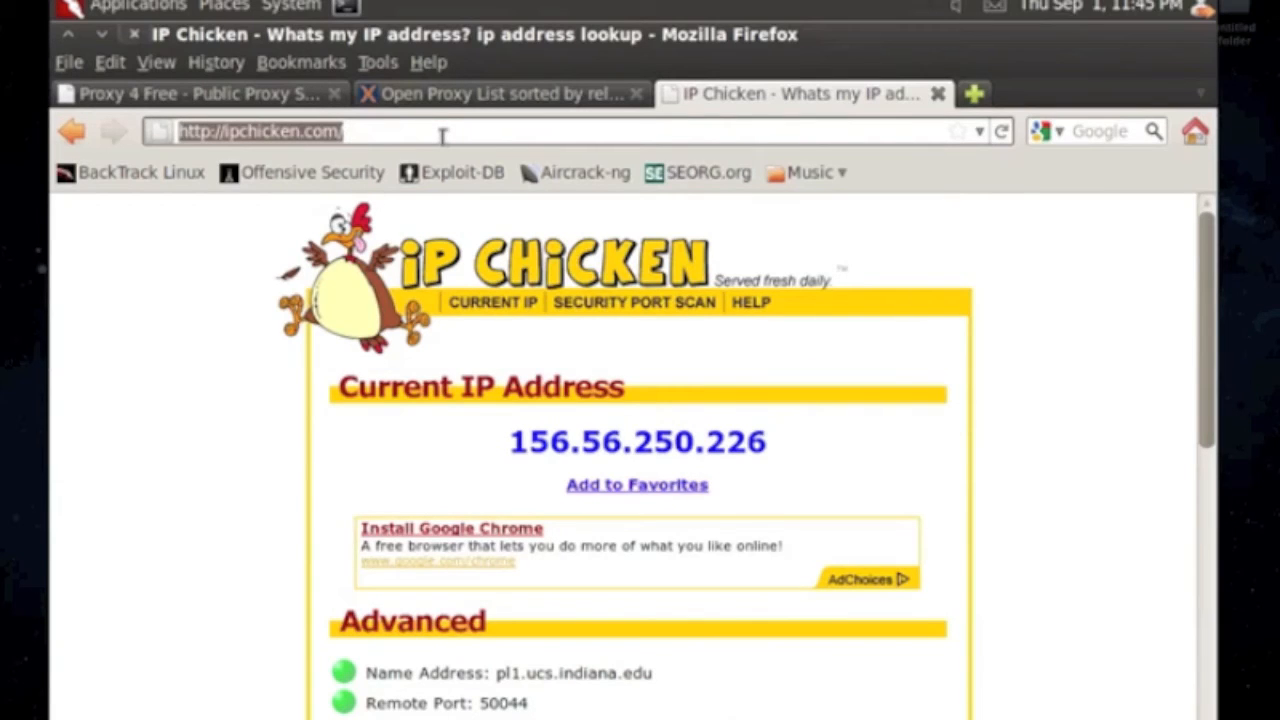
# Step: Check ip-adress.com, showing 202.23.159.51 in Japan, then return to the proxy list
pyautogui.write('ip-addre')
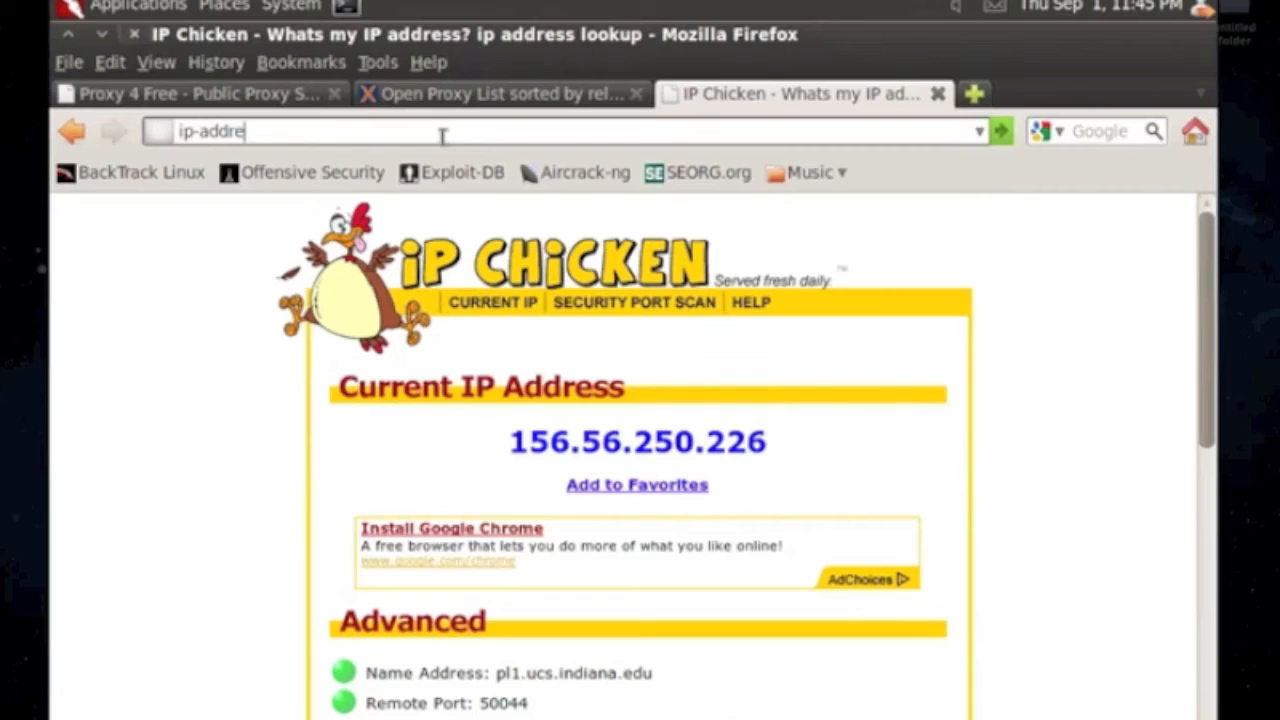
pyautogui.press('Return')
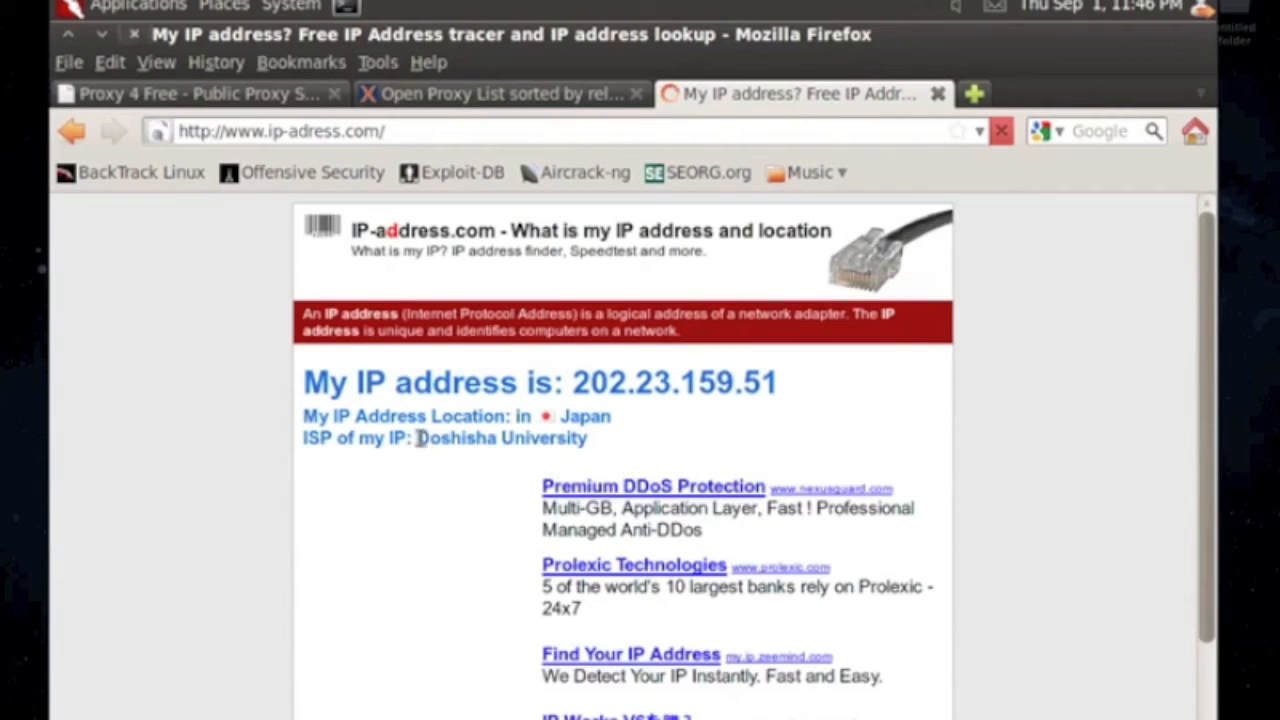
pyautogui.moveTo(595, 450)
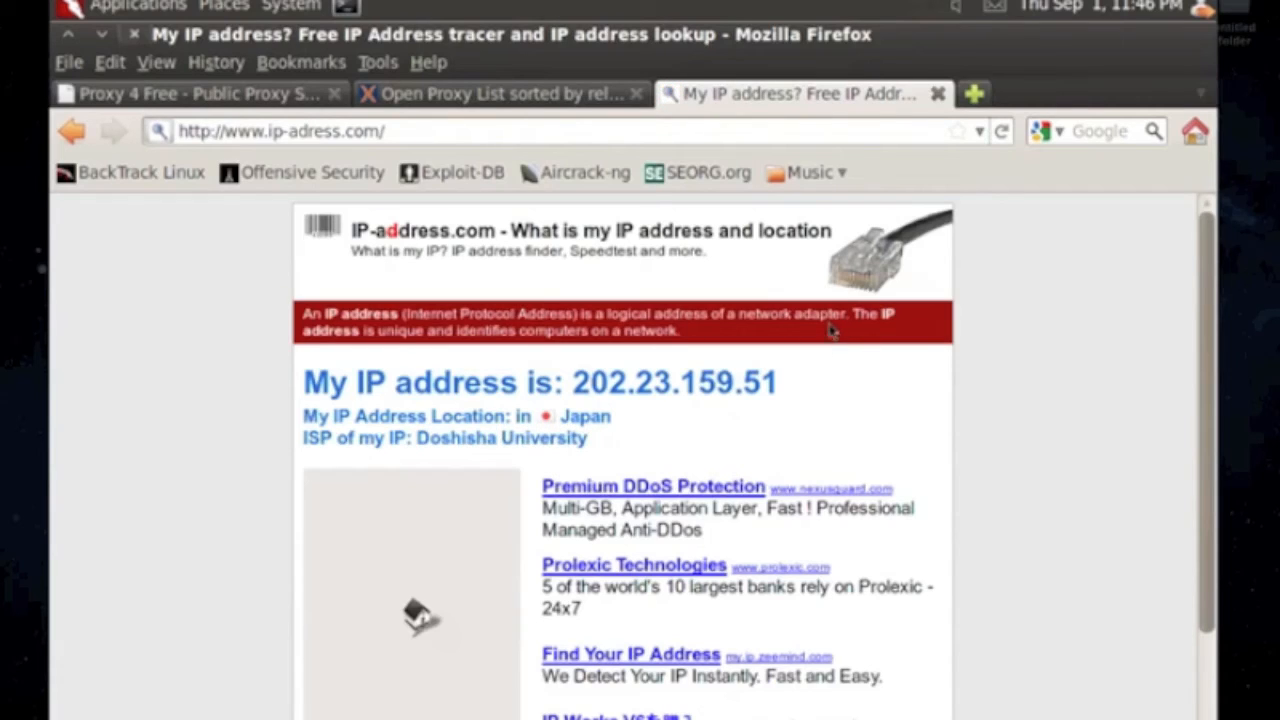
pyautogui.moveTo(1098, 385)
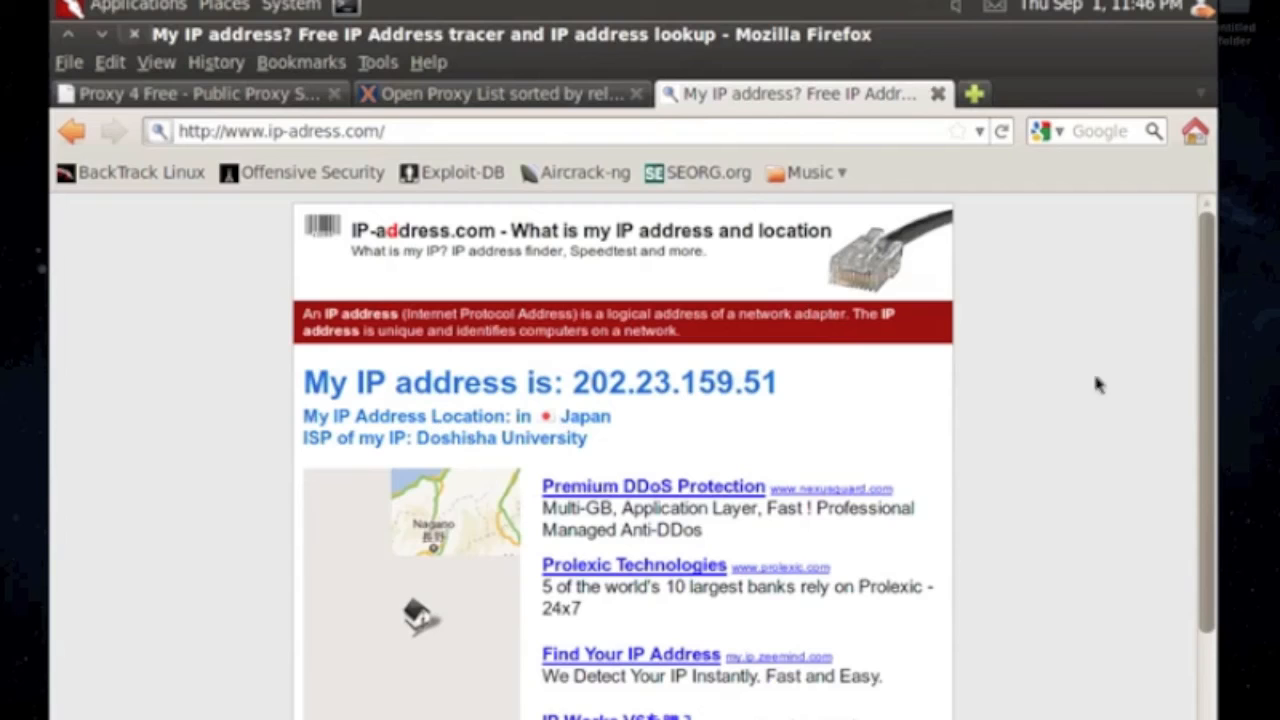
pyautogui.scroll(-3)
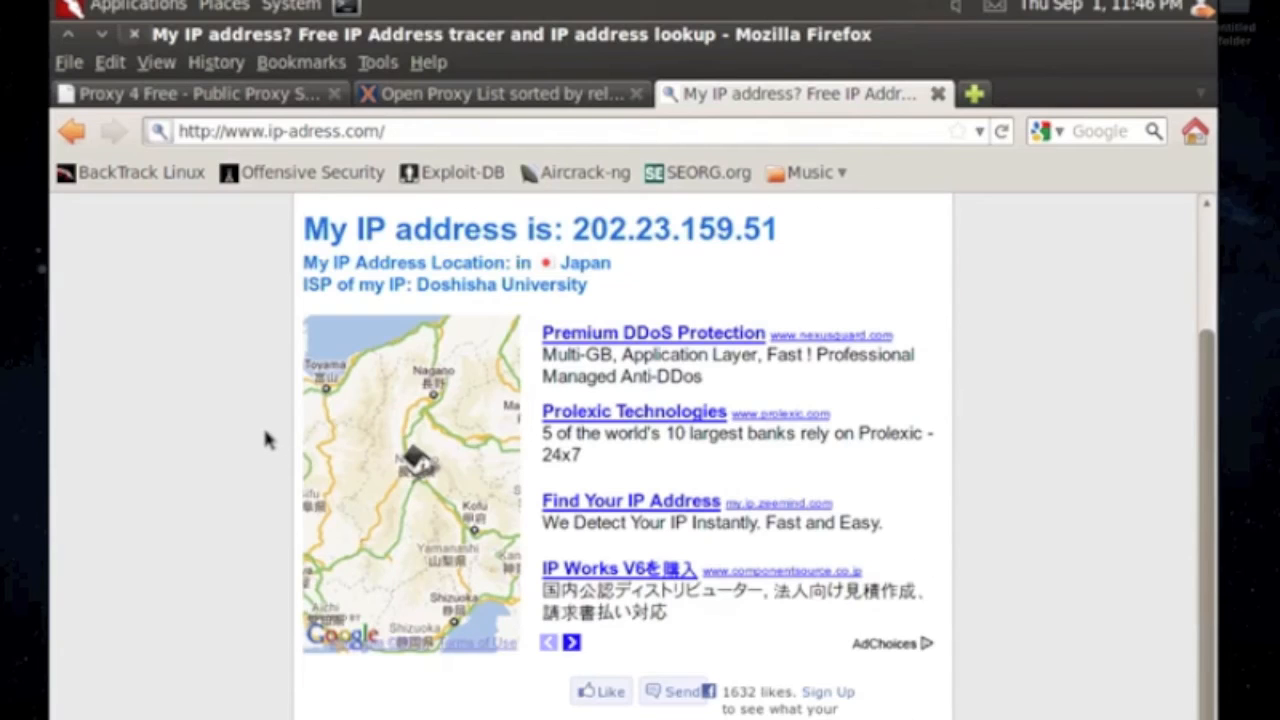
pyautogui.scroll(3)
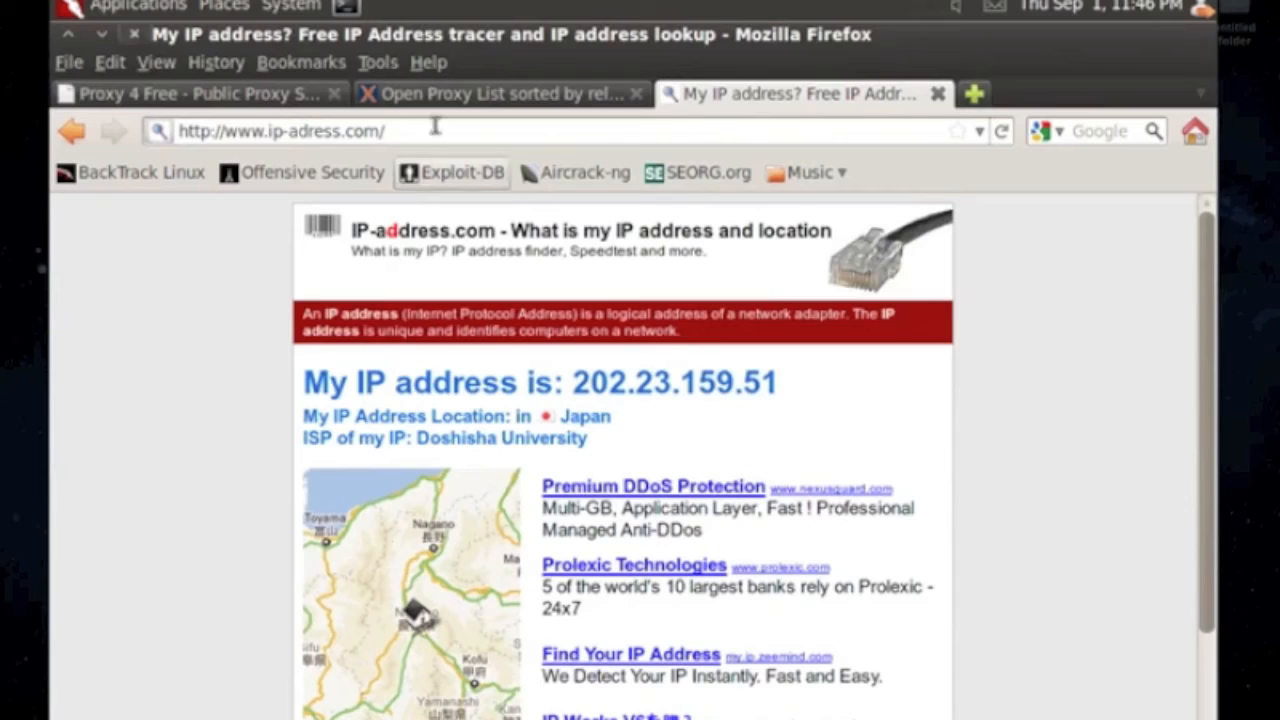
pyautogui.moveTo(127, 220)
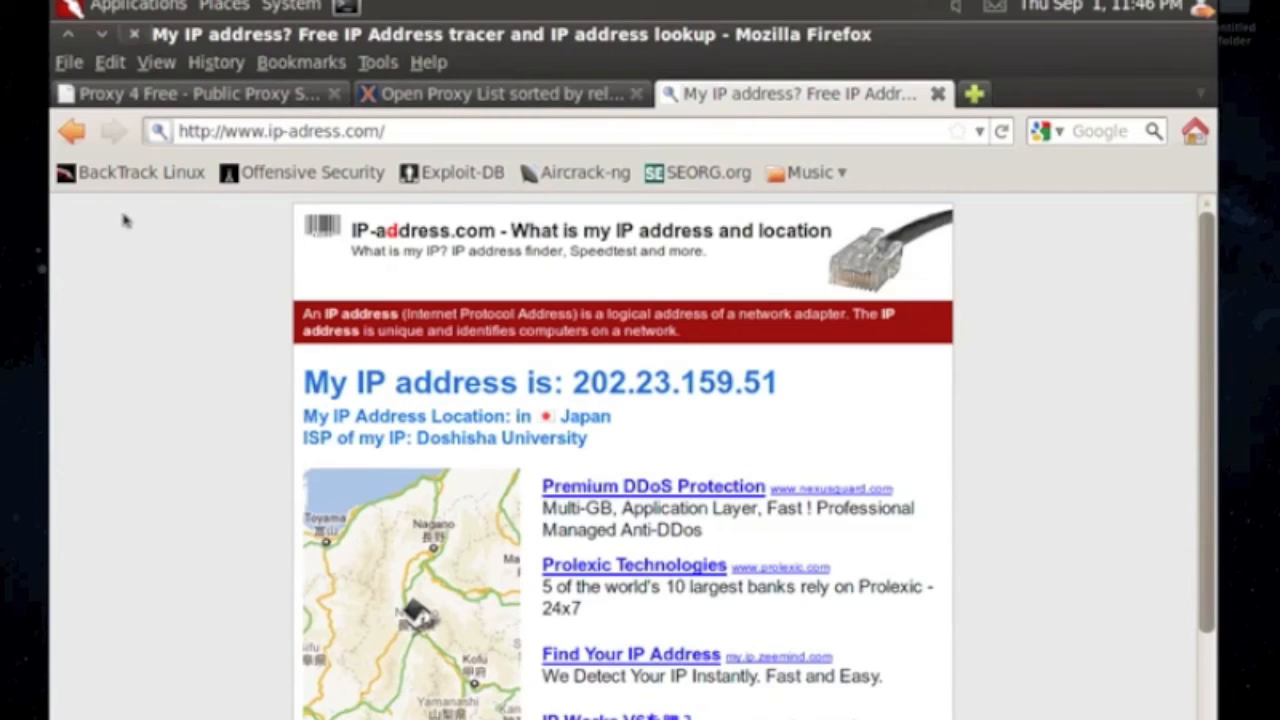
pyautogui.moveTo(318, 178)
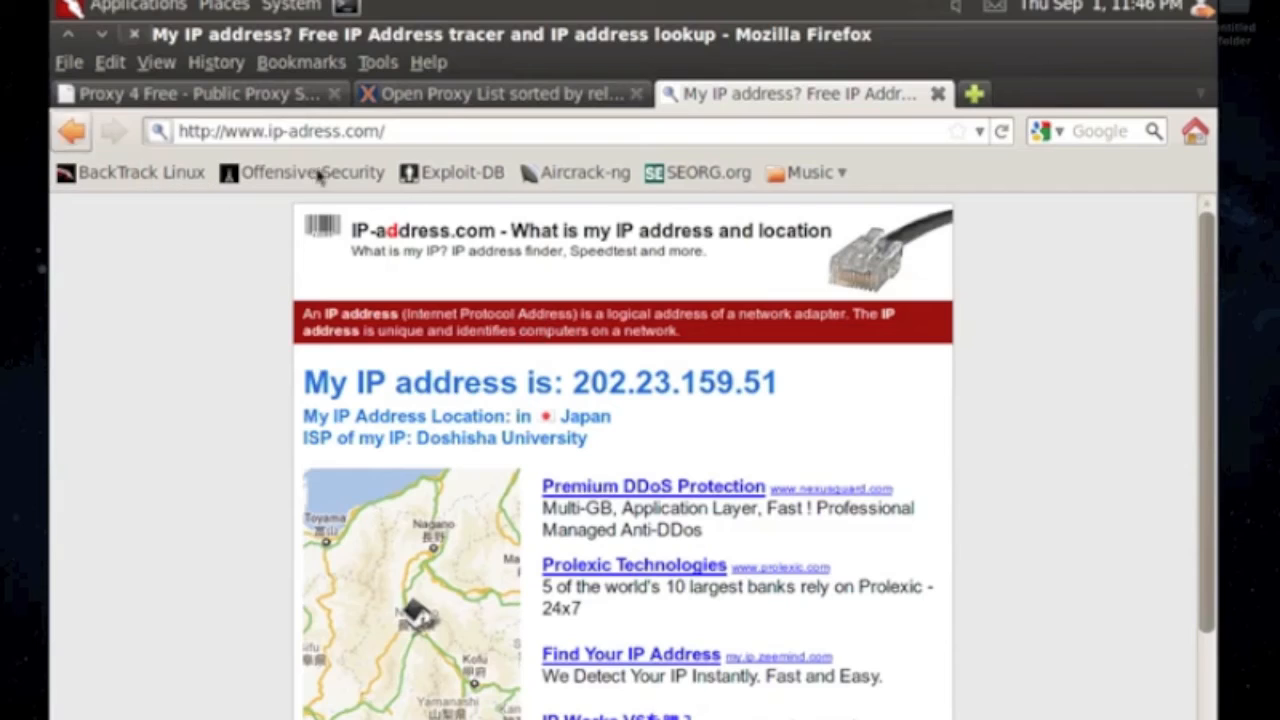
pyautogui.doubleClick(675, 383)
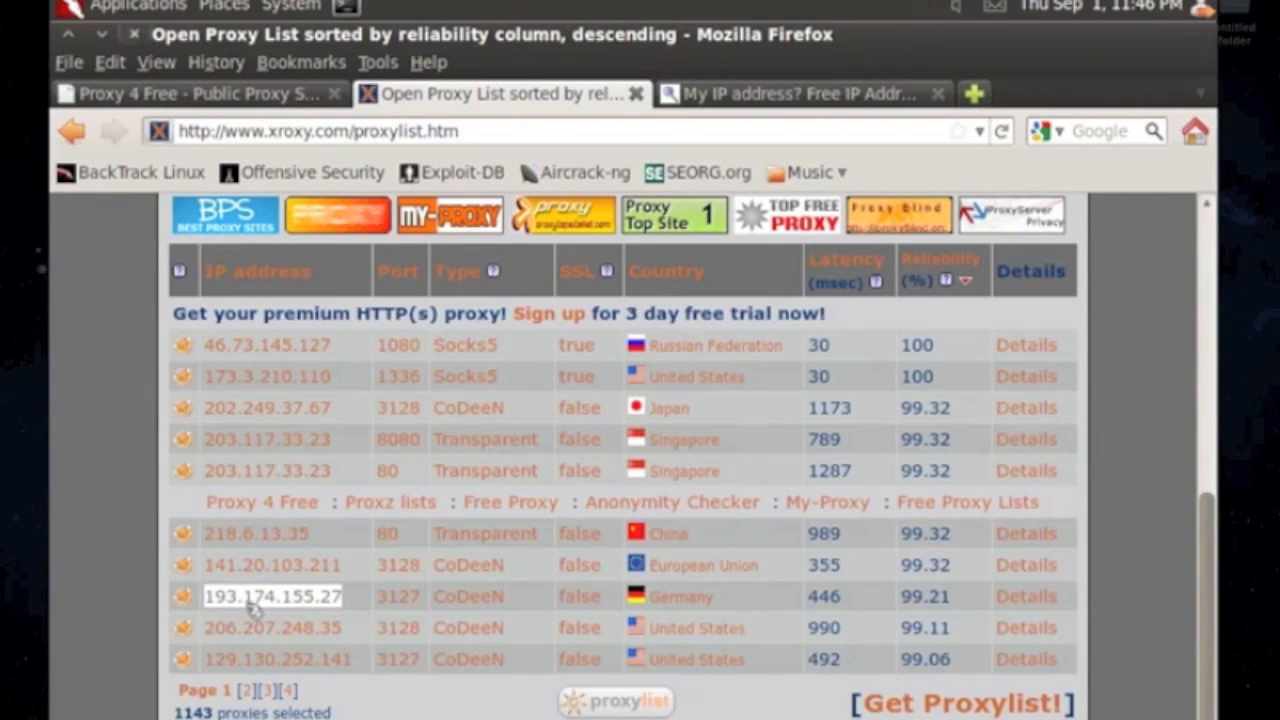
pyautogui.moveTo(272, 596)
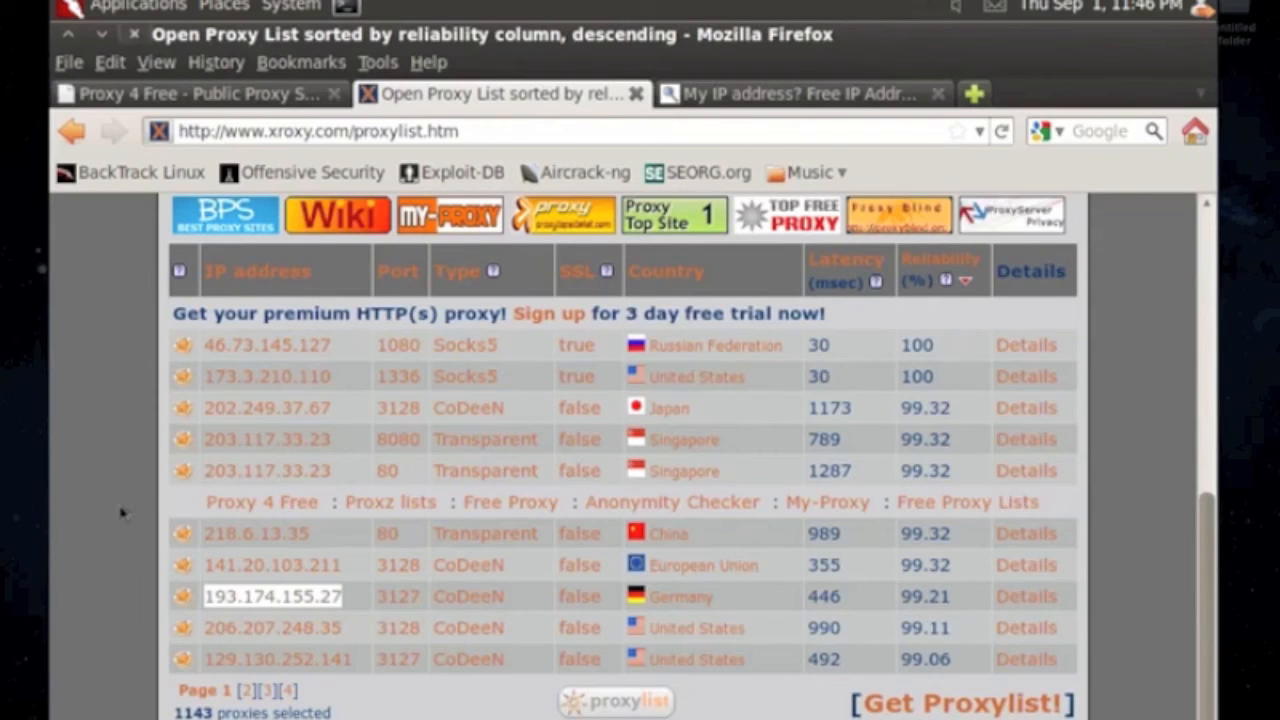
# Step: Close the ip-adress.com and XROXY proxy list tabs, keeping only Proxy 4 Free
pyautogui.click(800, 93)
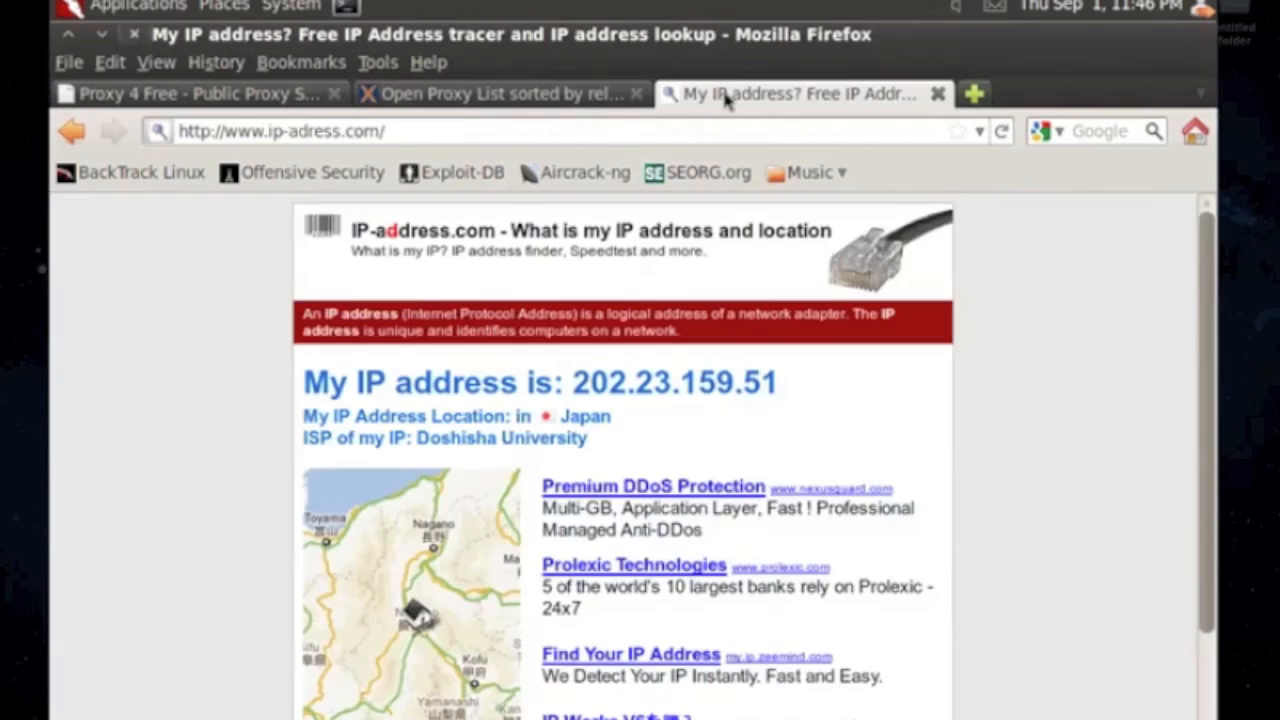
pyautogui.click(495, 93)
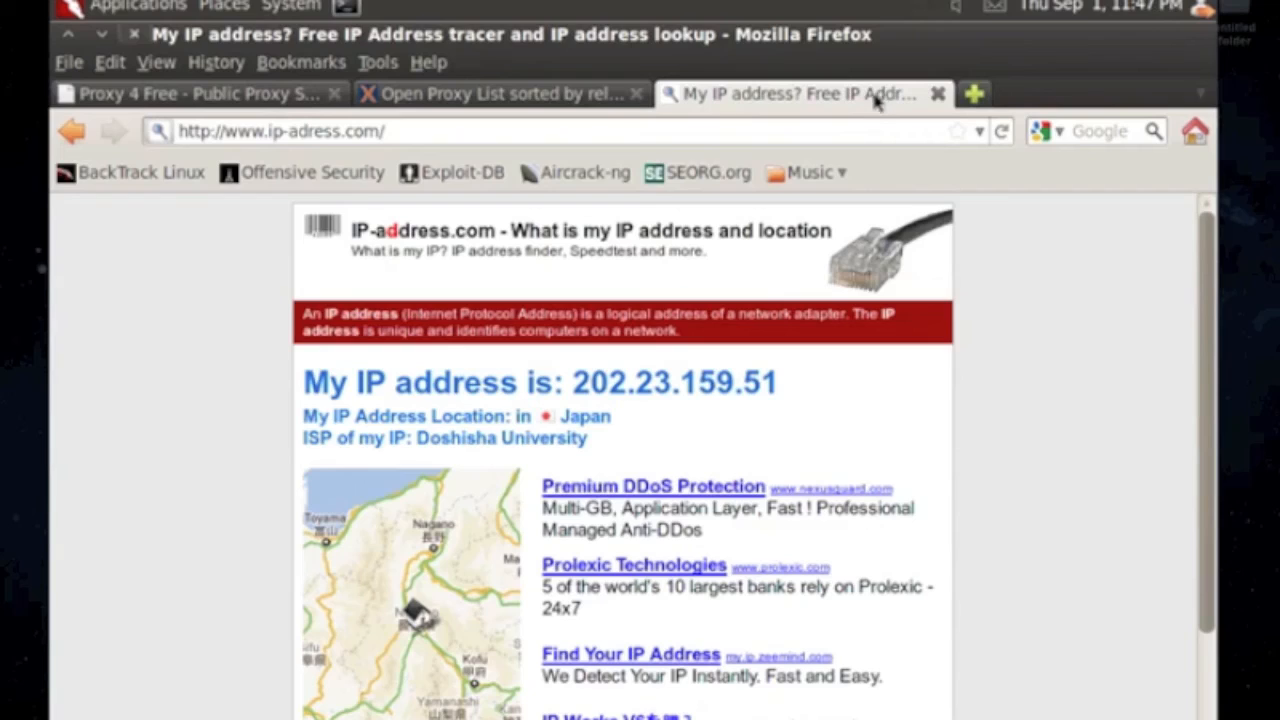
pyautogui.moveTo(418, 147)
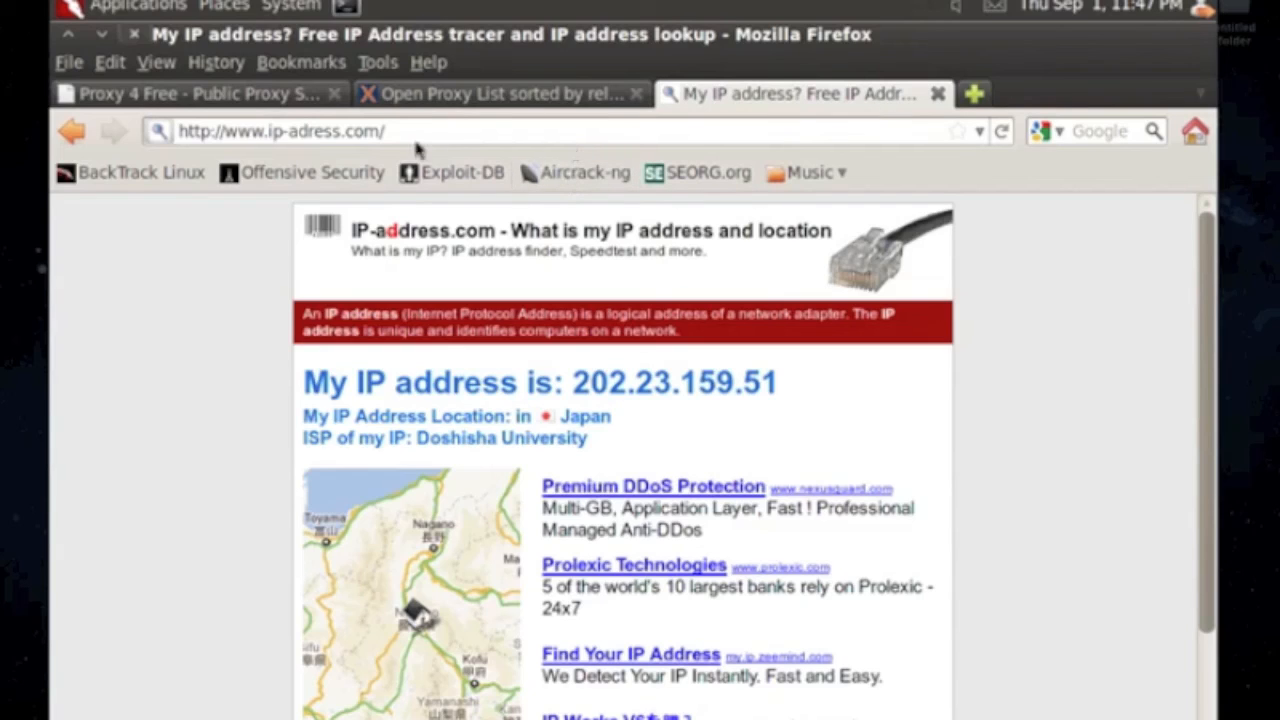
pyautogui.moveTo(845, 152)
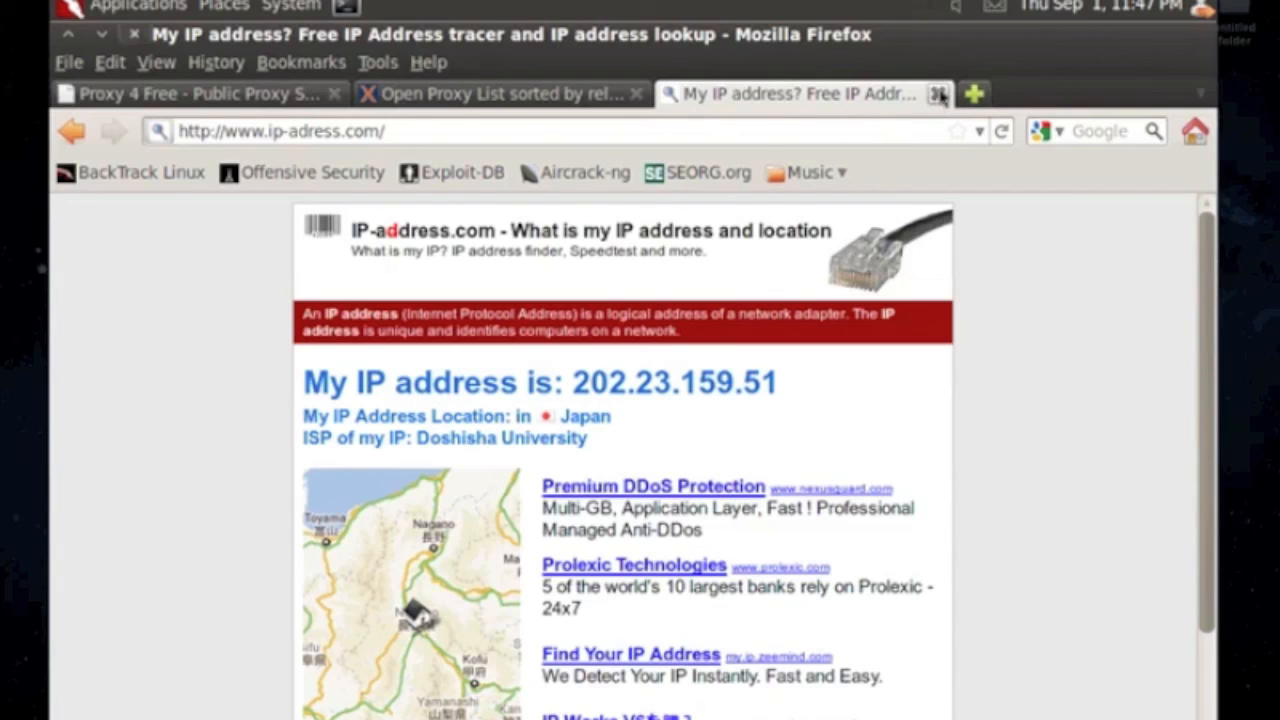
pyautogui.moveTo(938, 93)
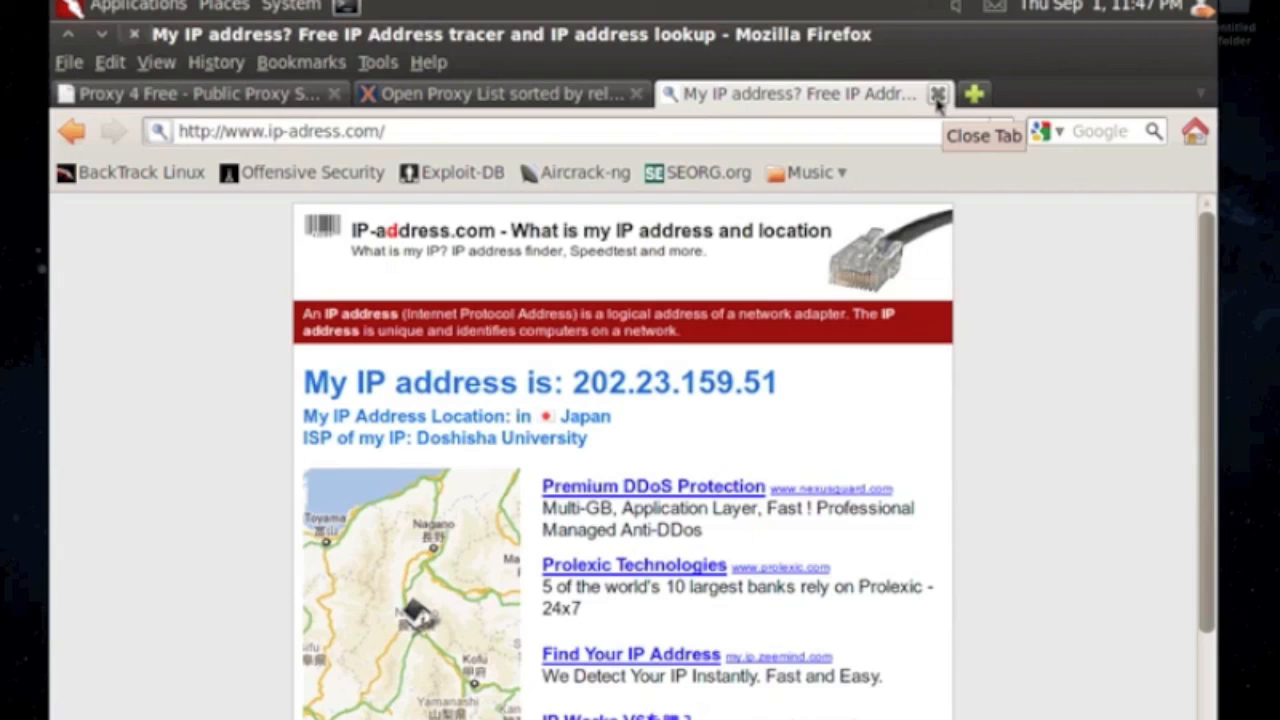
pyautogui.moveTo(940, 105)
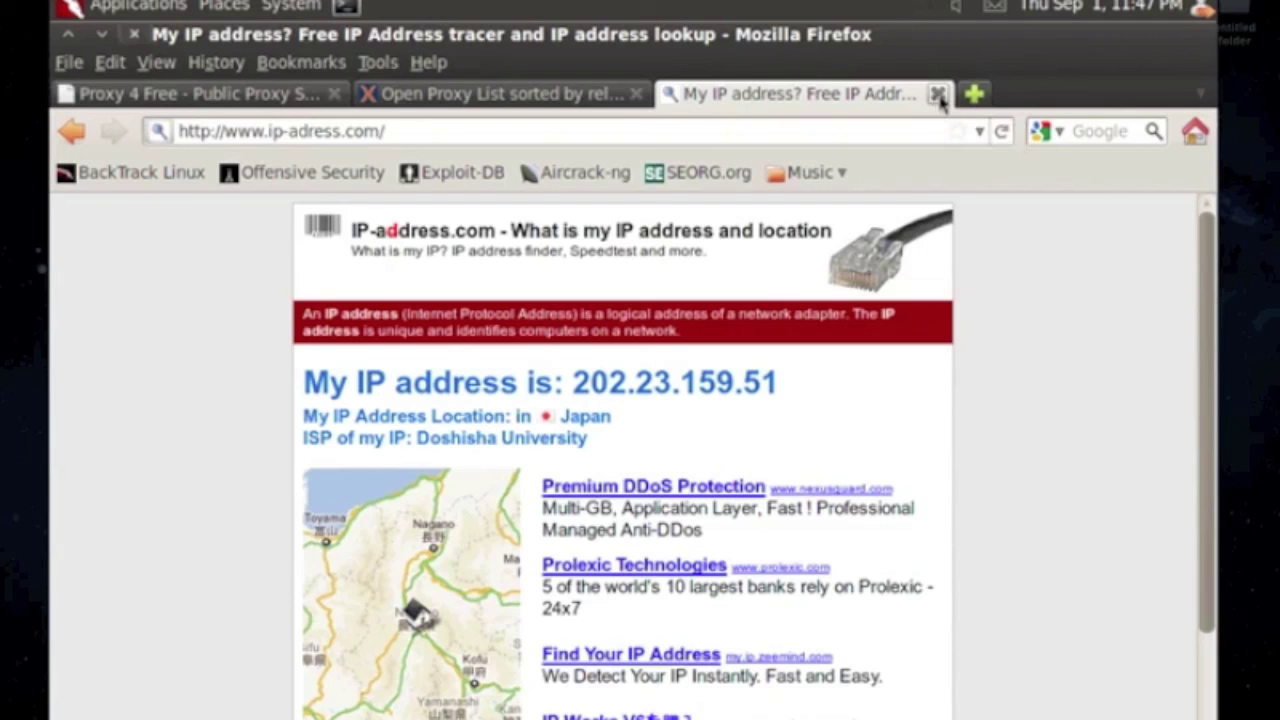
pyautogui.click(938, 93)
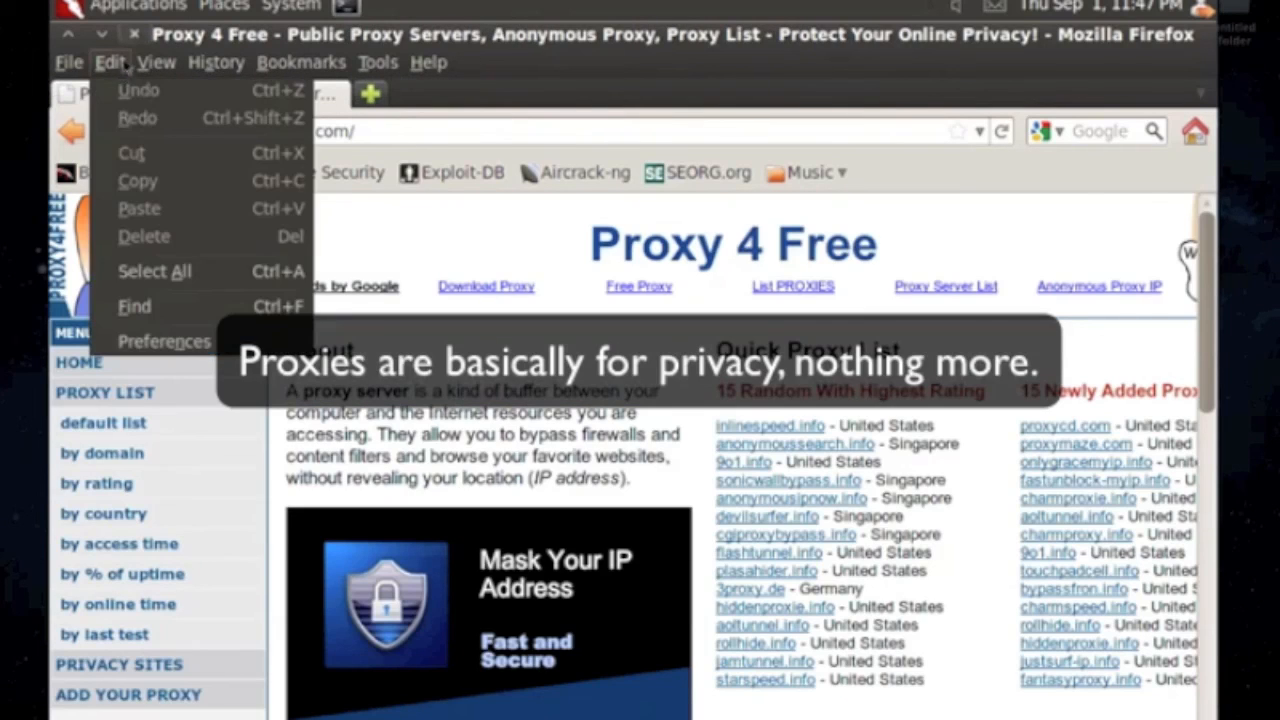
# Step: Switch Firefox's connection settings from the 193.174.155.27:3127 manual proxy to No proxy
pyautogui.click(163, 341)
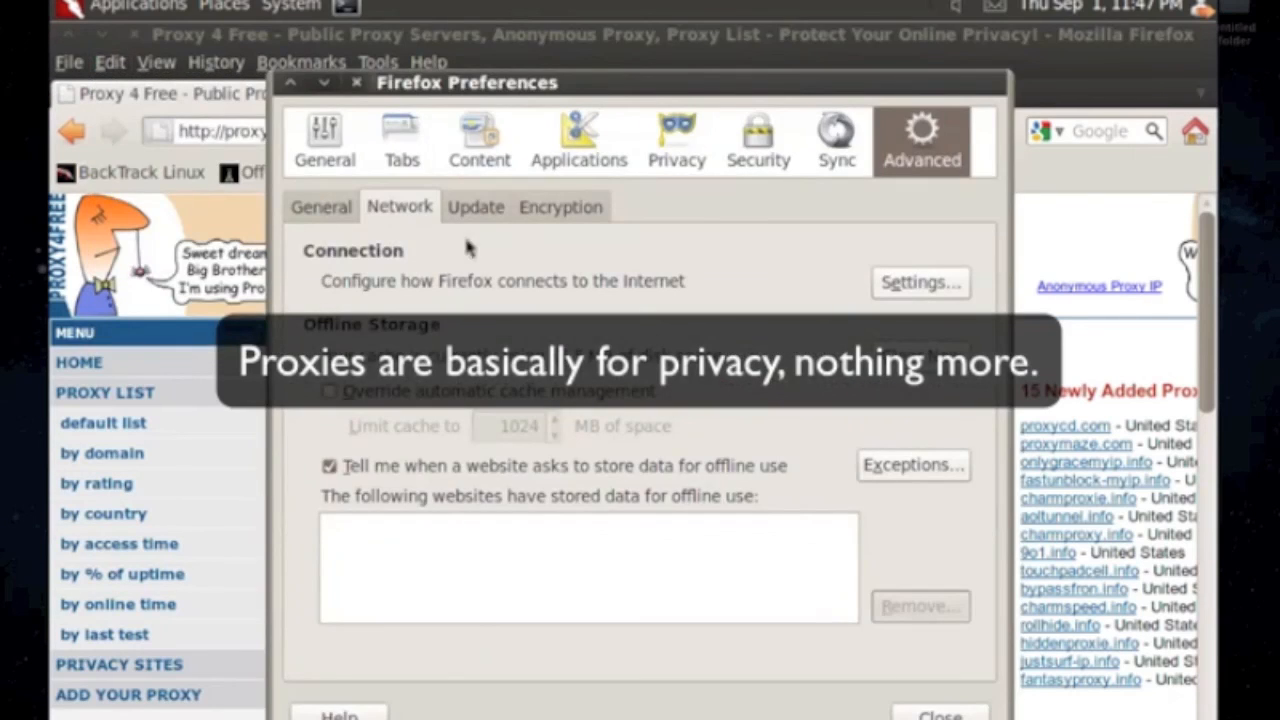
pyautogui.click(919, 282)
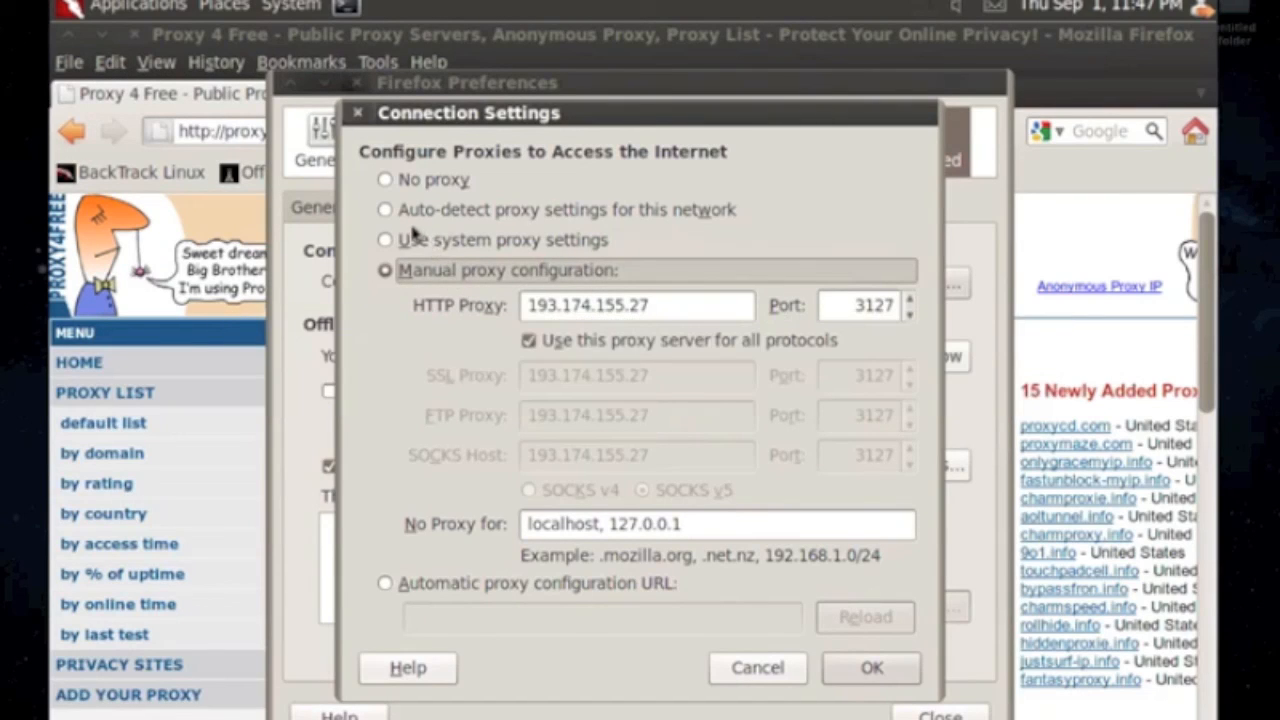
pyautogui.moveTo(518, 305)
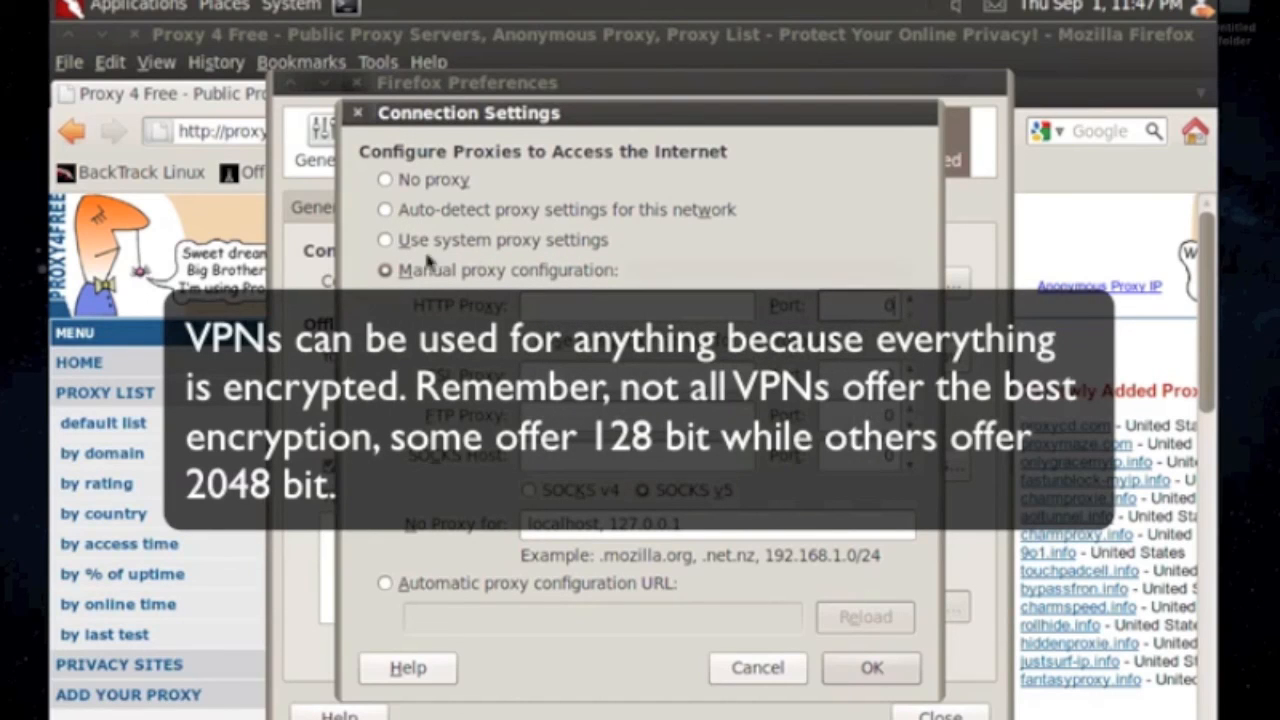
pyautogui.moveTo(410, 210)
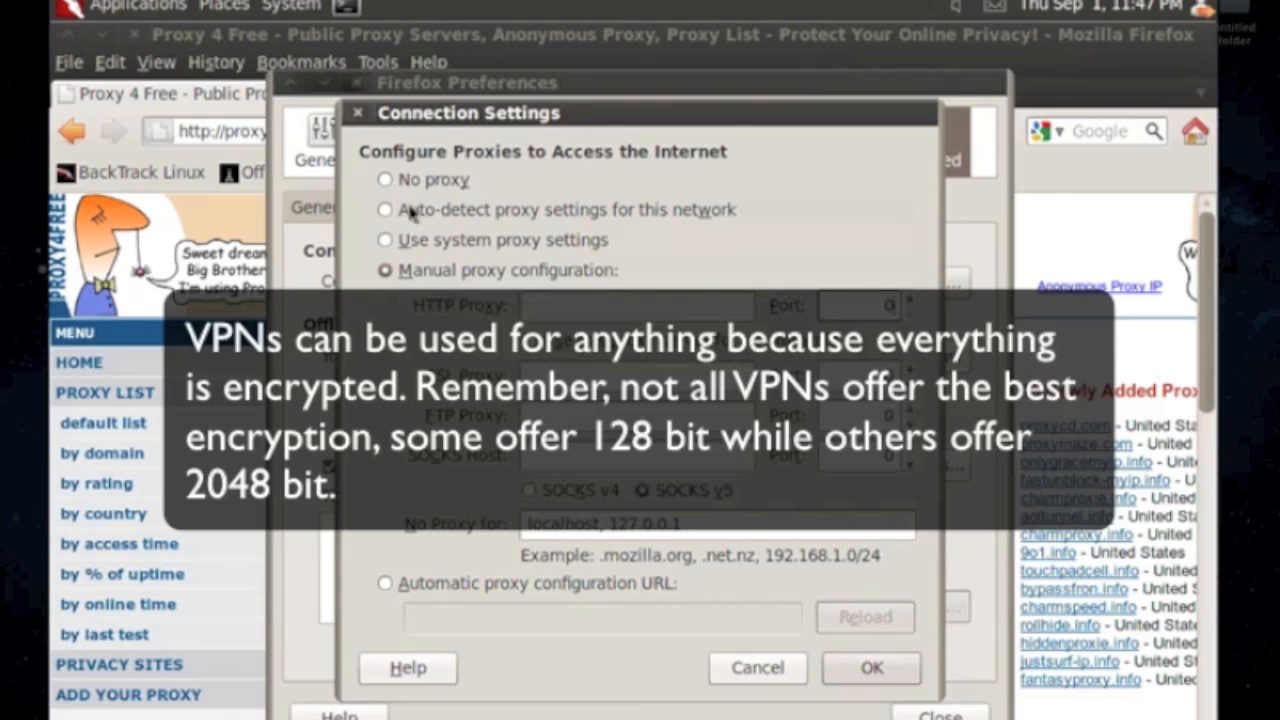
pyautogui.click(385, 179)
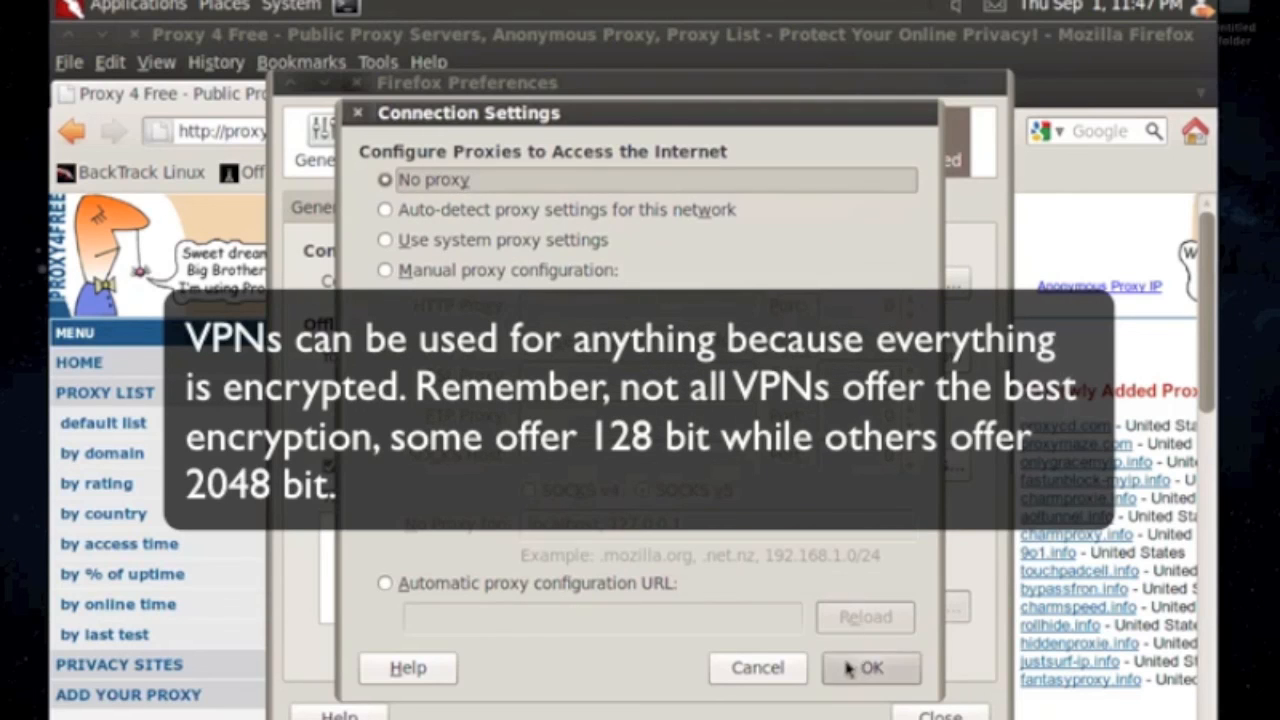